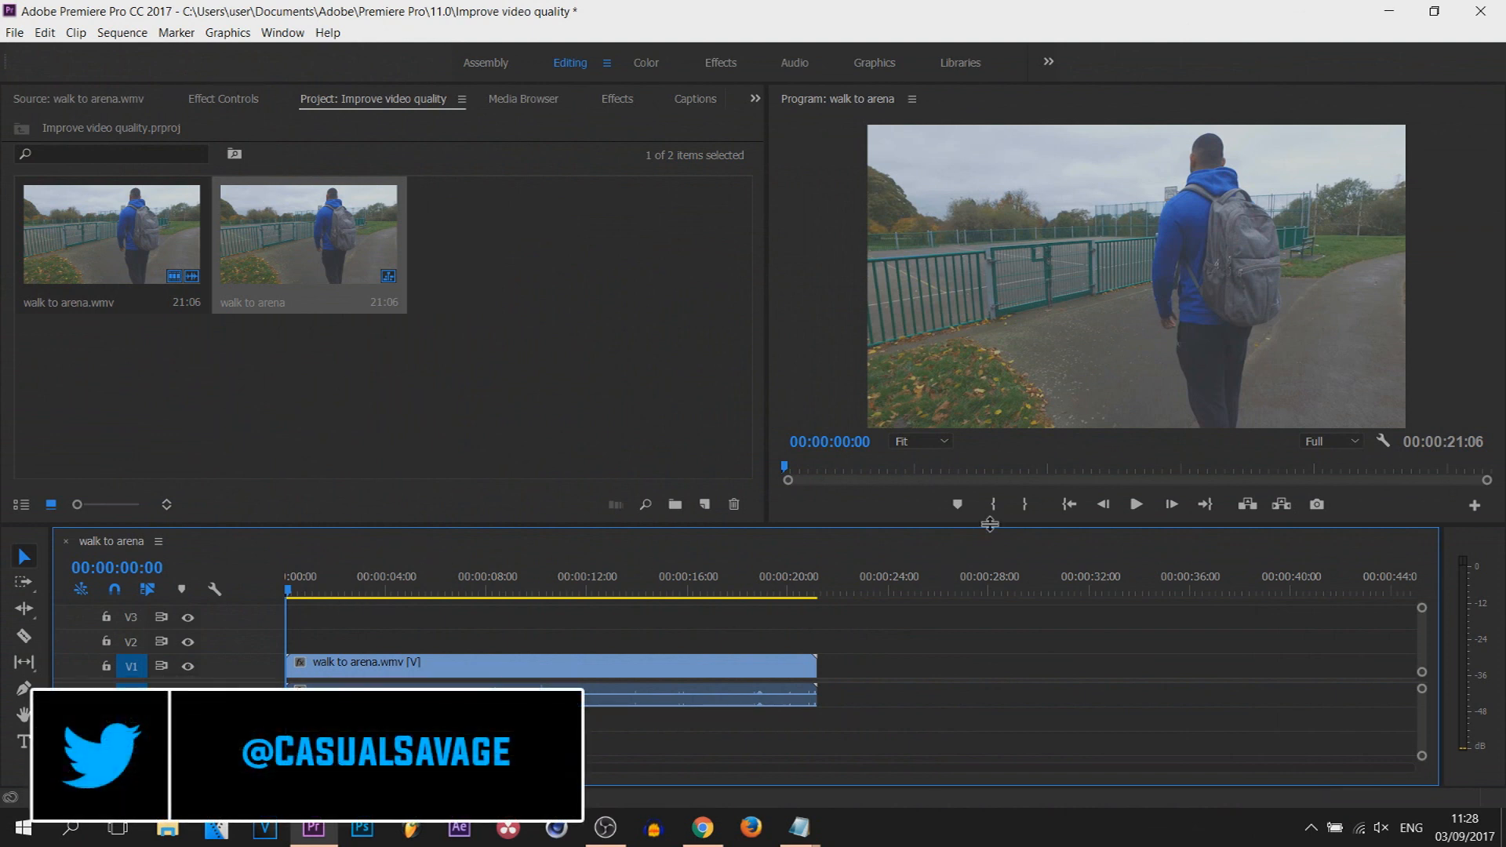
Preview the walk to arena clip, then create an adjustment layer above it
click(1136, 504)
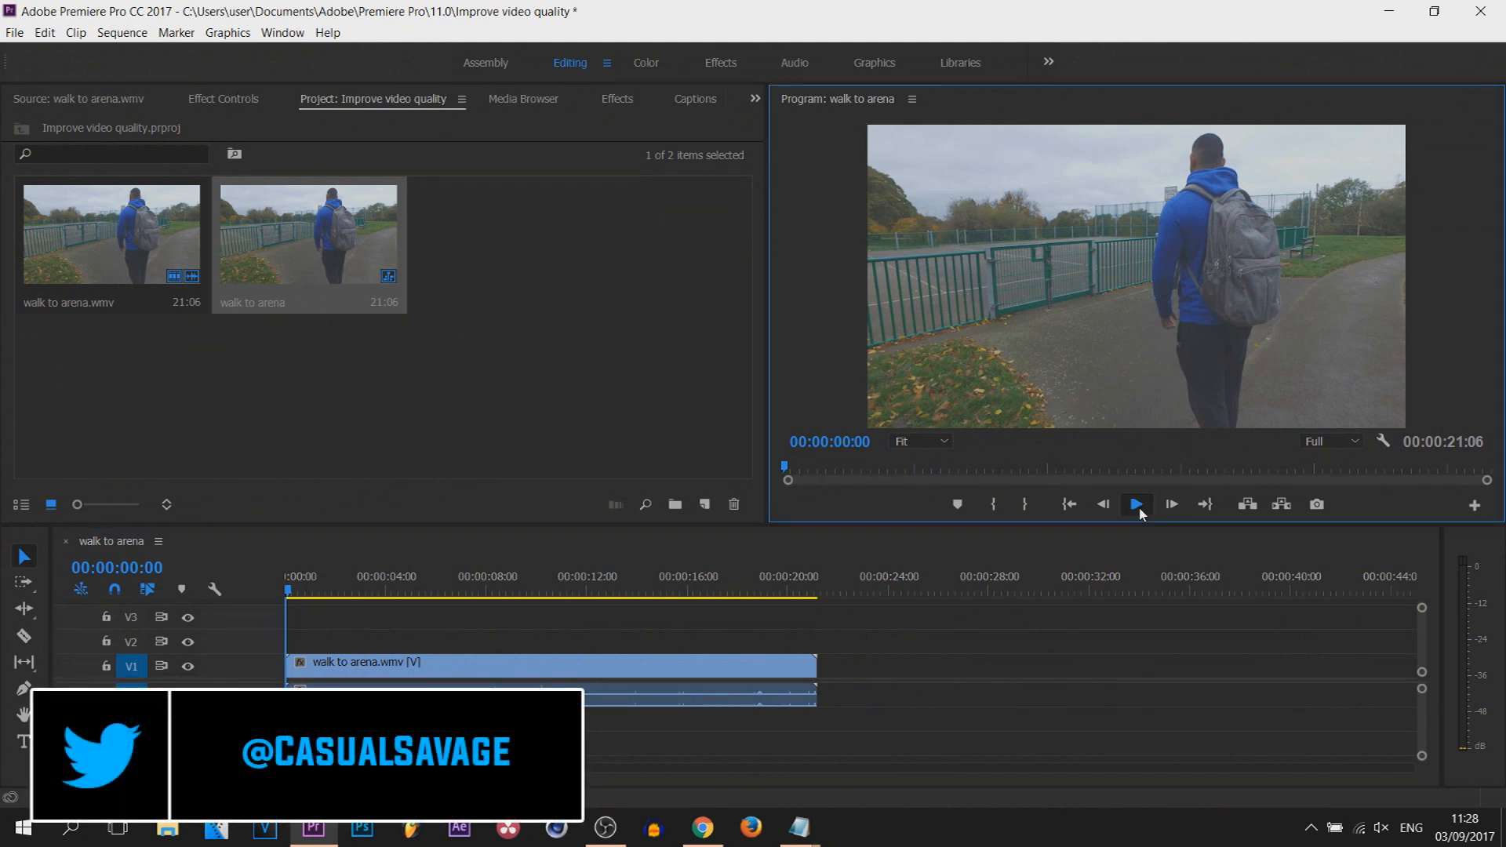
click(1136, 505)
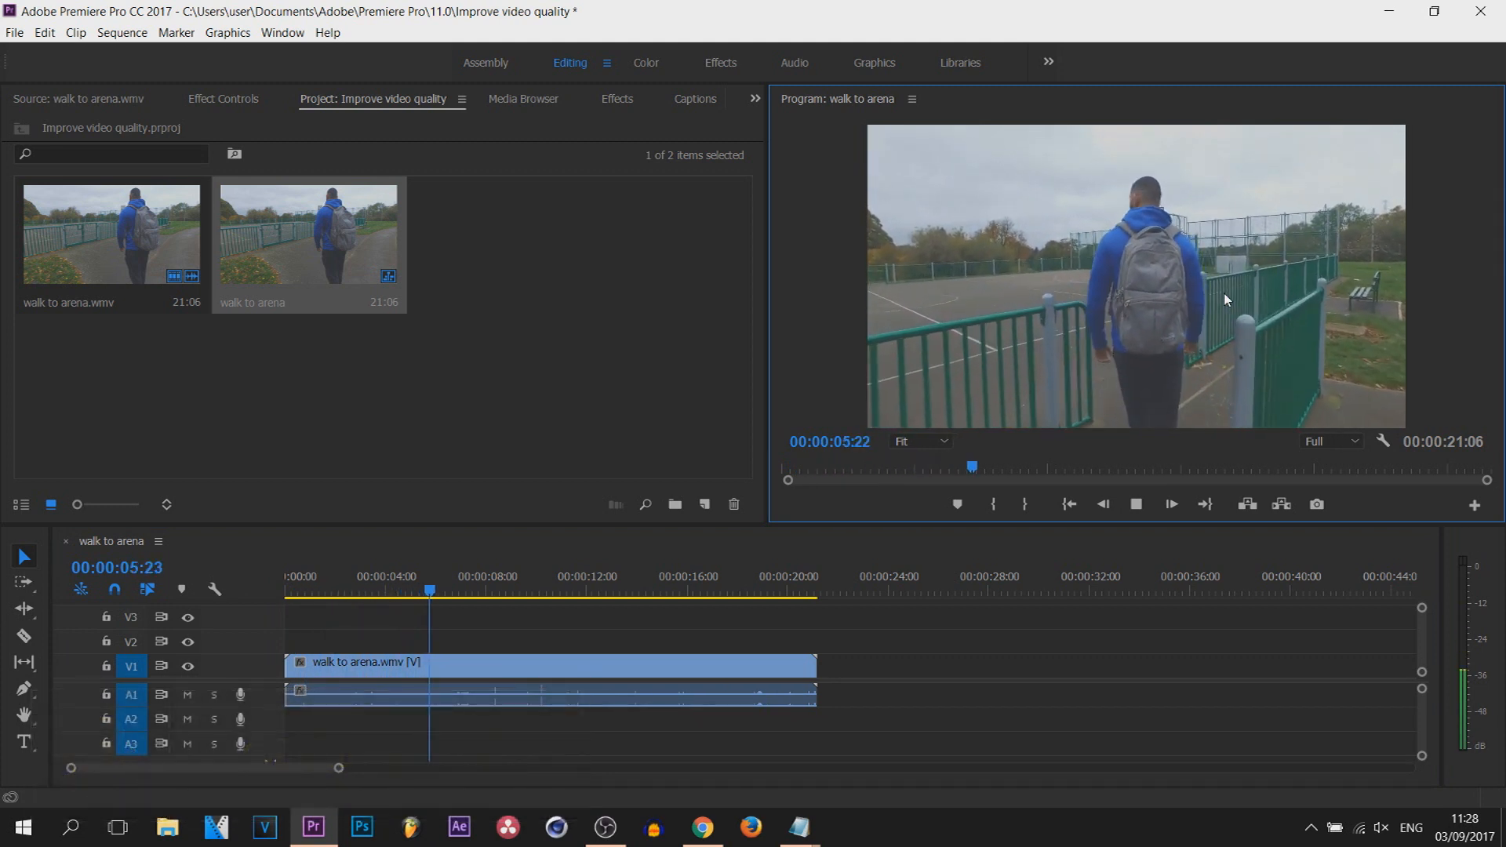
click(1171, 504)
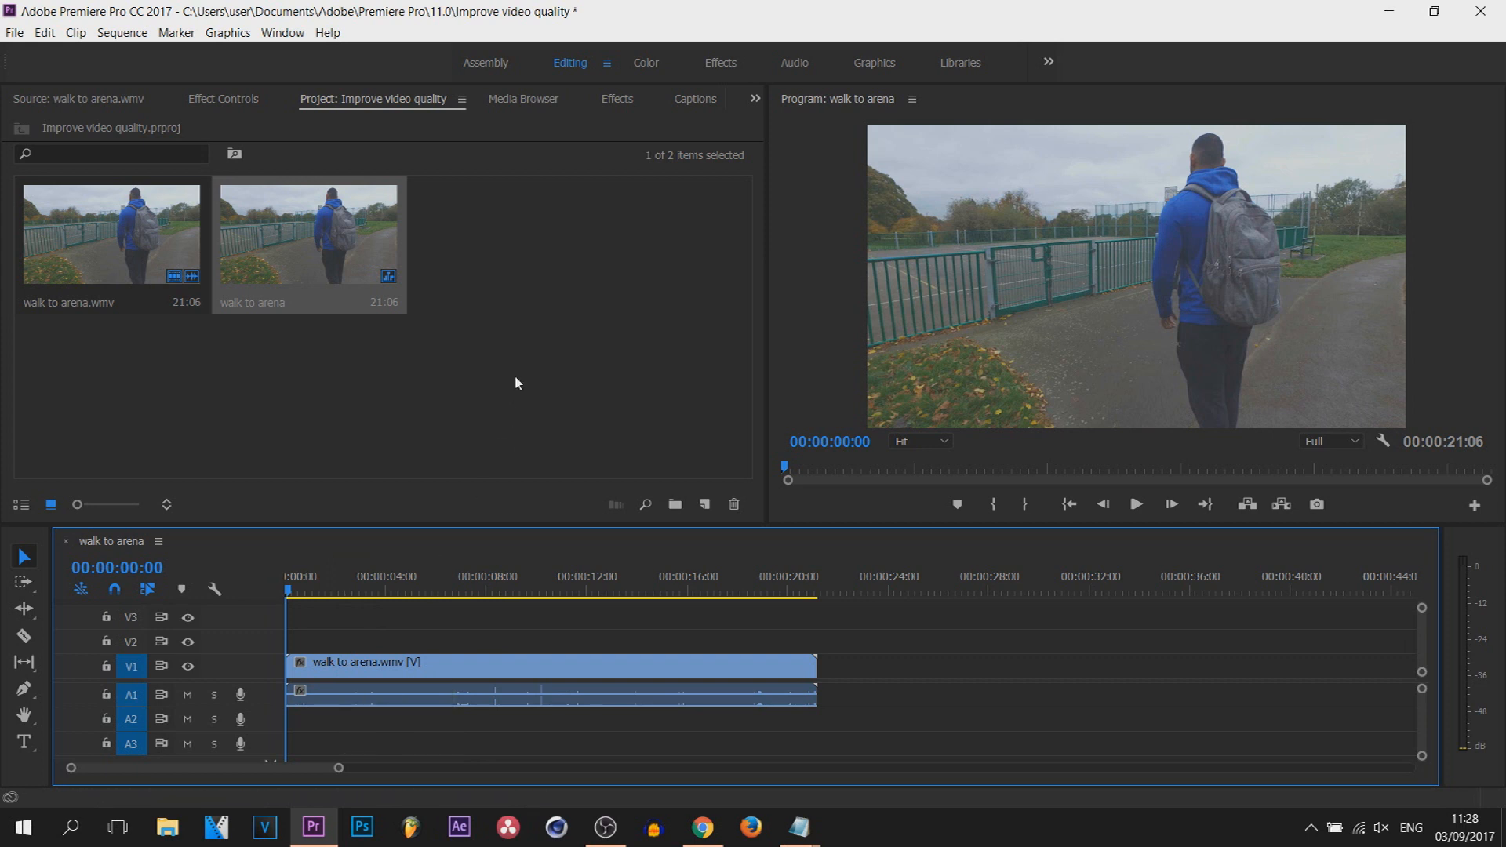
right_click(518, 383)
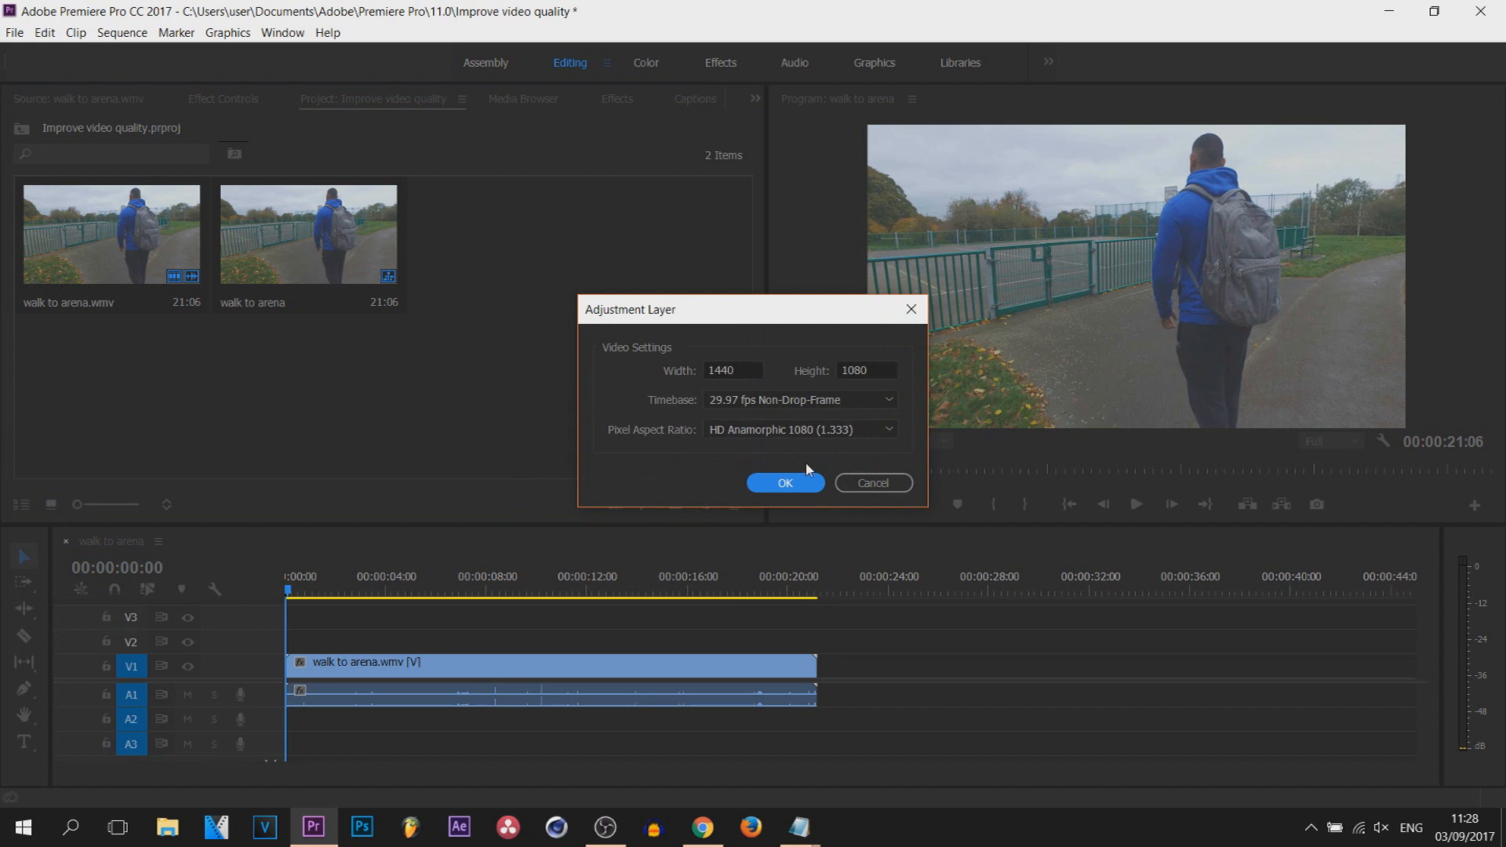
click(785, 482)
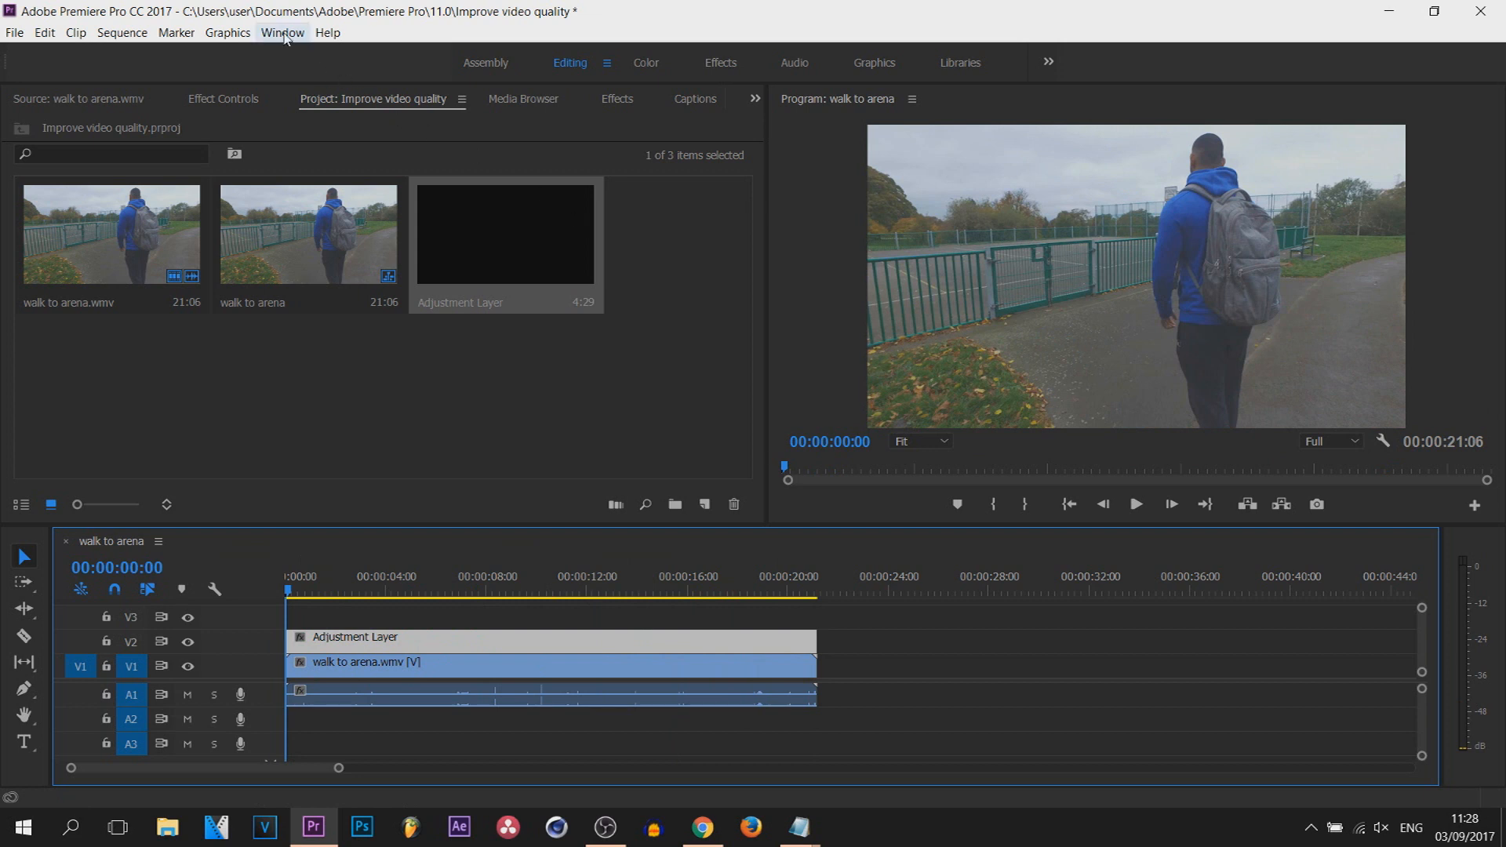
Show the Lumetri Color panel from the Window menu
click(281, 33)
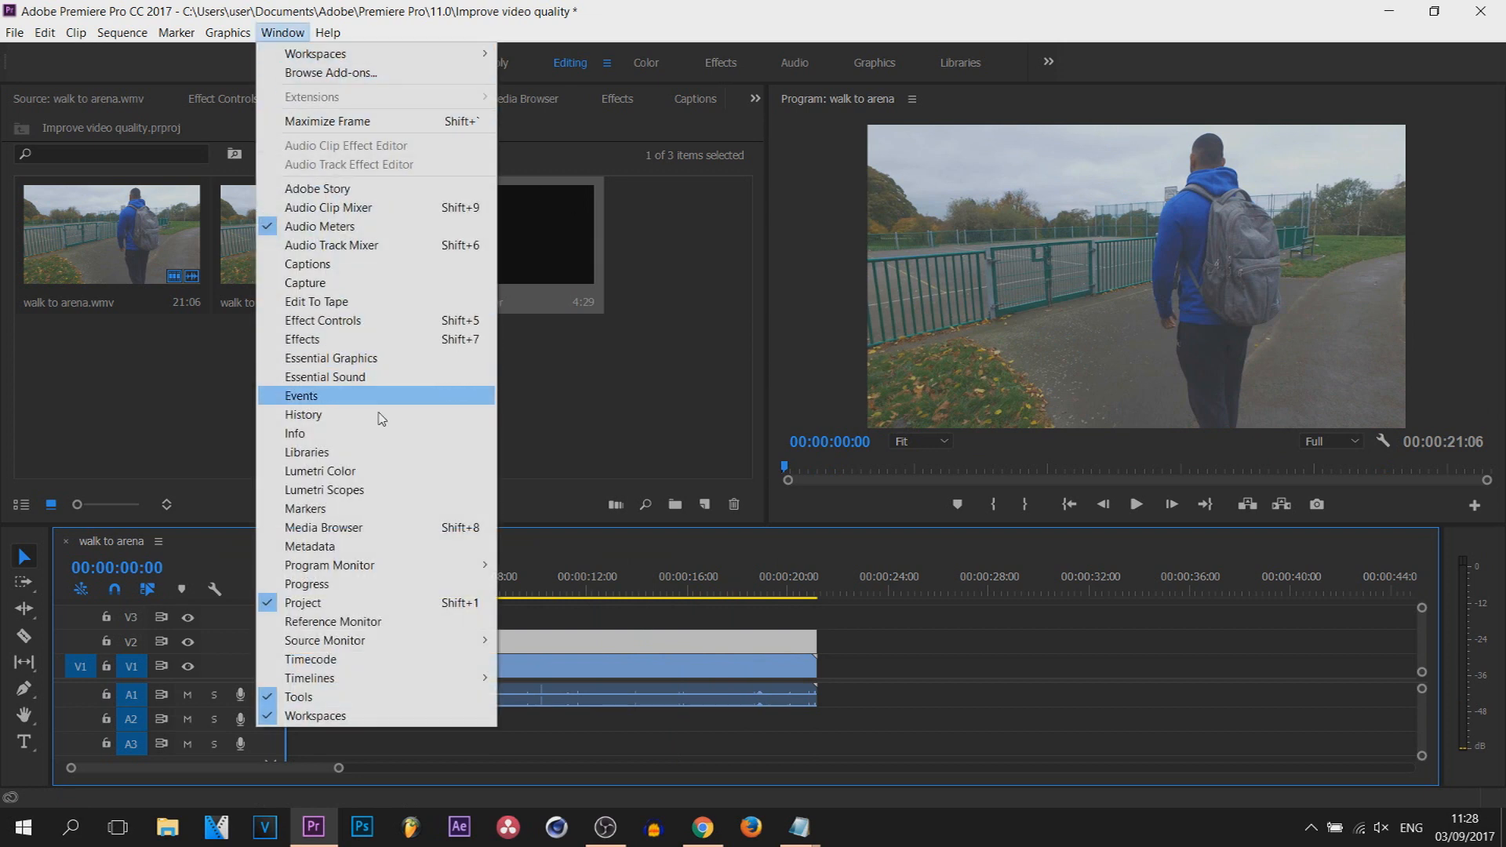
click(320, 471)
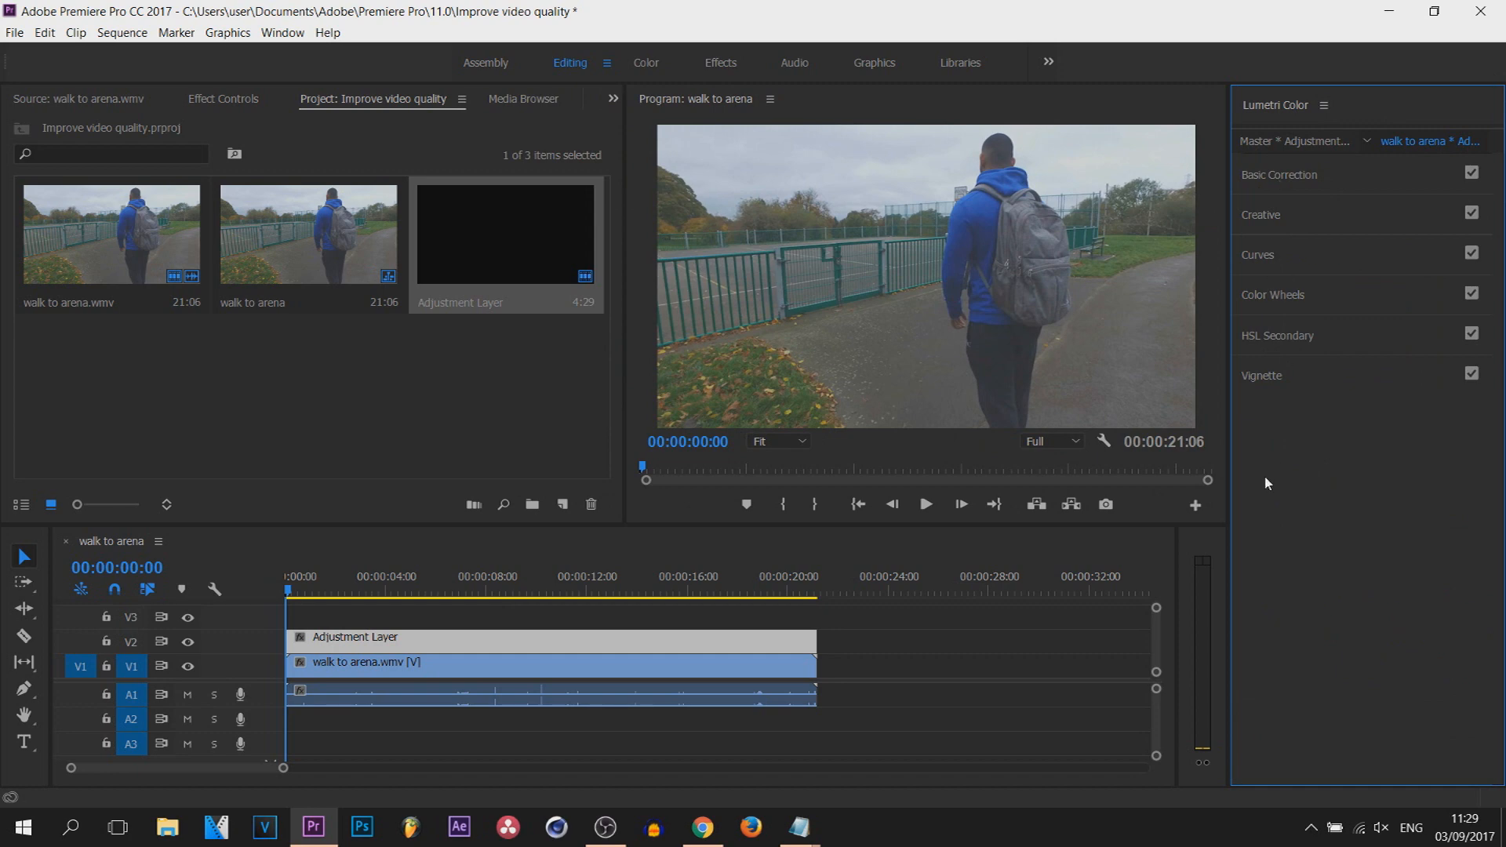
Choose the Fuji ETERNA 250D Kodak 2395 look in the Creative section
click(1260, 215)
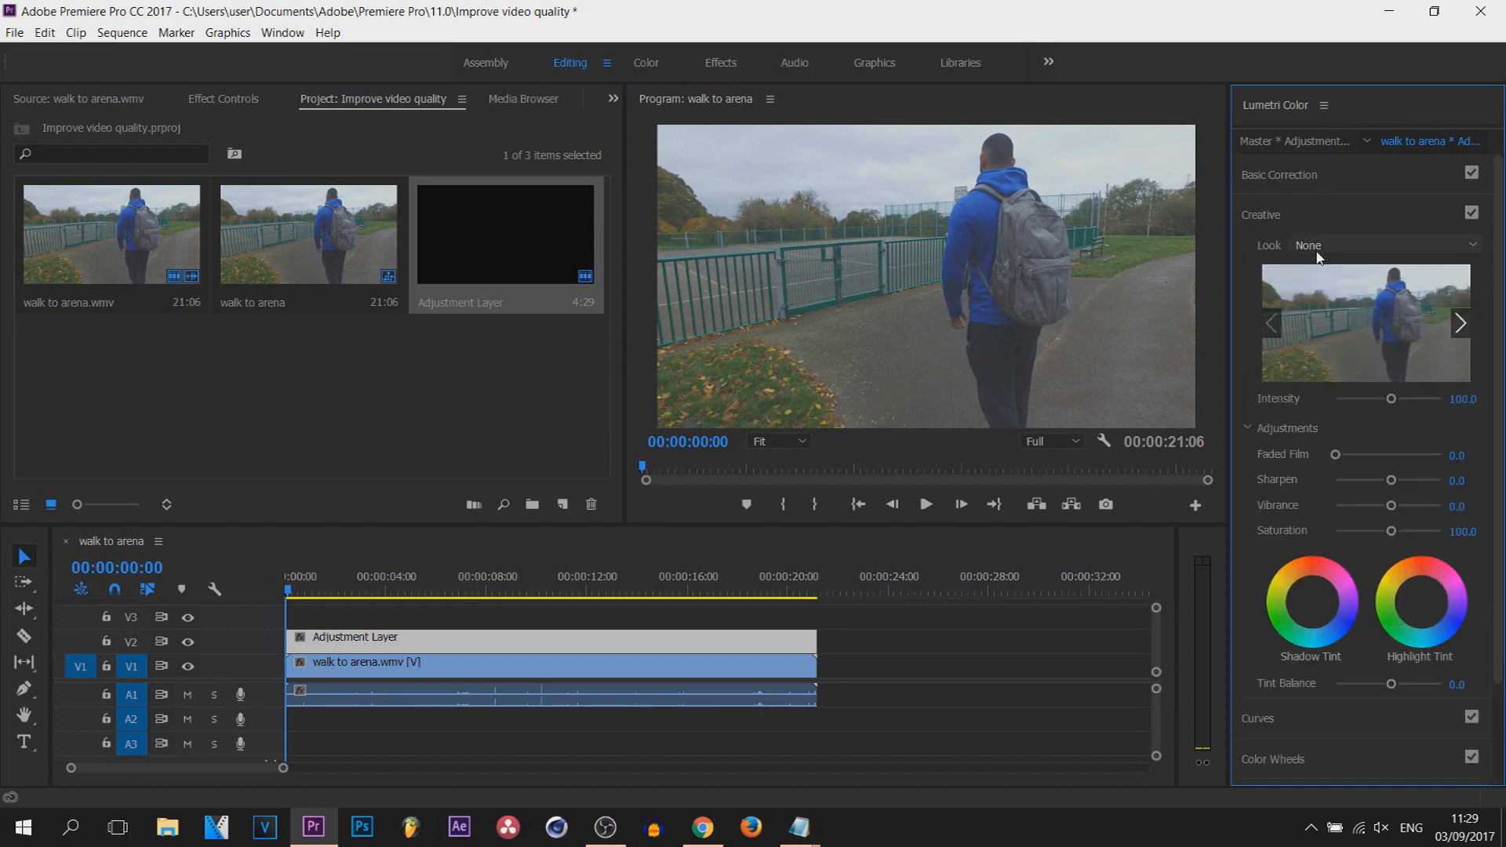
click(1387, 245)
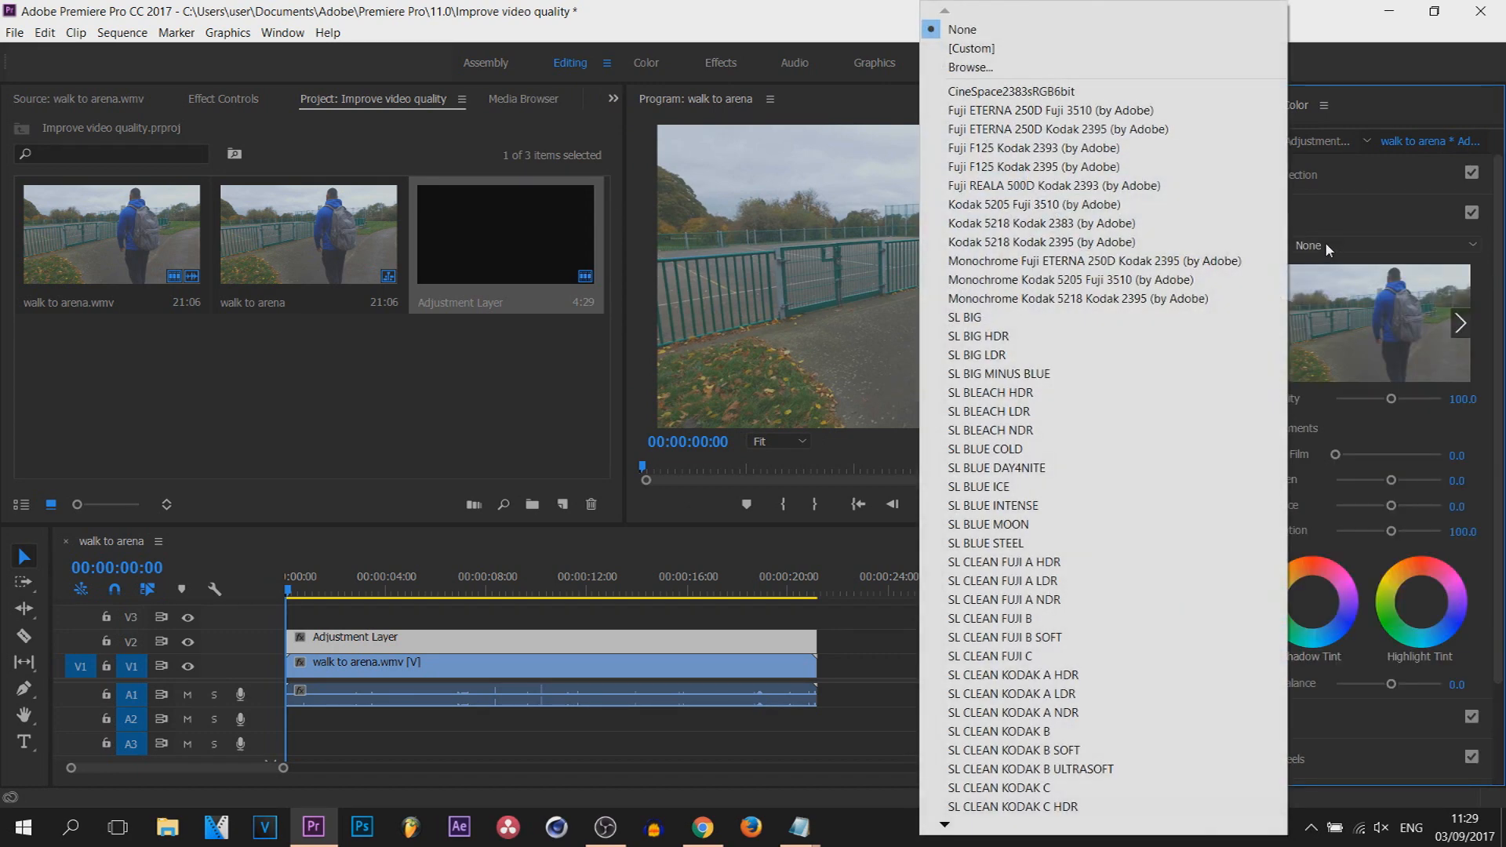
mouse_move(1012, 136)
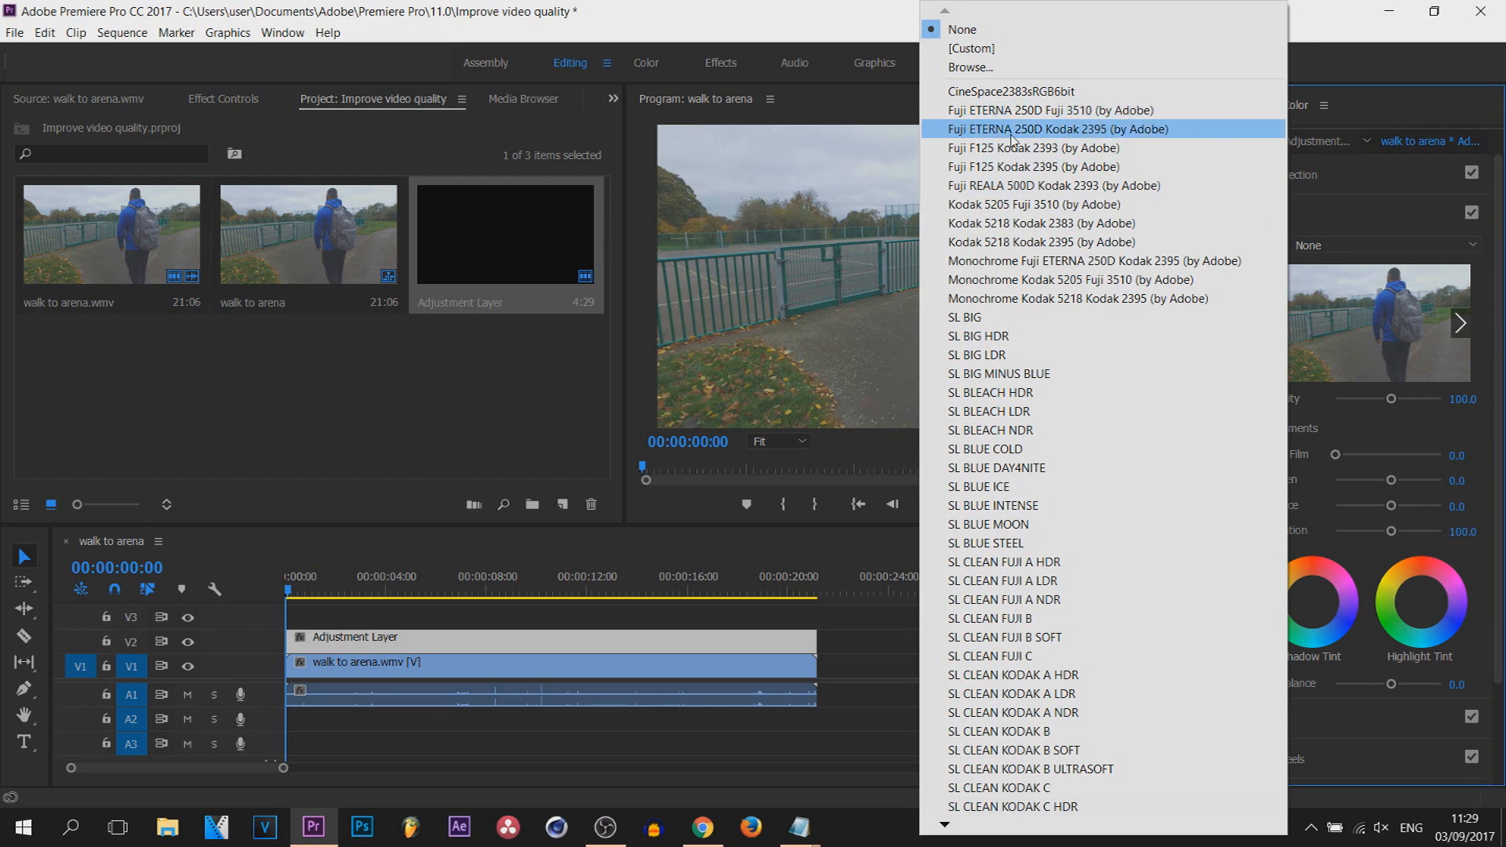
click(1058, 129)
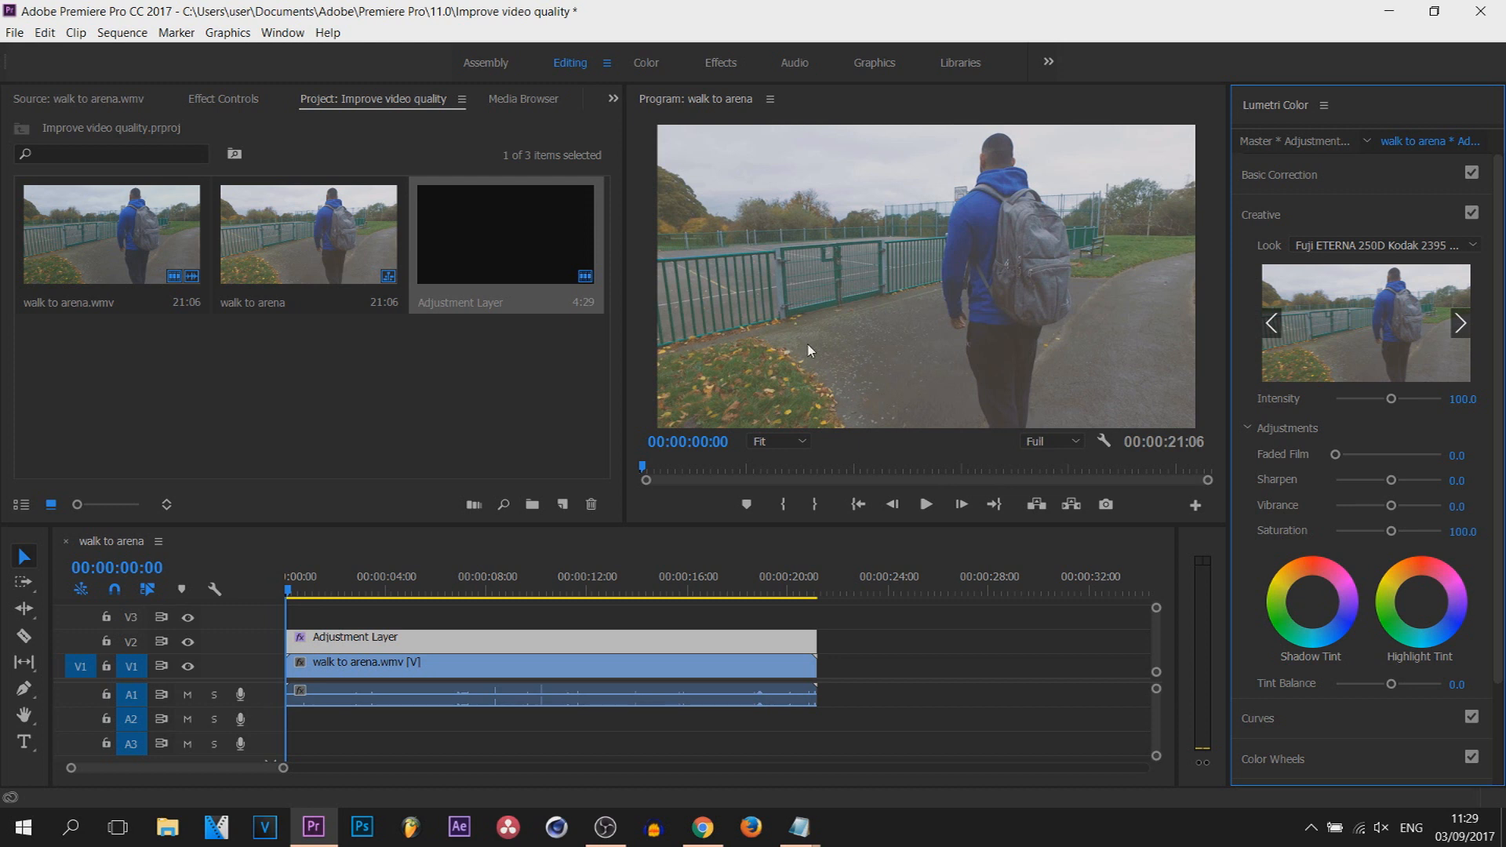
mouse_move(788, 374)
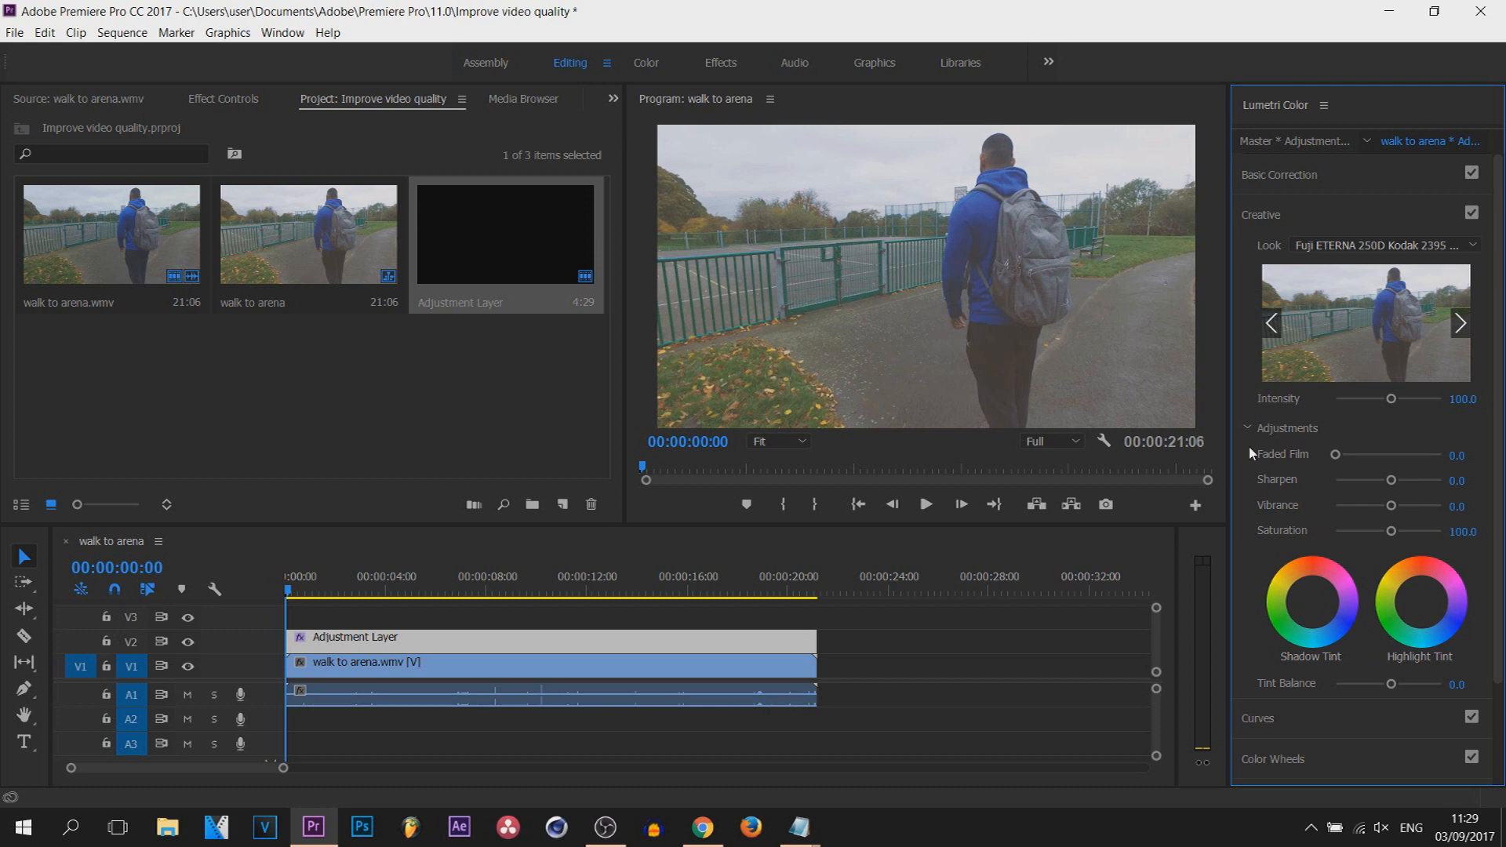
Set Faded Film 20.2, Sharpen 48.6, Vibrance 35.8 and Saturation 95.4, then collapse Creative
drag(1334, 454, 1356, 455)
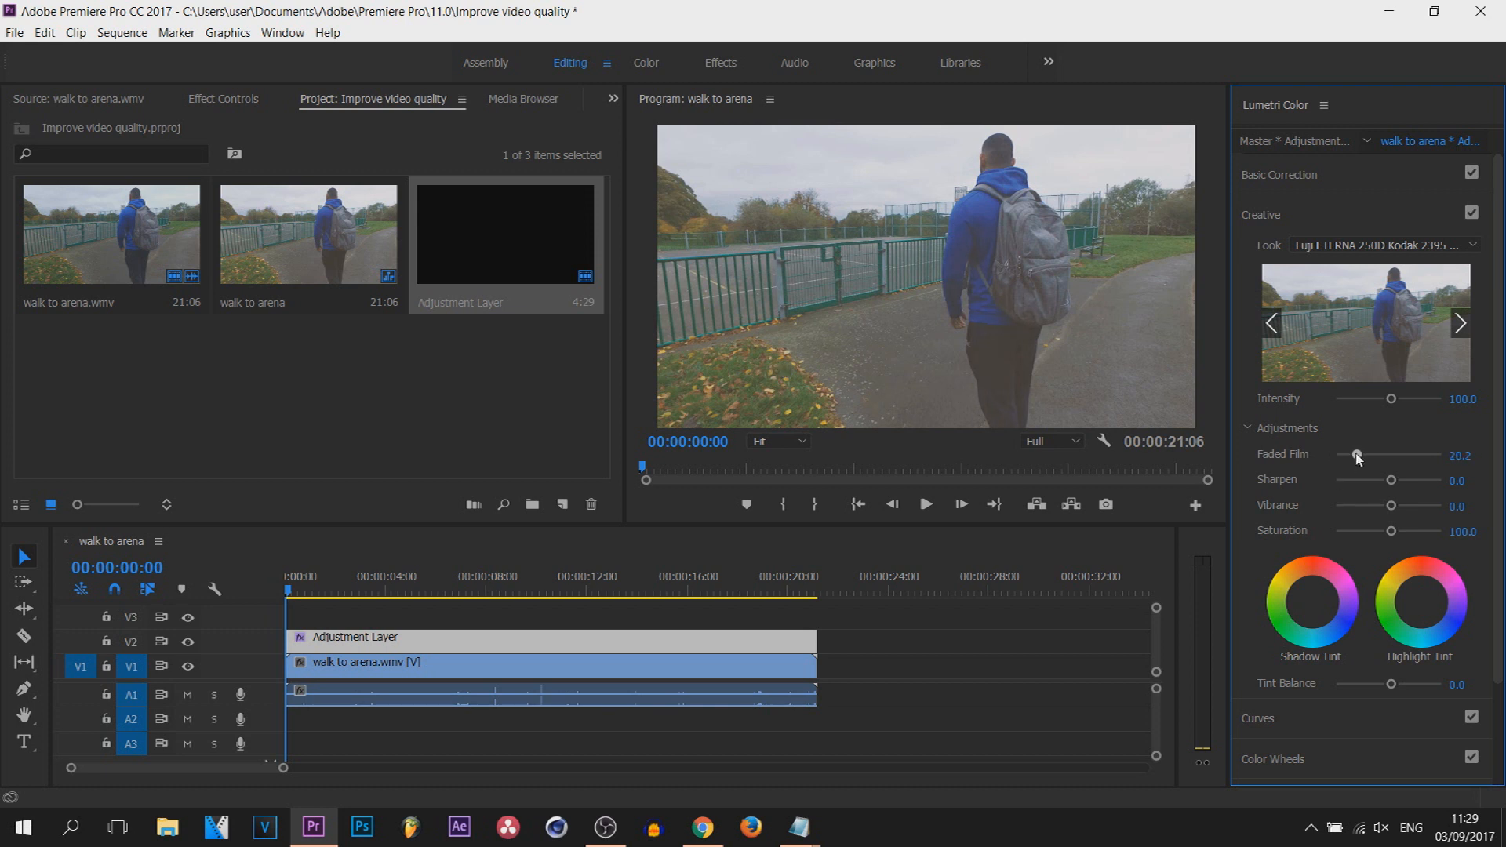
drag(1357, 480, 1393, 480)
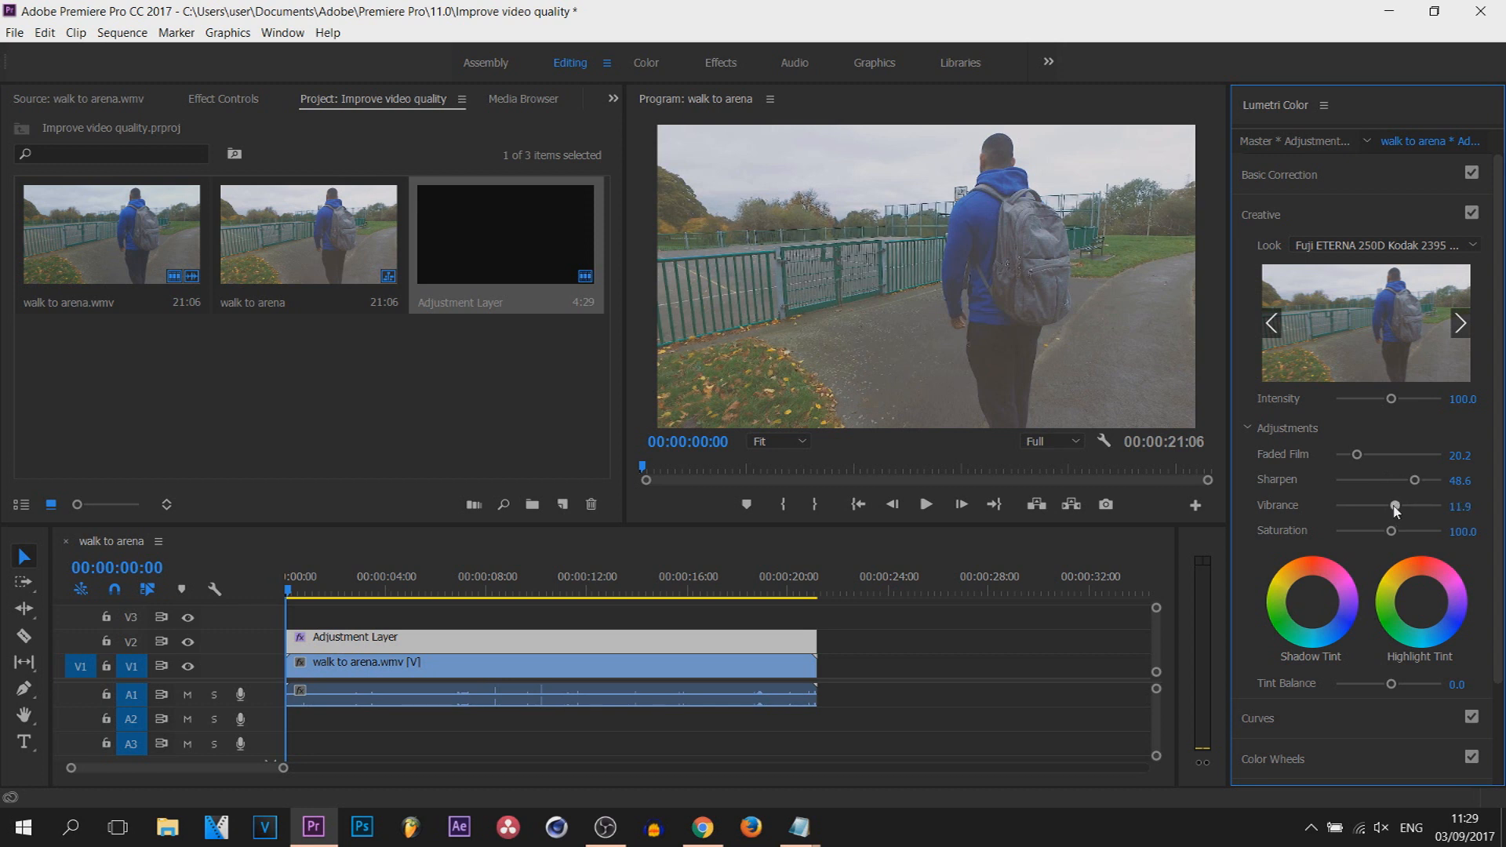
drag(1395, 506, 1411, 506)
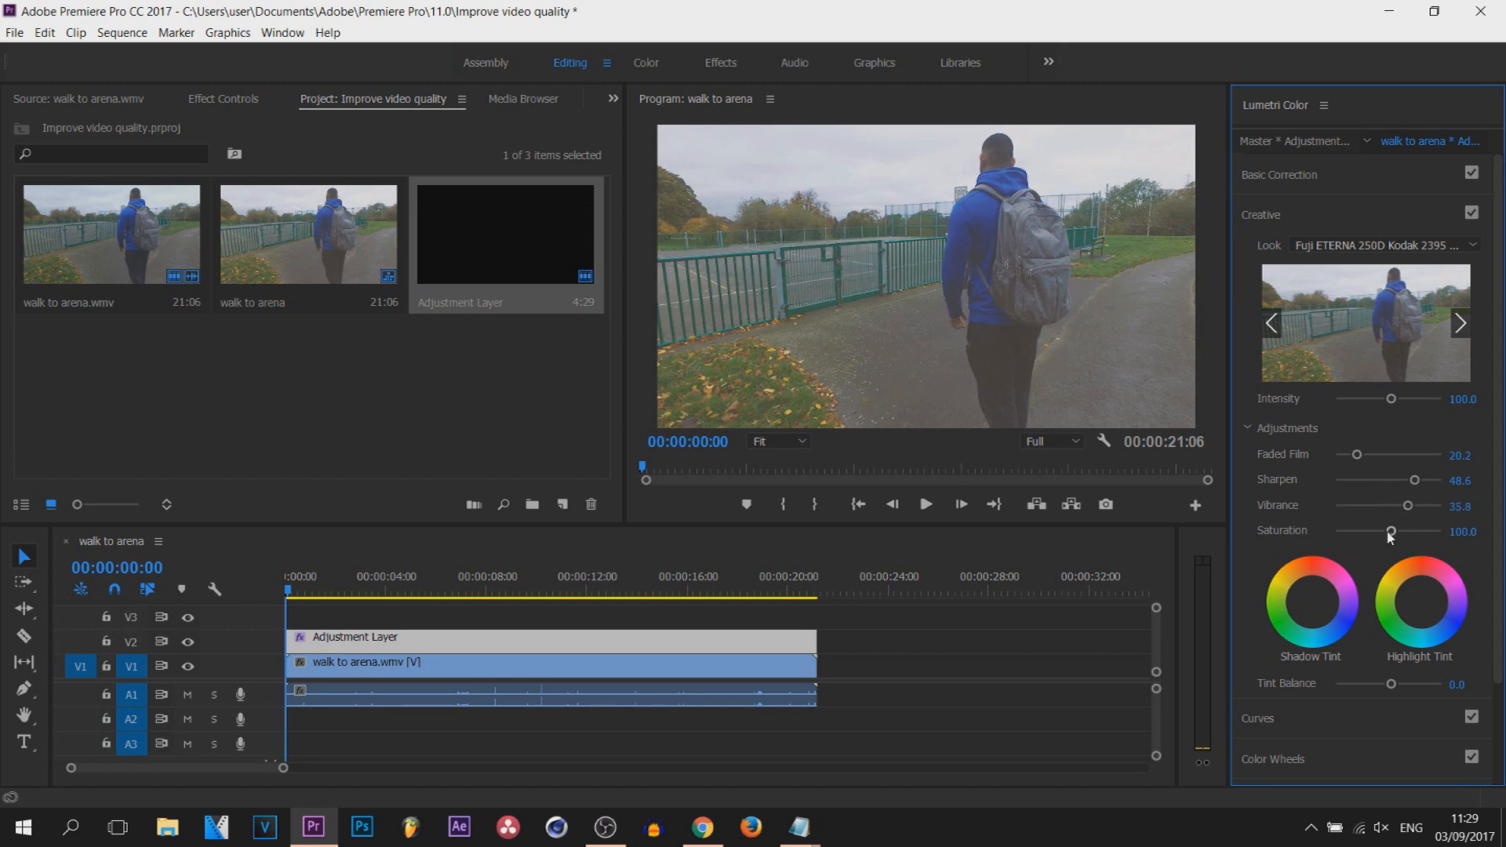
drag(1390, 532, 1401, 532)
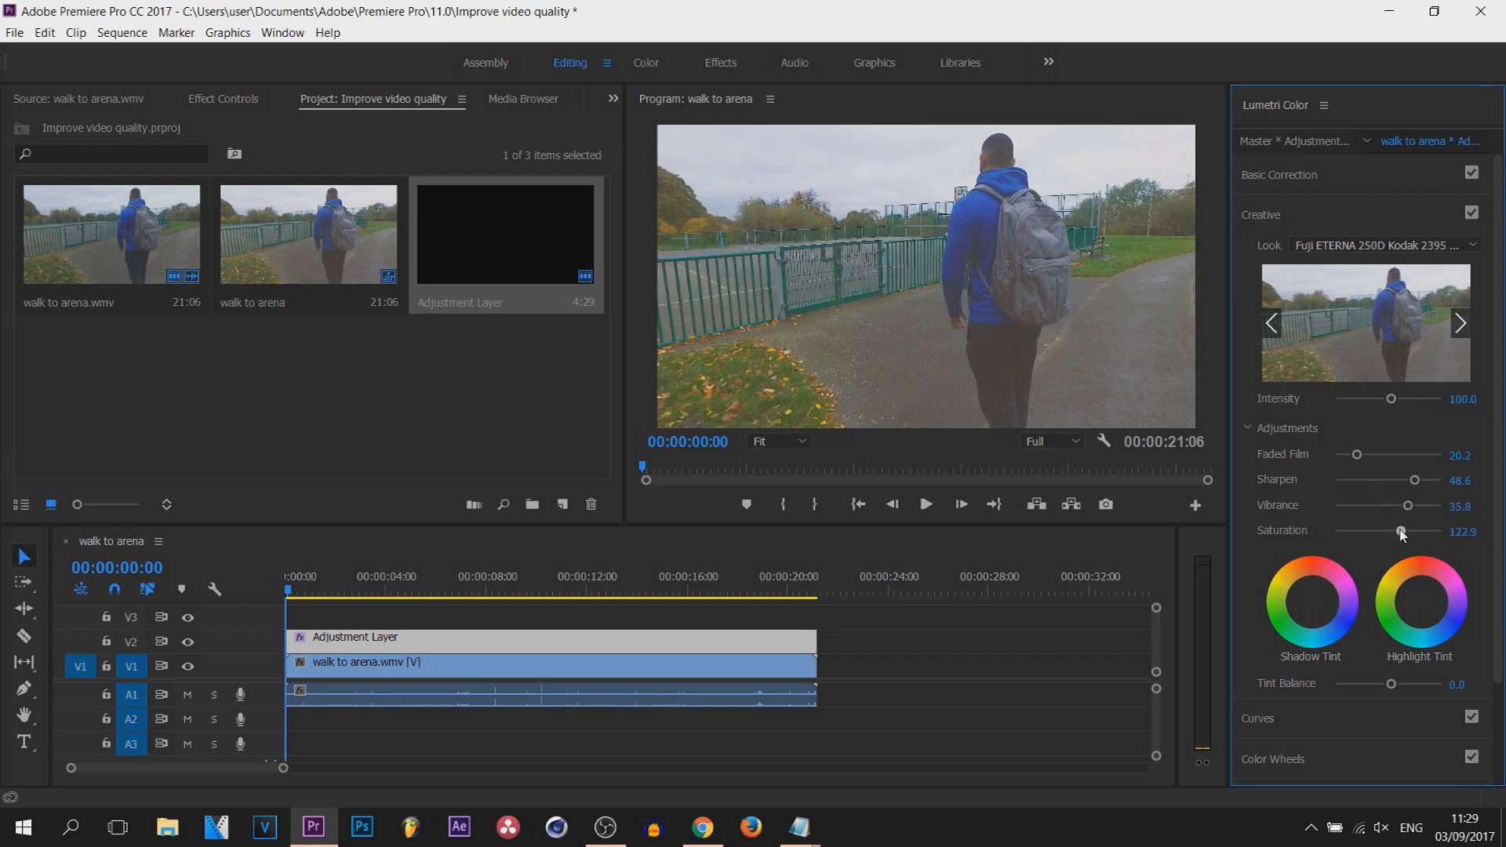
drag(1400, 530, 1394, 530)
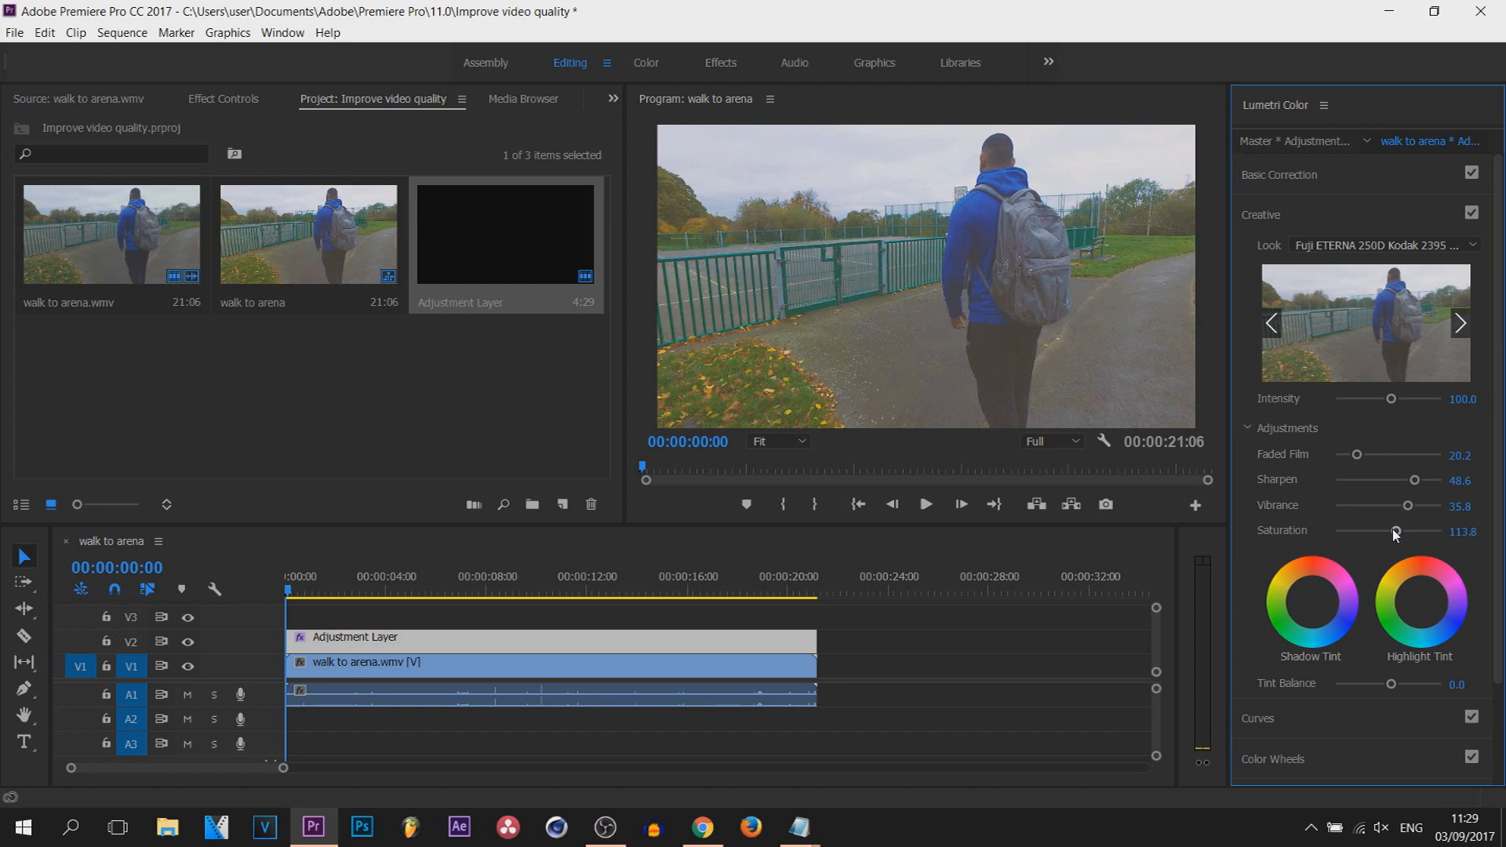
drag(1395, 530, 1387, 530)
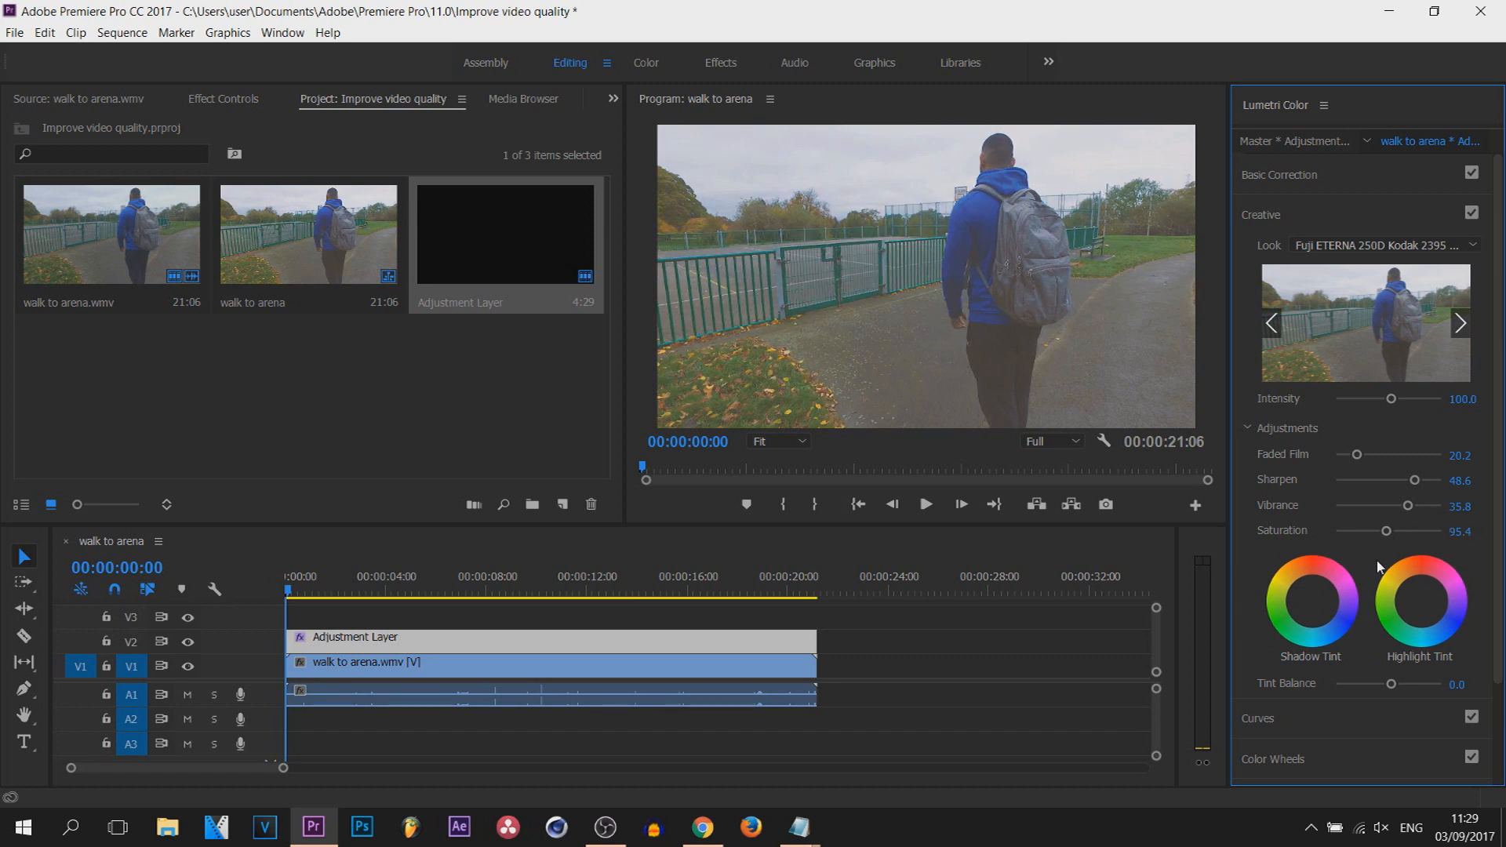
click(1311, 602)
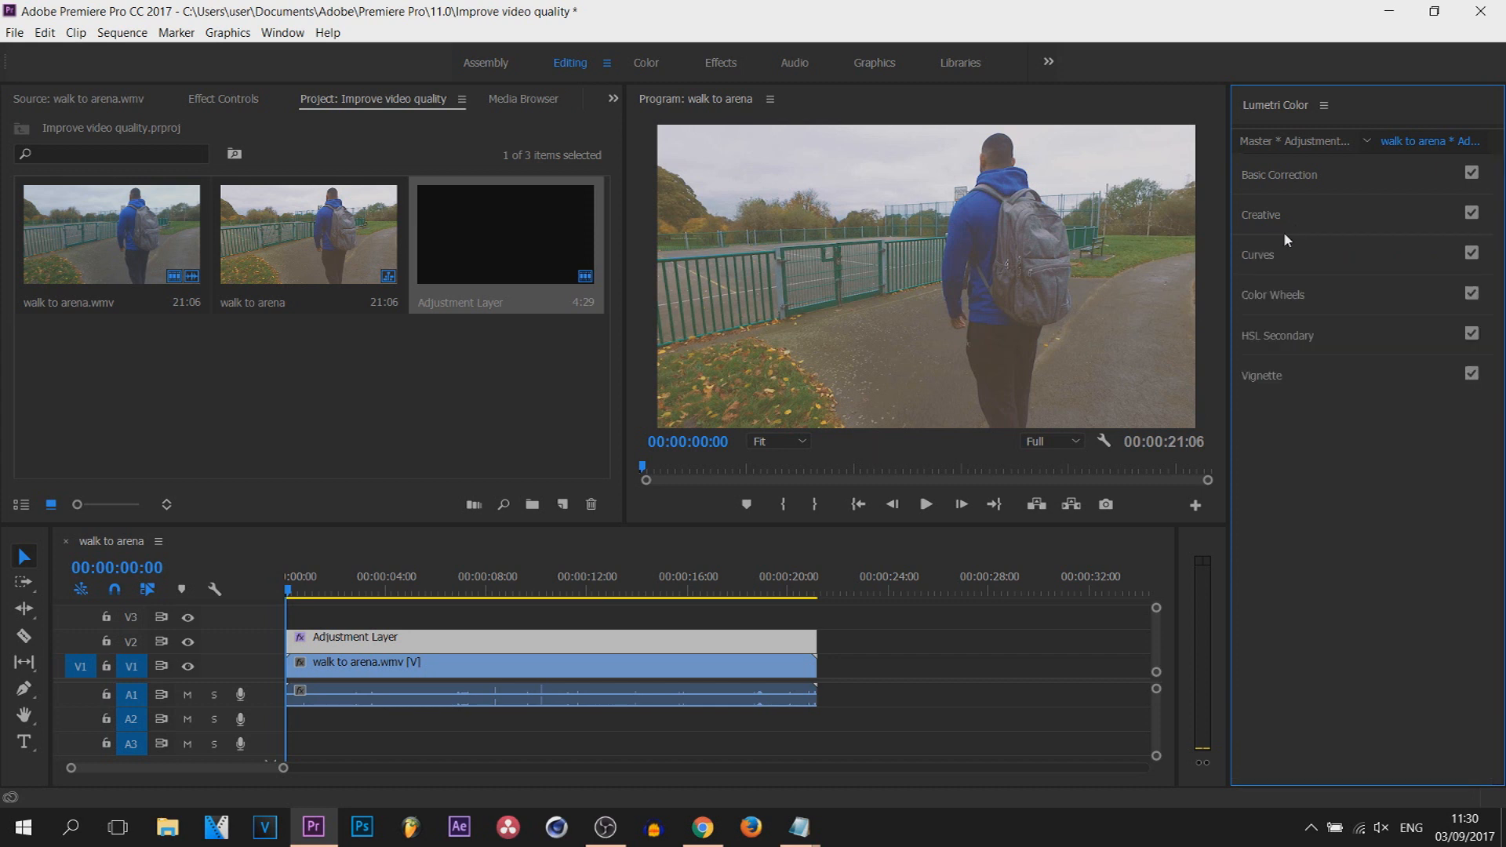
Expand Basic Correction and White Balance, testing Temperature before returning it to neutral
click(1279, 174)
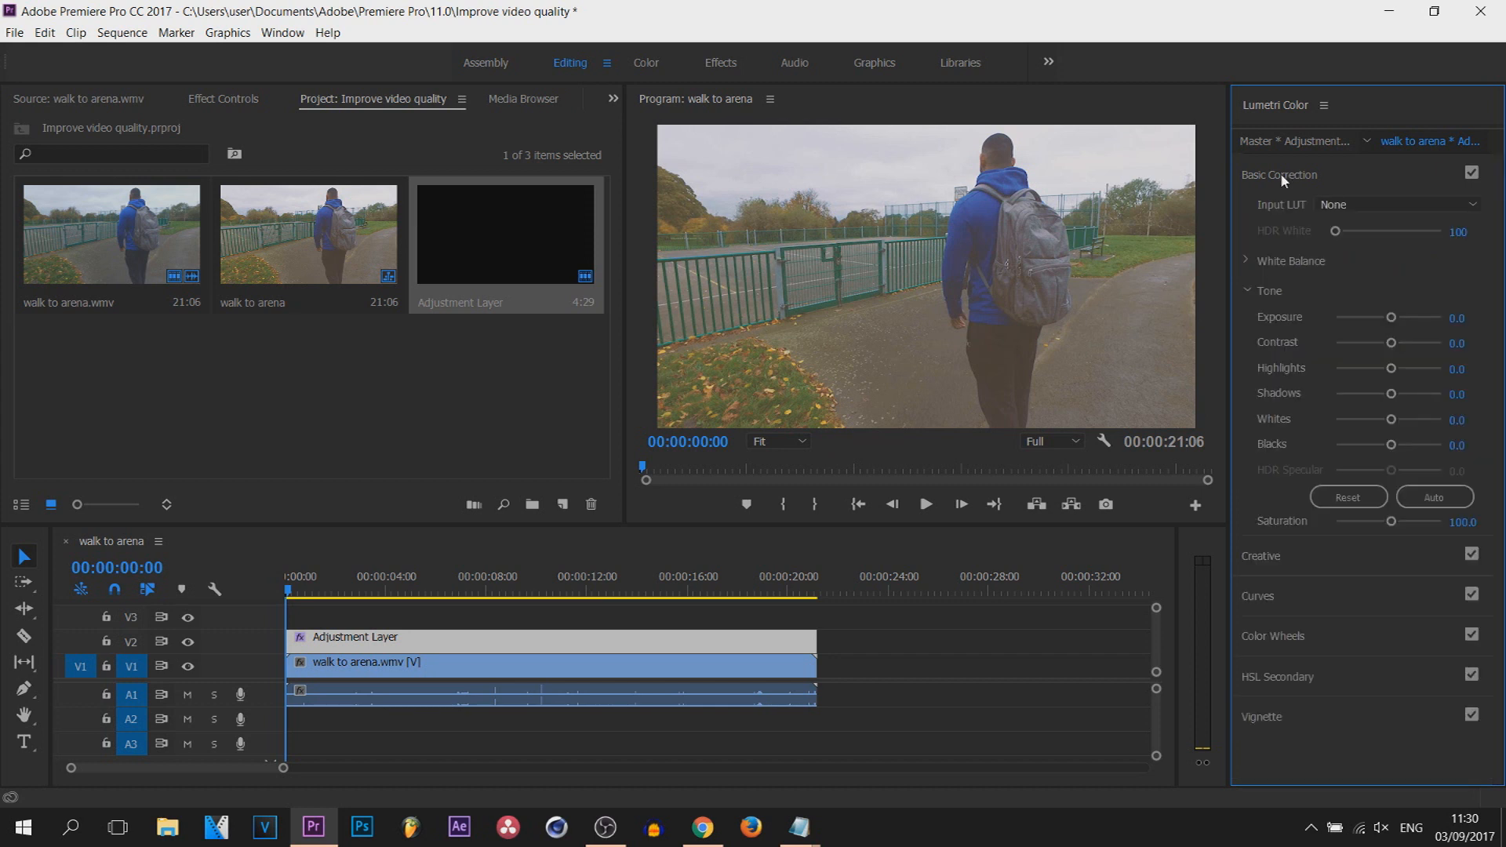
click(1247, 262)
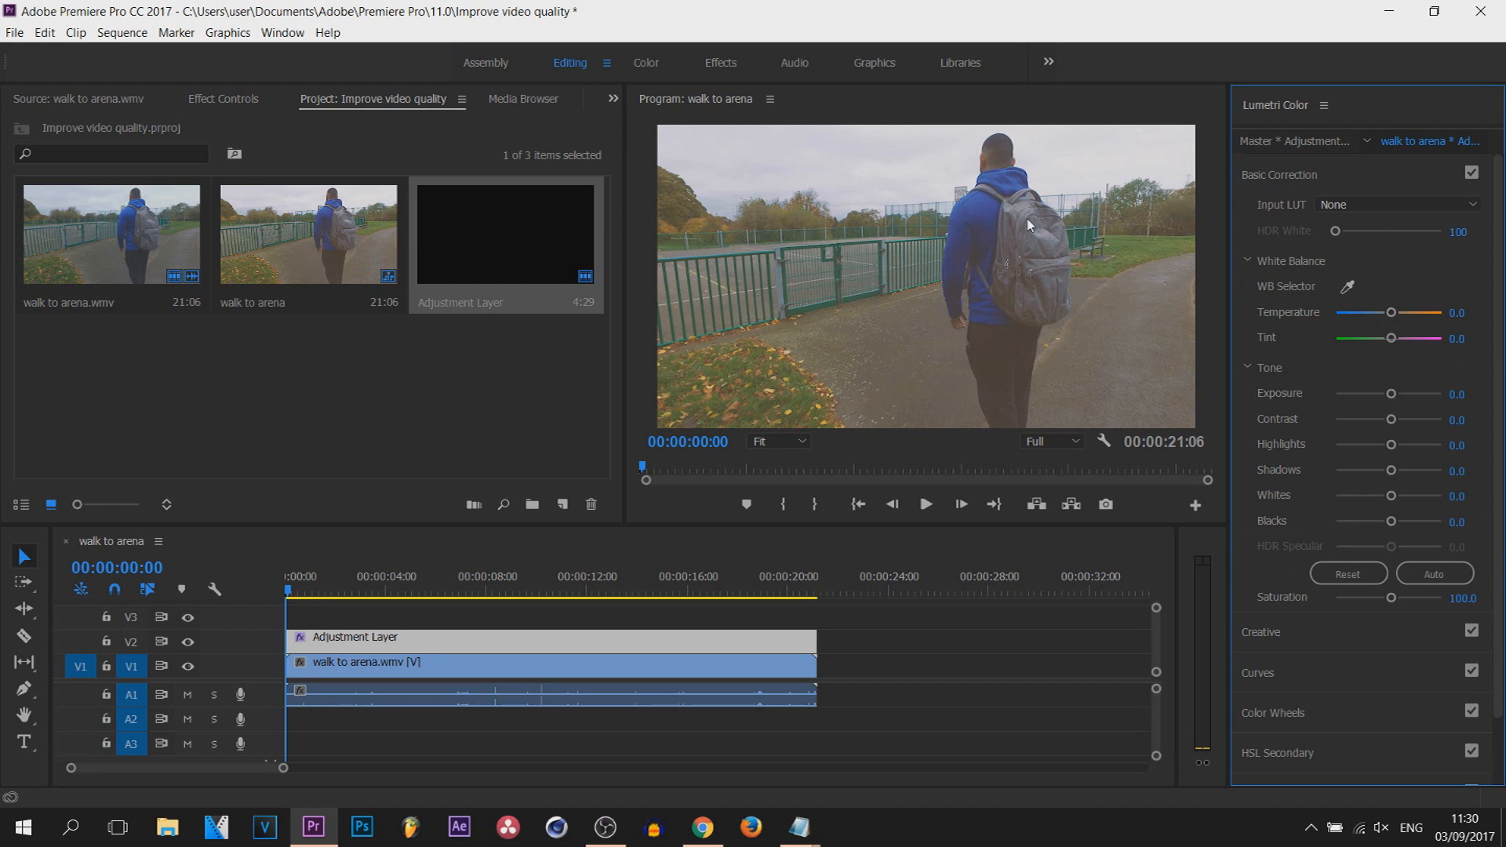
drag(1390, 312, 1374, 312)
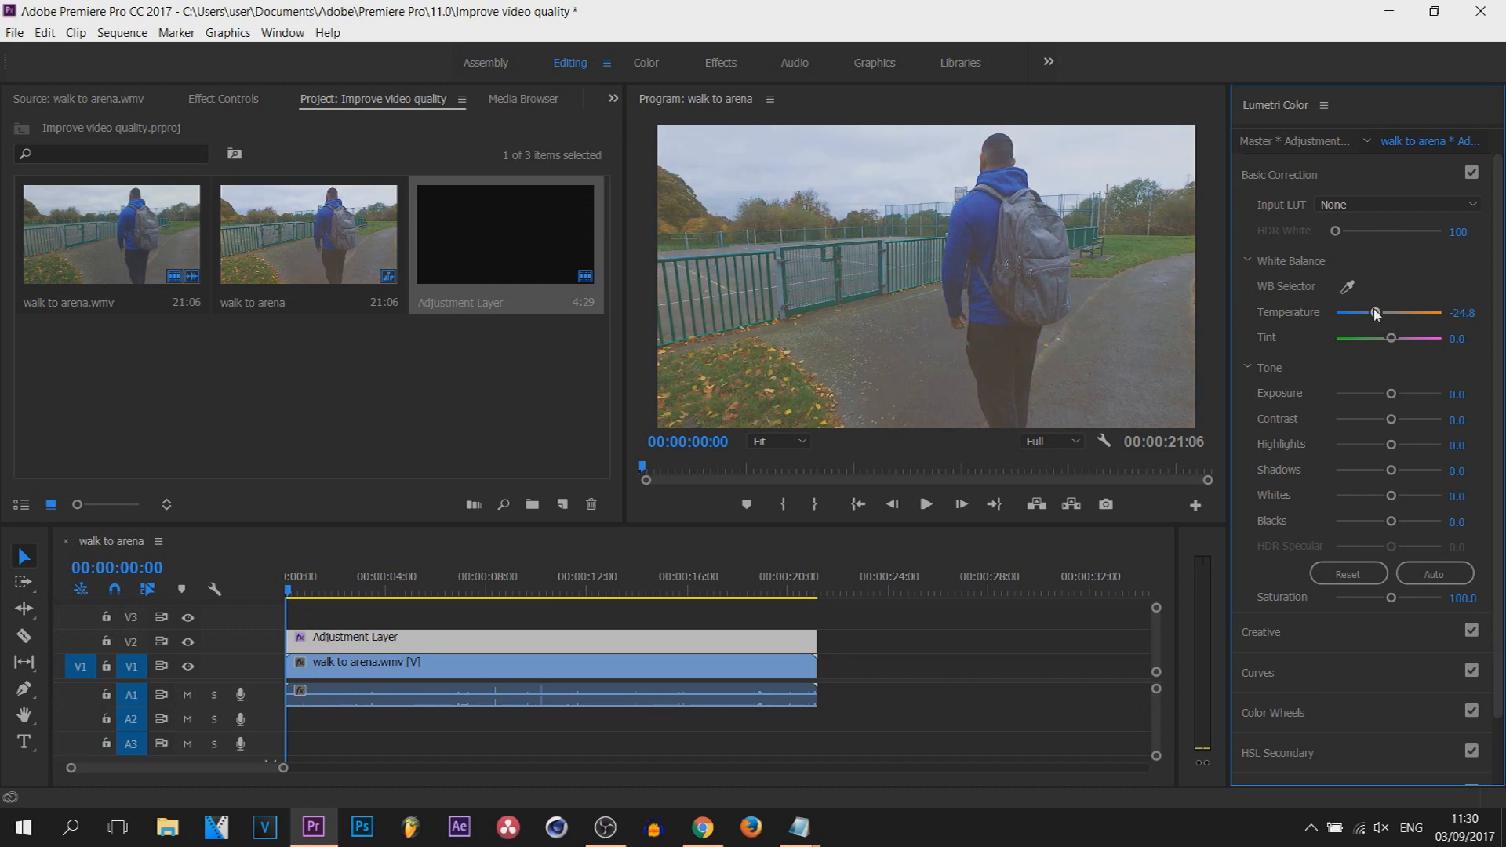
drag(1372, 313, 1385, 313)
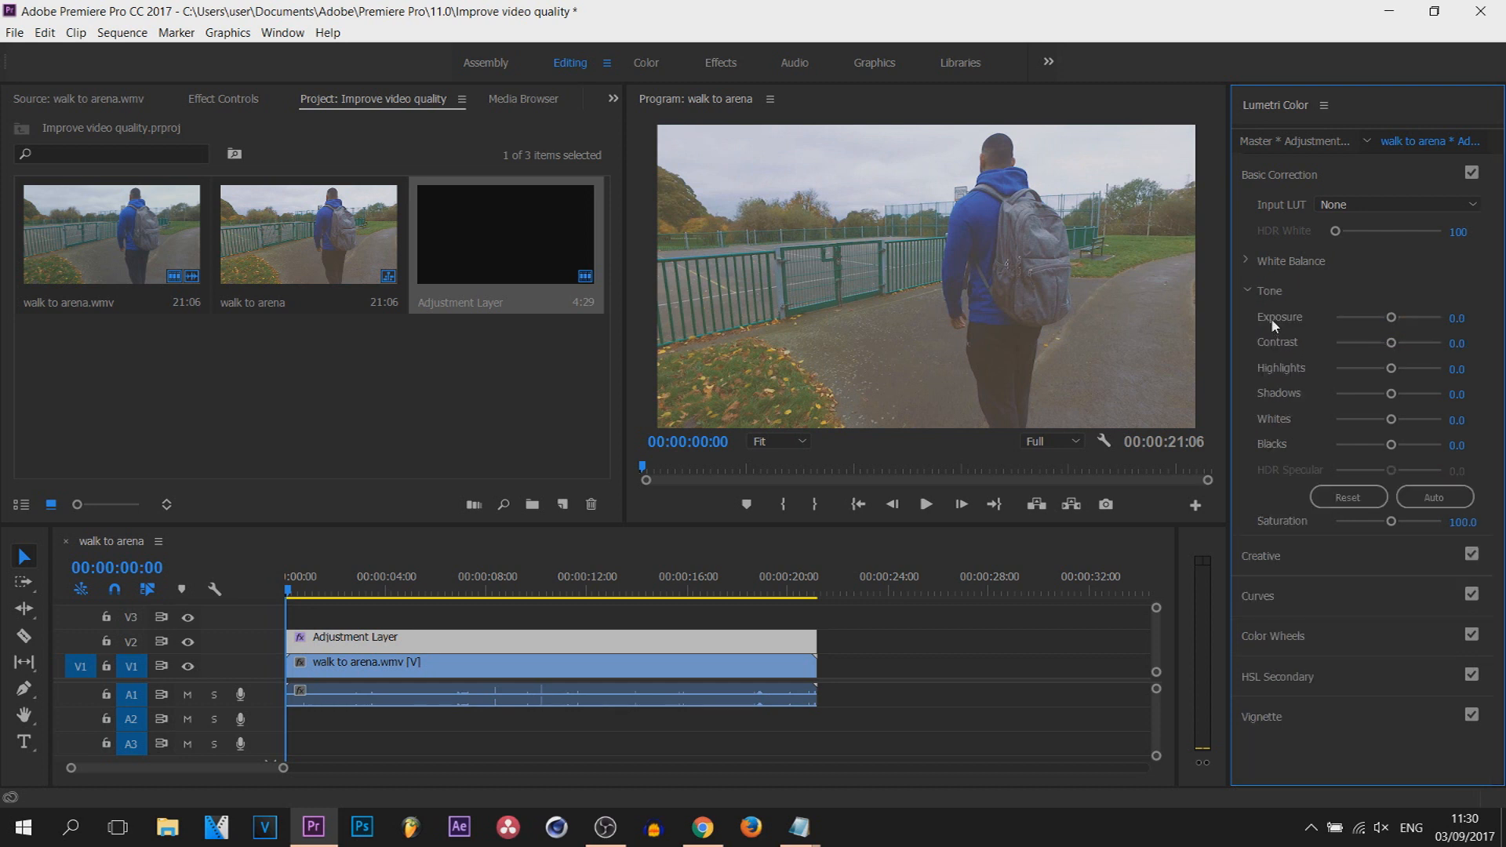
mouse_move(1281, 387)
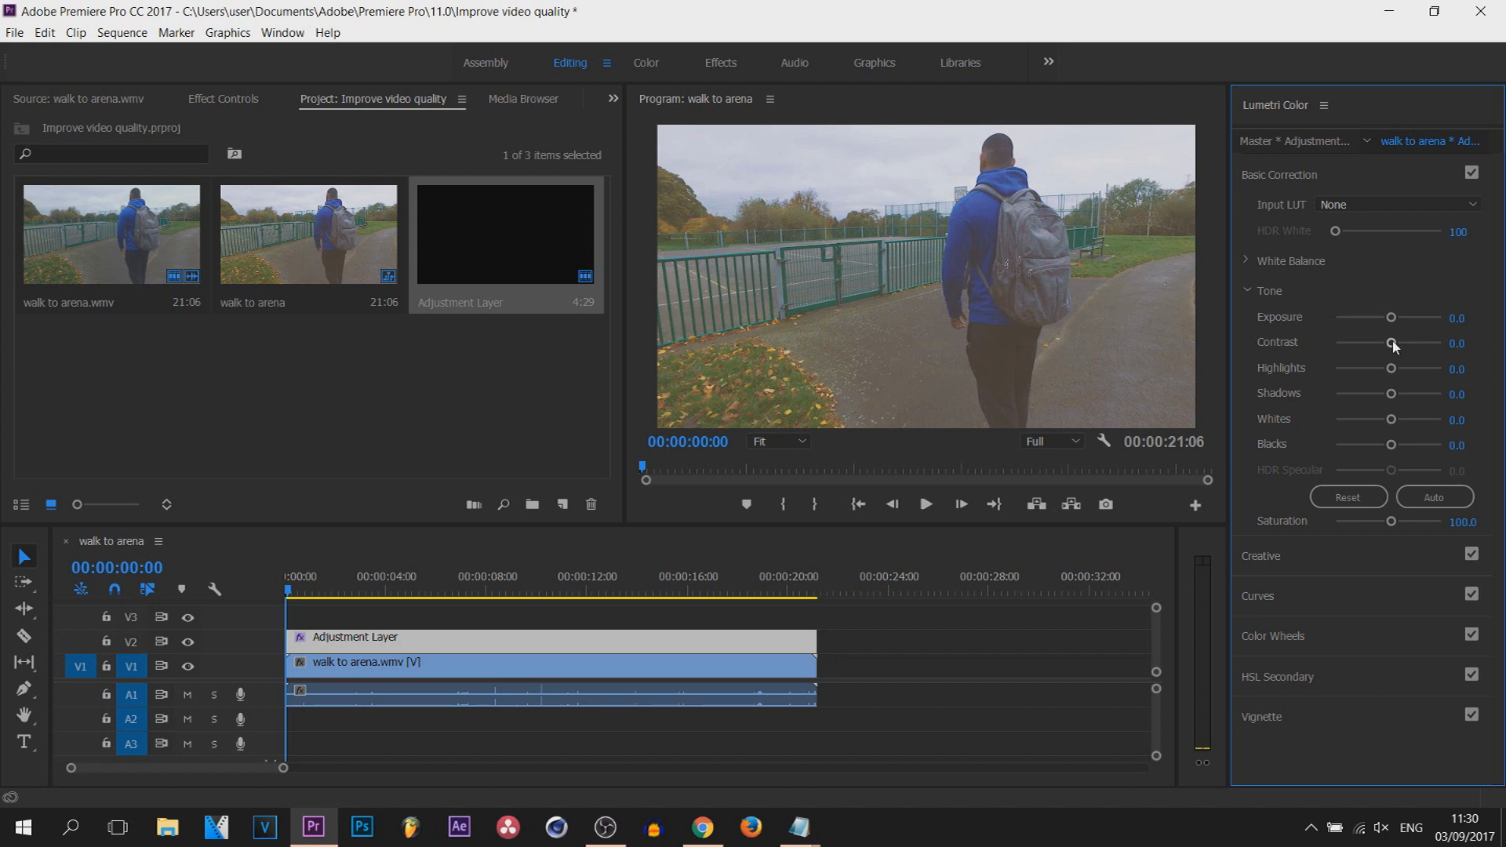
Adjust the Contrast slider to 35.8 and Highlights to 19.3
drag(1391, 344, 1425, 344)
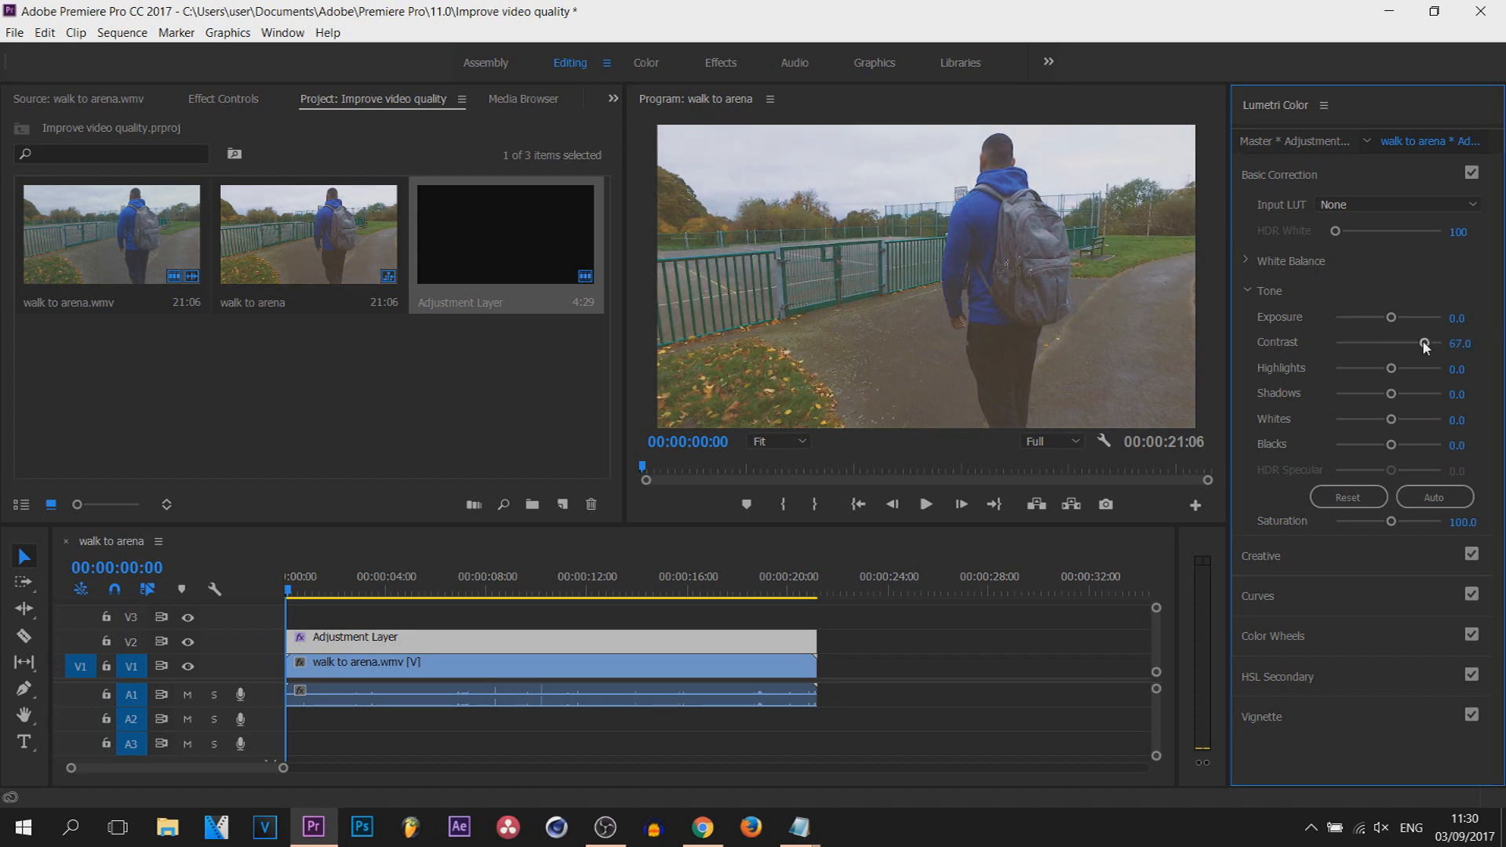
drag(1424, 342, 1431, 343)
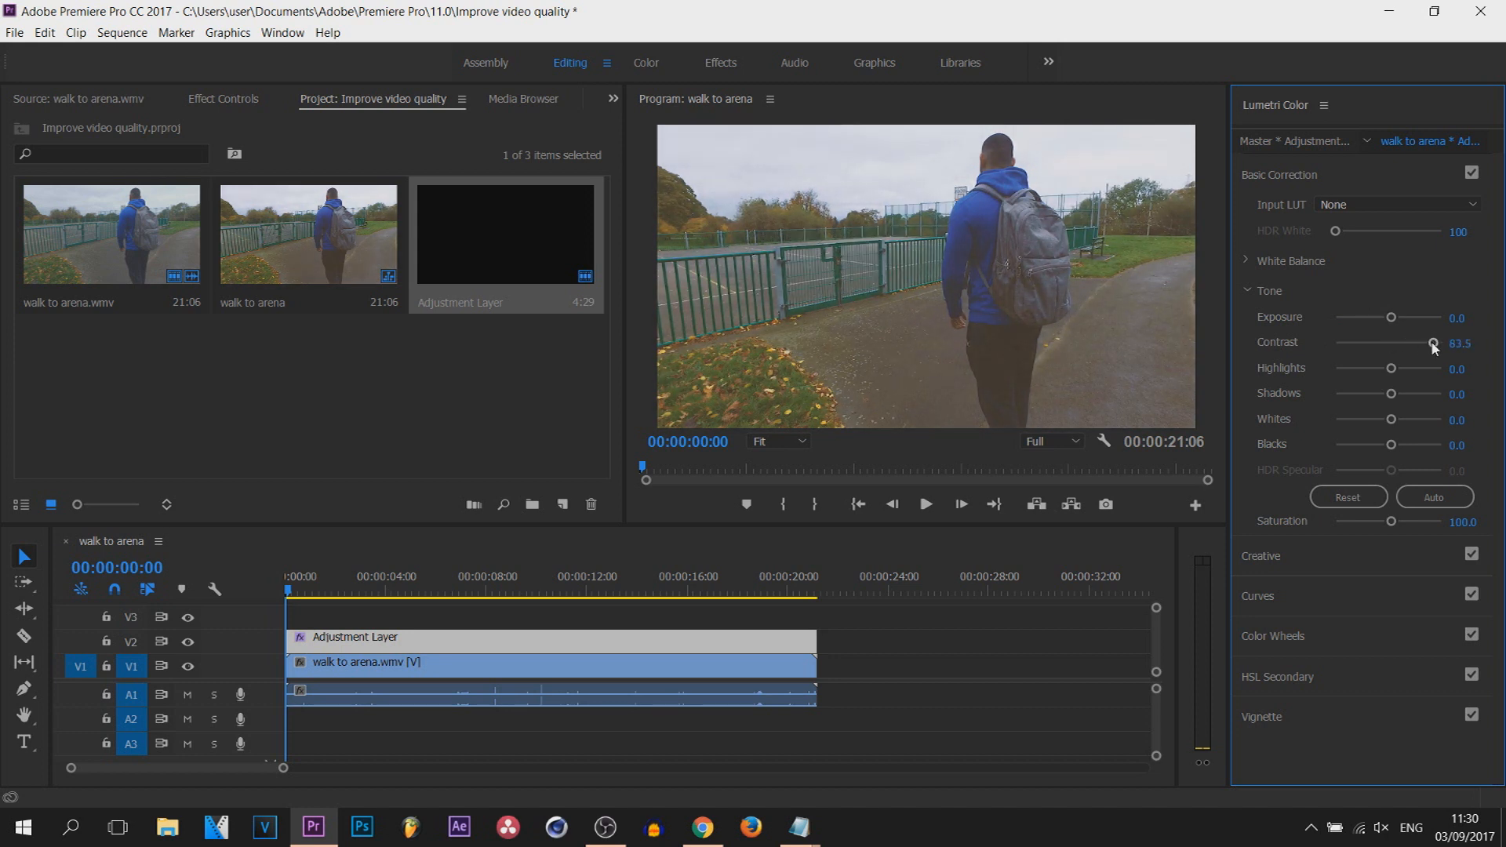
drag(1431, 342, 1417, 342)
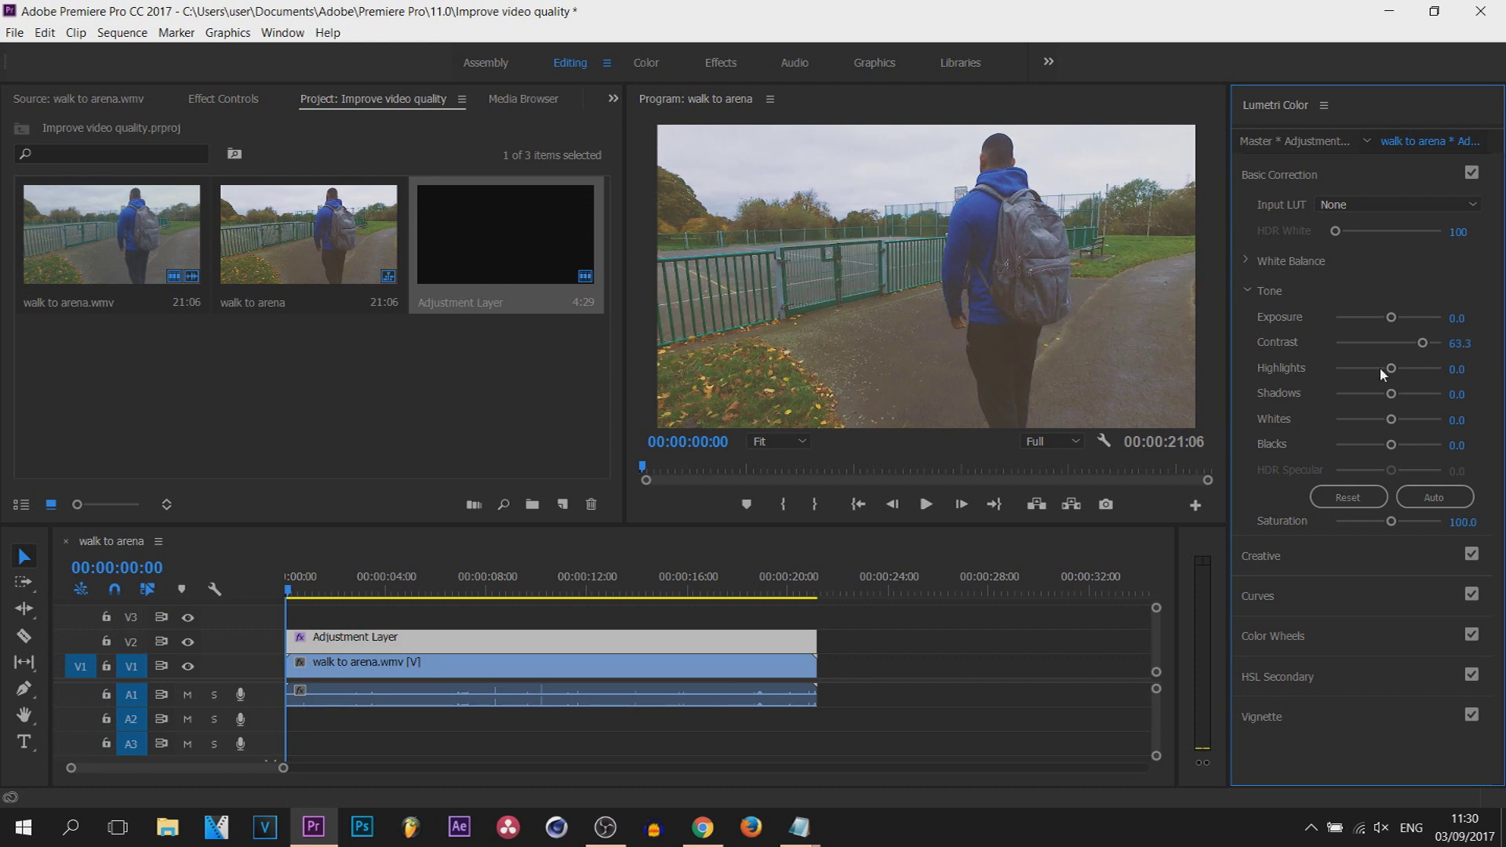
drag(1388, 368, 1402, 368)
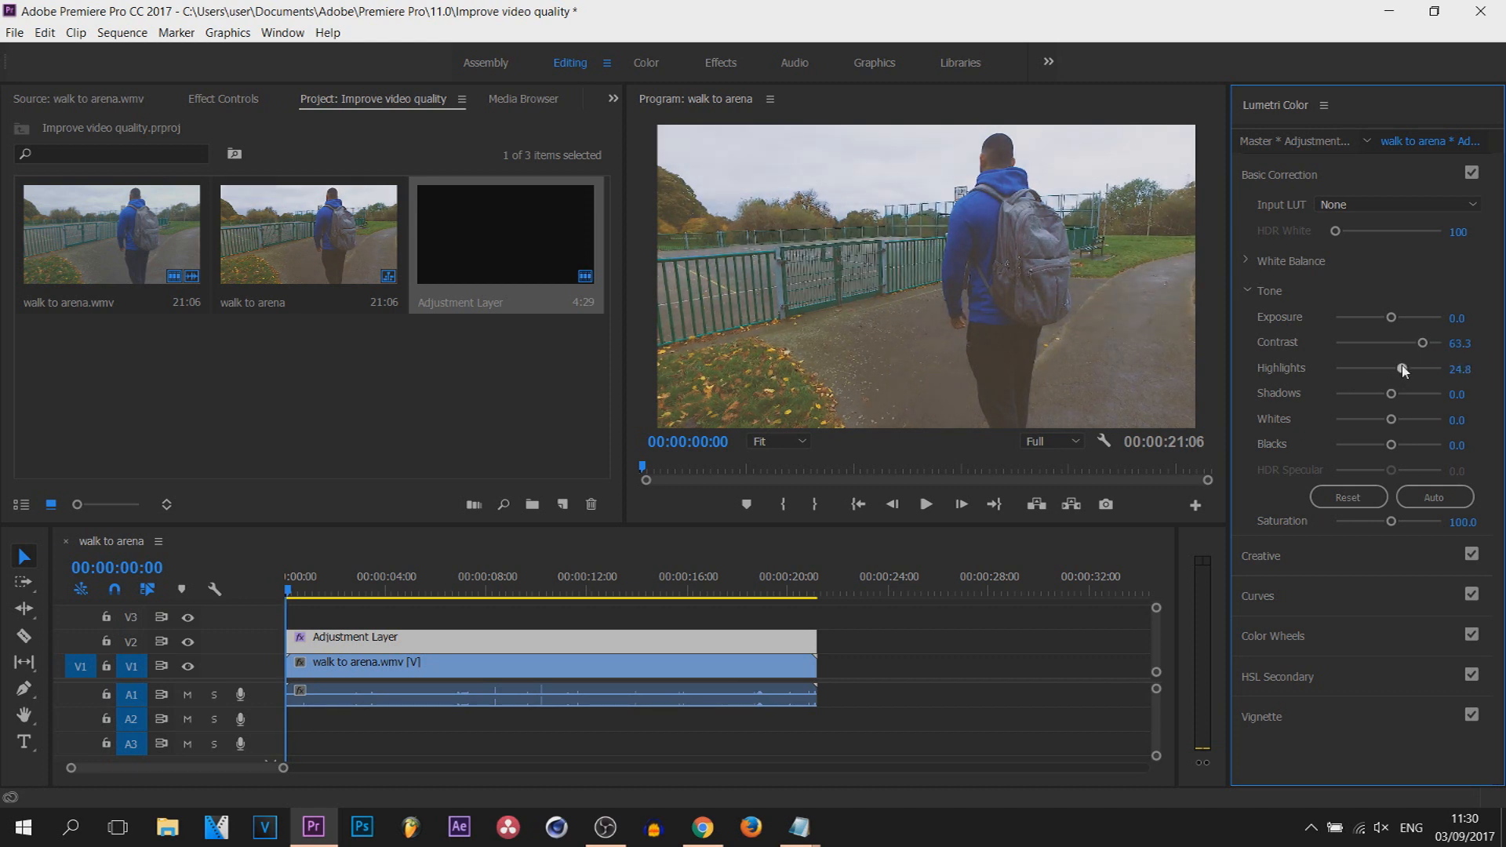
drag(1401, 368, 1436, 368)
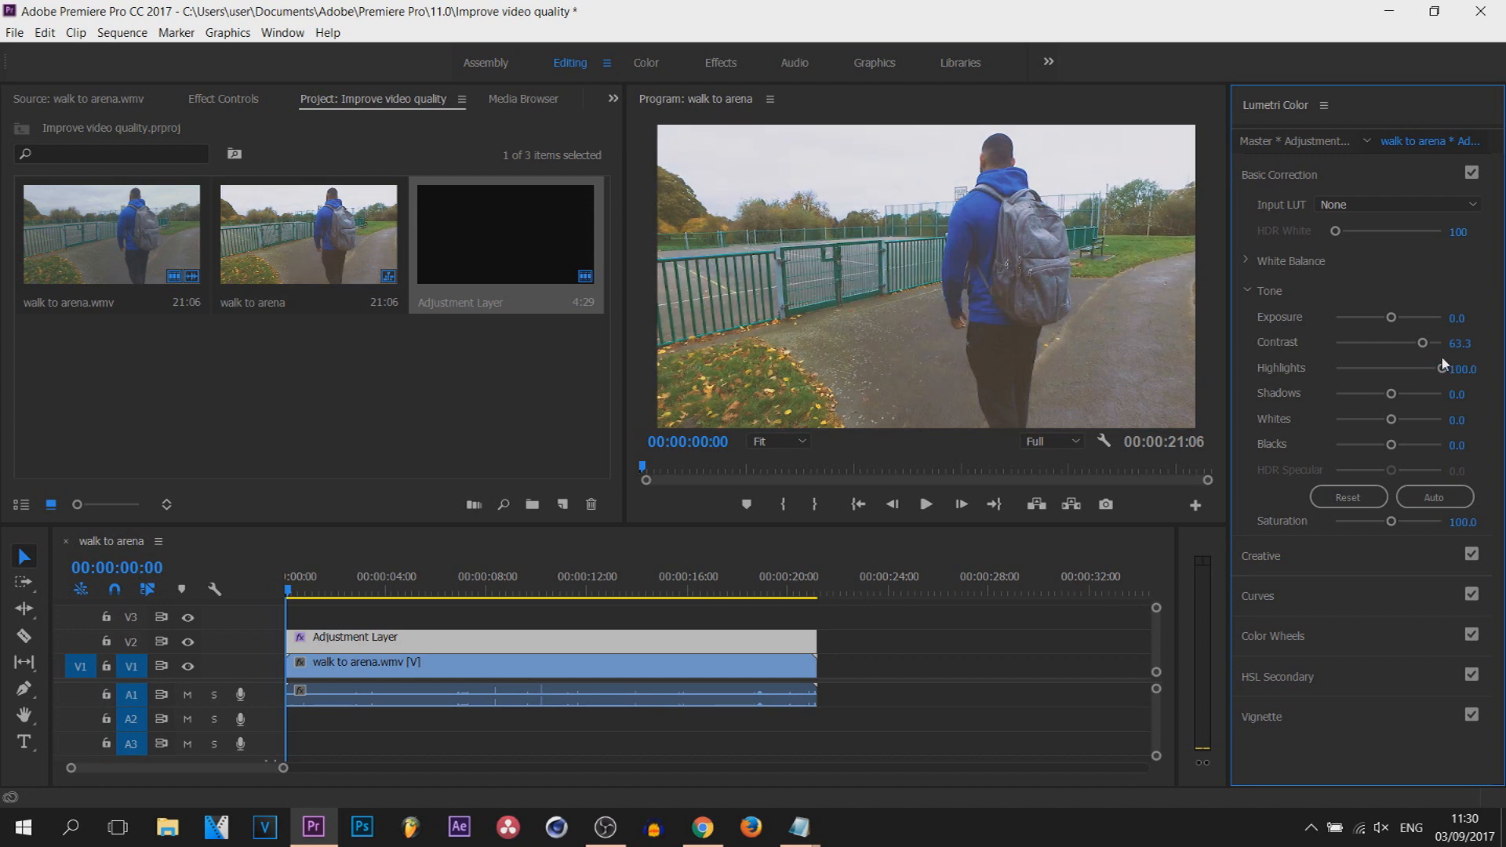
mouse_move(1404, 371)
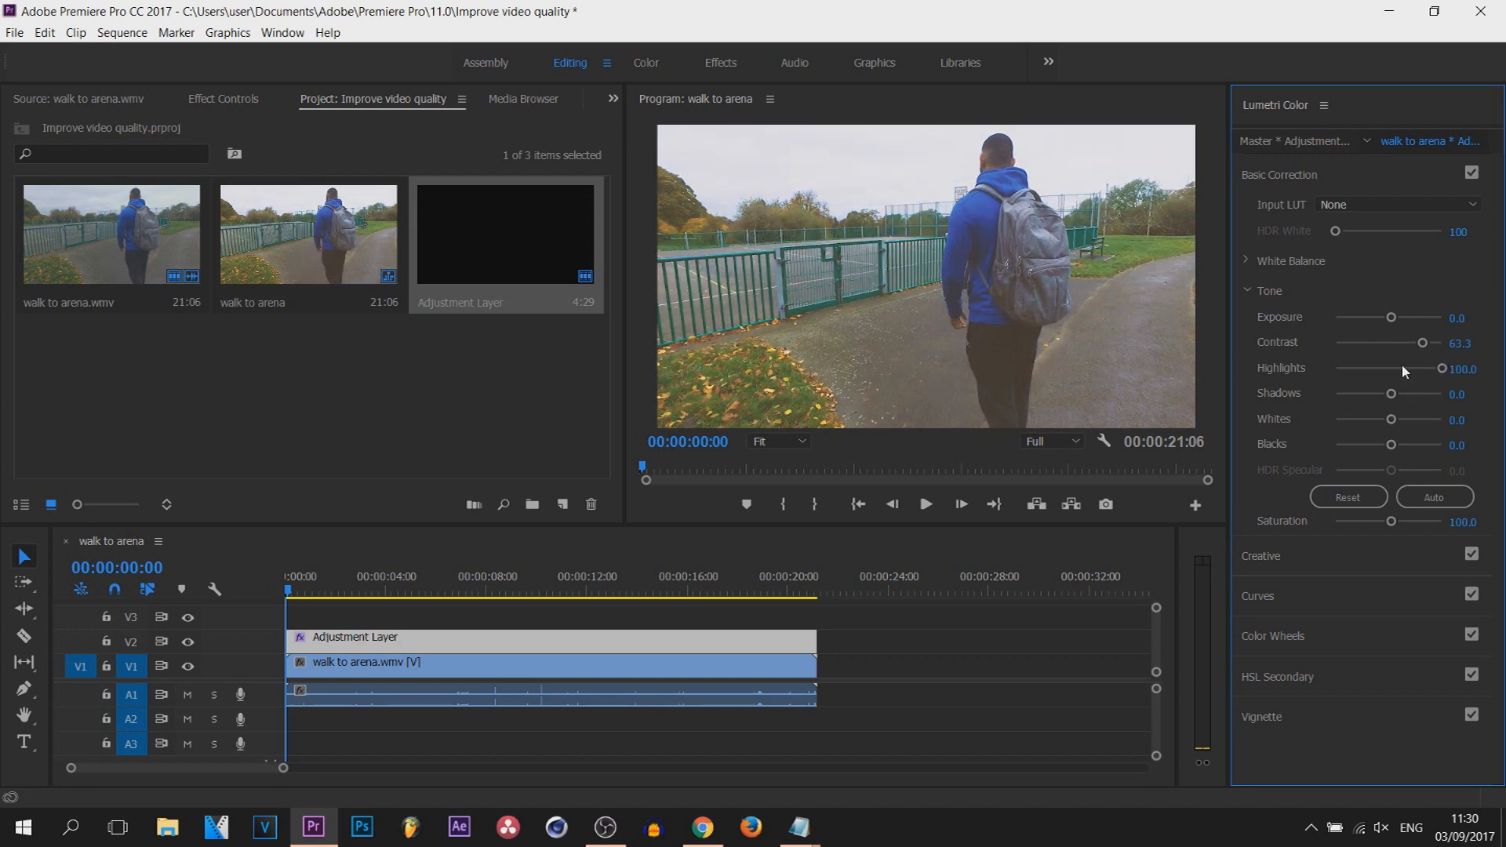
mouse_move(1439, 381)
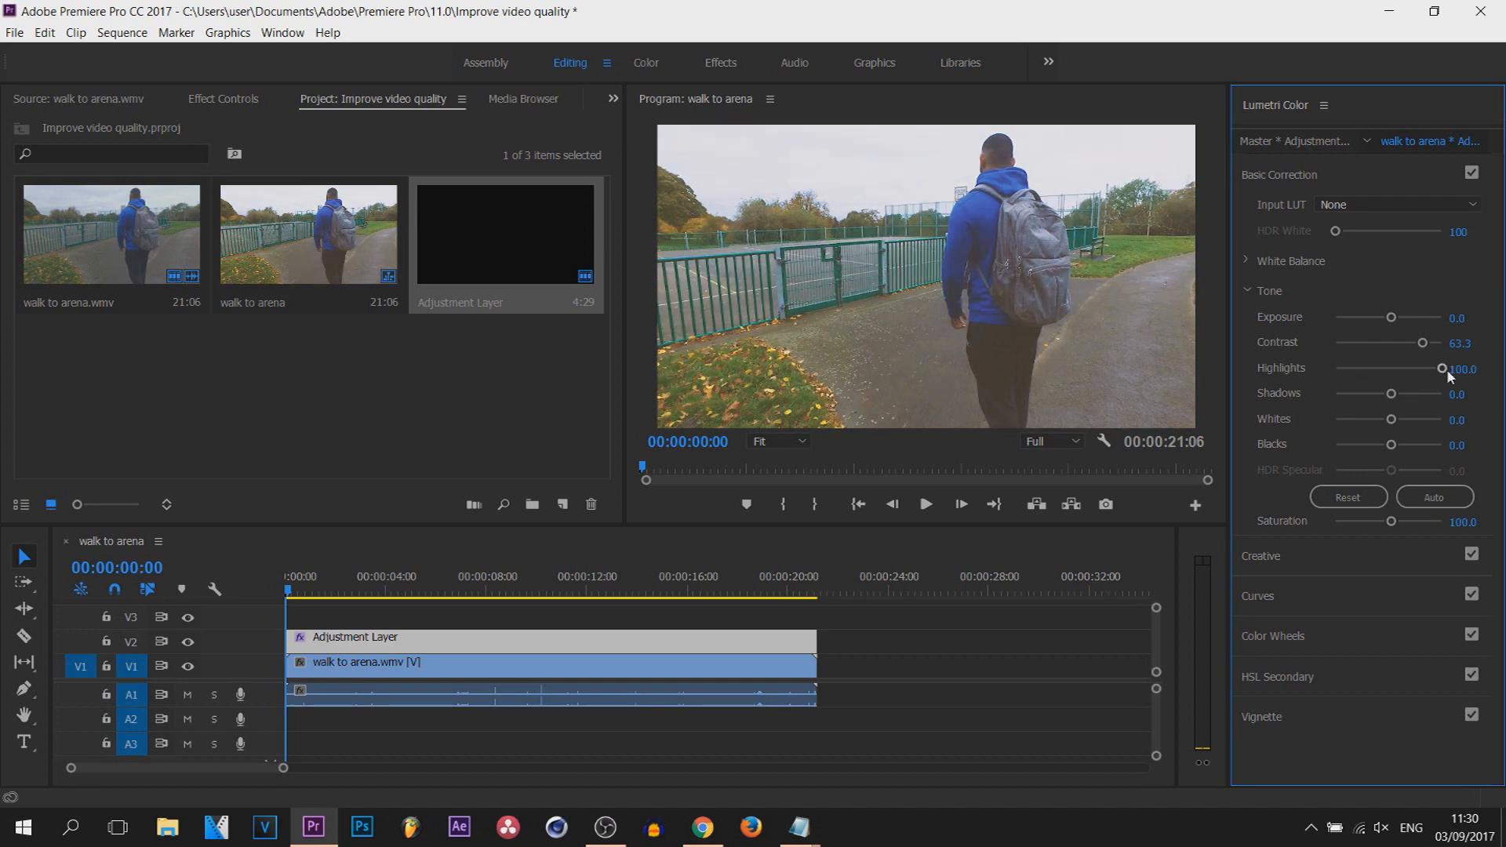
drag(1441, 368, 1333, 368)
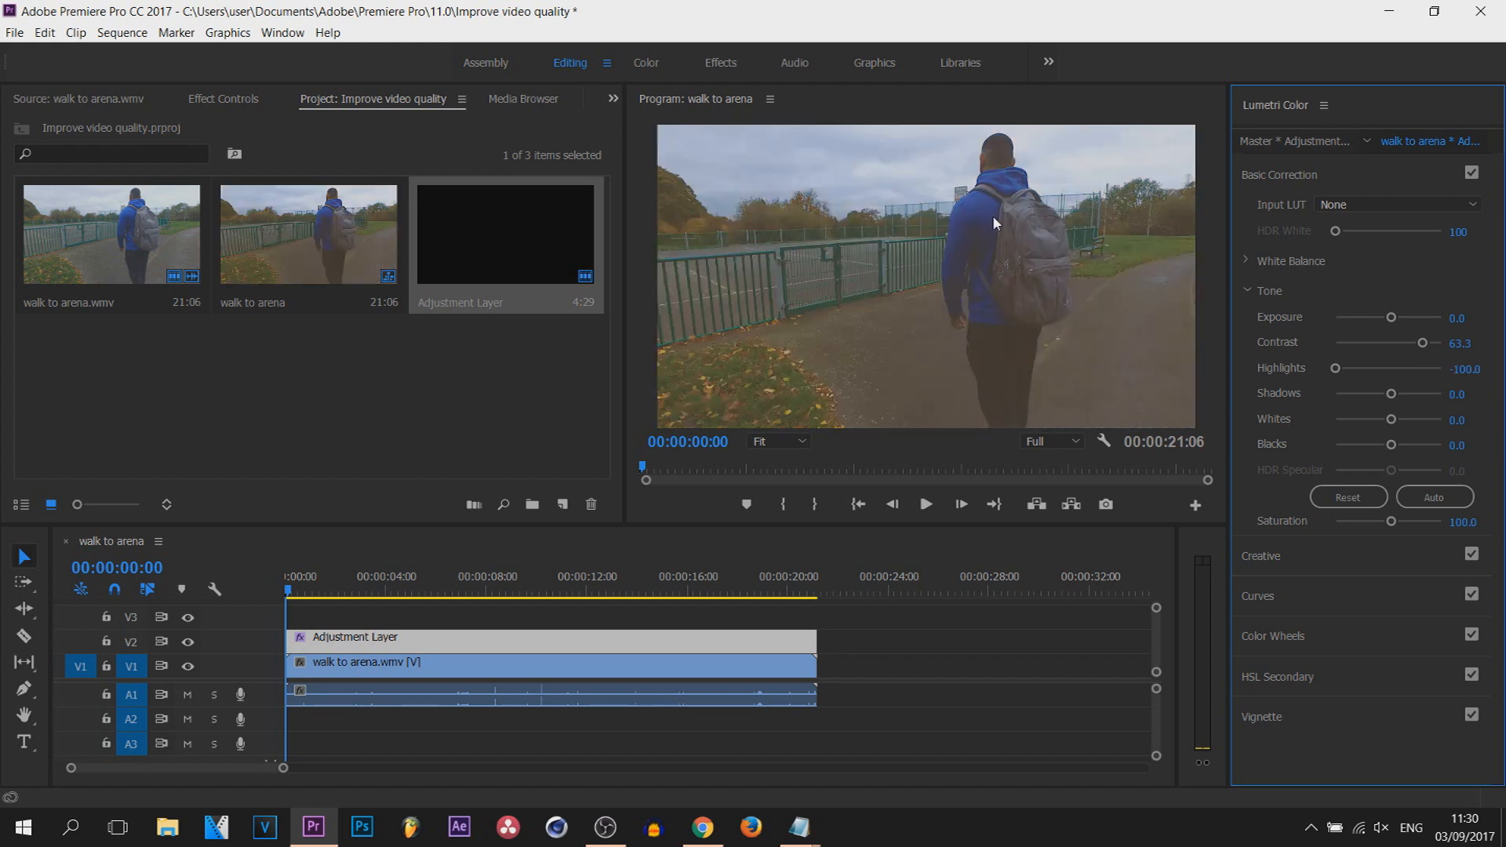
mouse_move(853, 299)
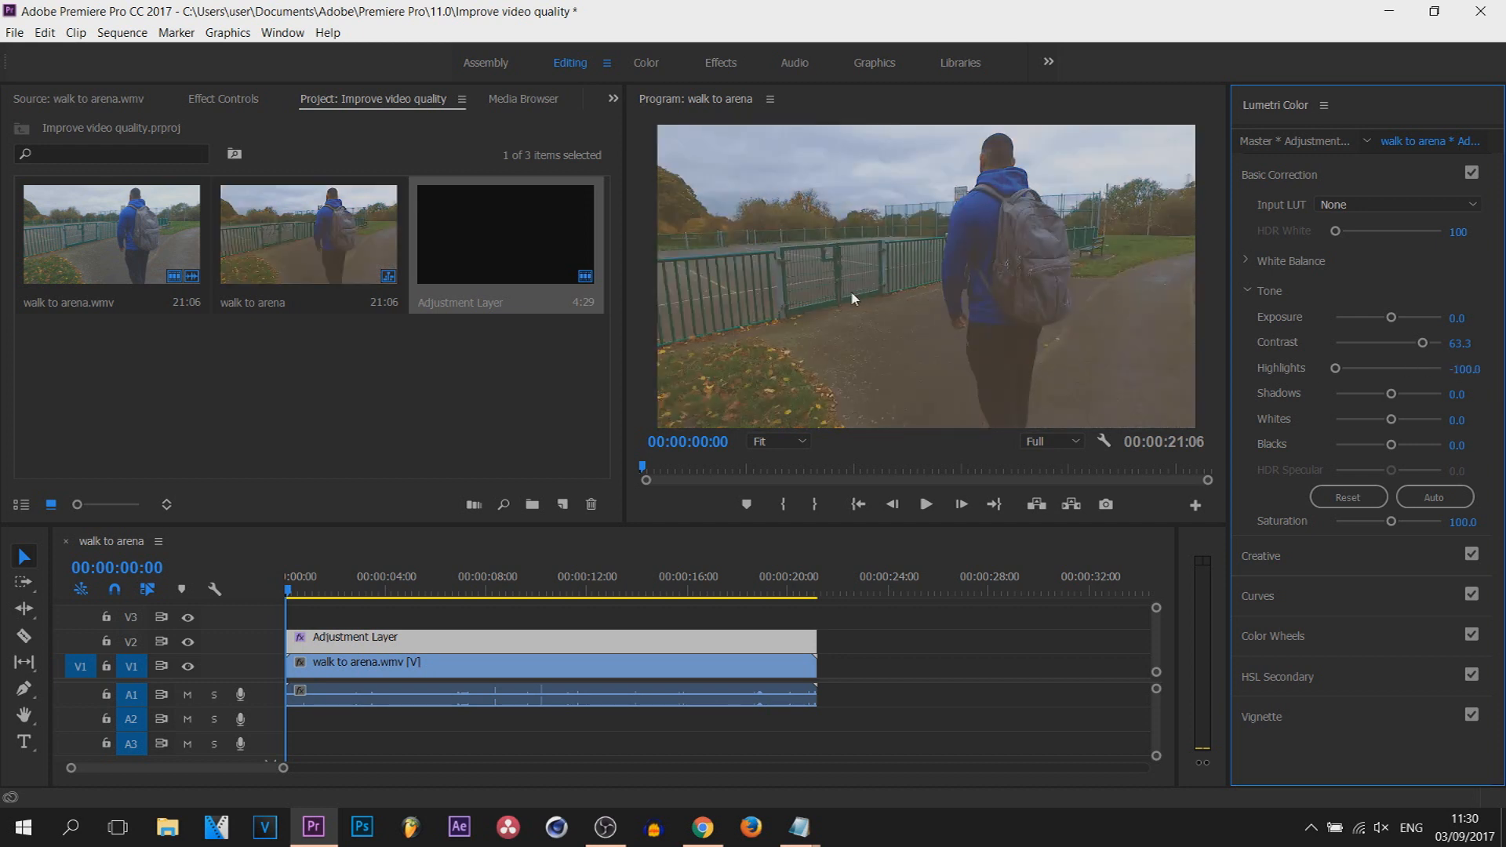
drag(1334, 368, 1400, 368)
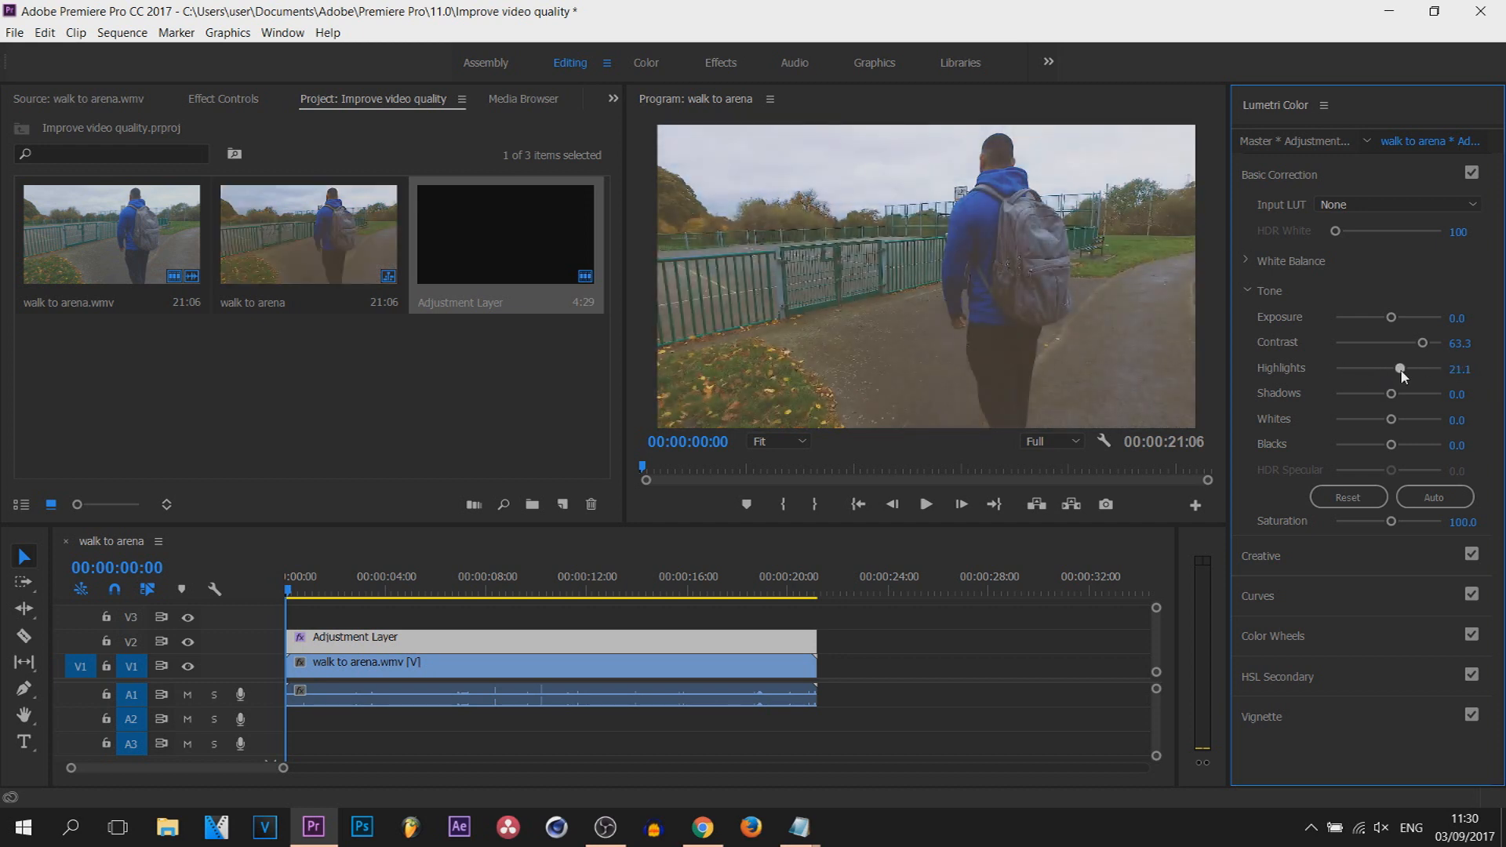
drag(1399, 368, 1411, 368)
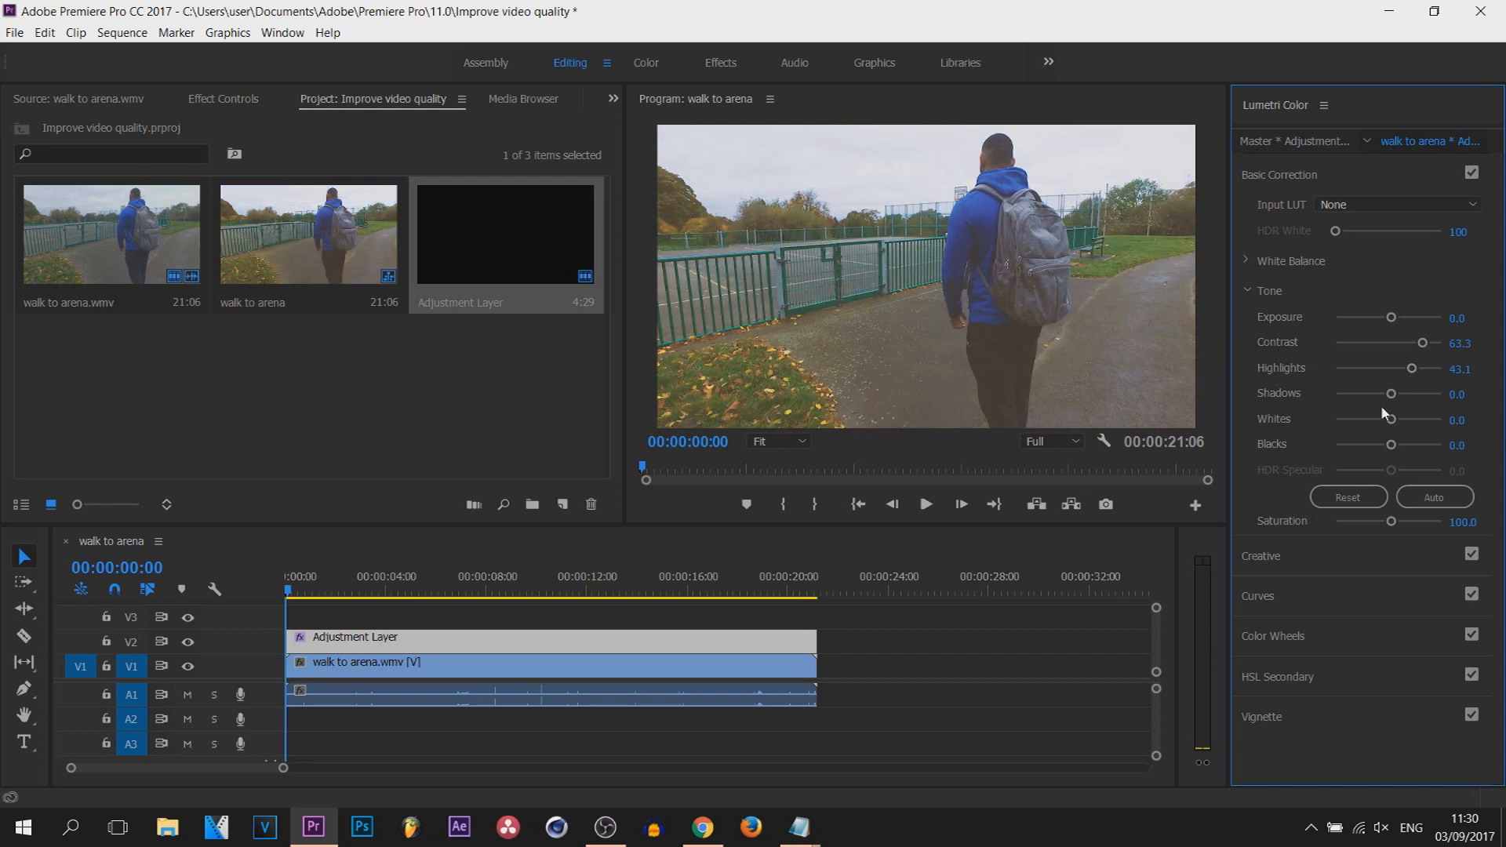
Set Shadows to 6.4, Whites to -15.6 and Blacks to 2.8
drag(1390, 393, 1334, 393)
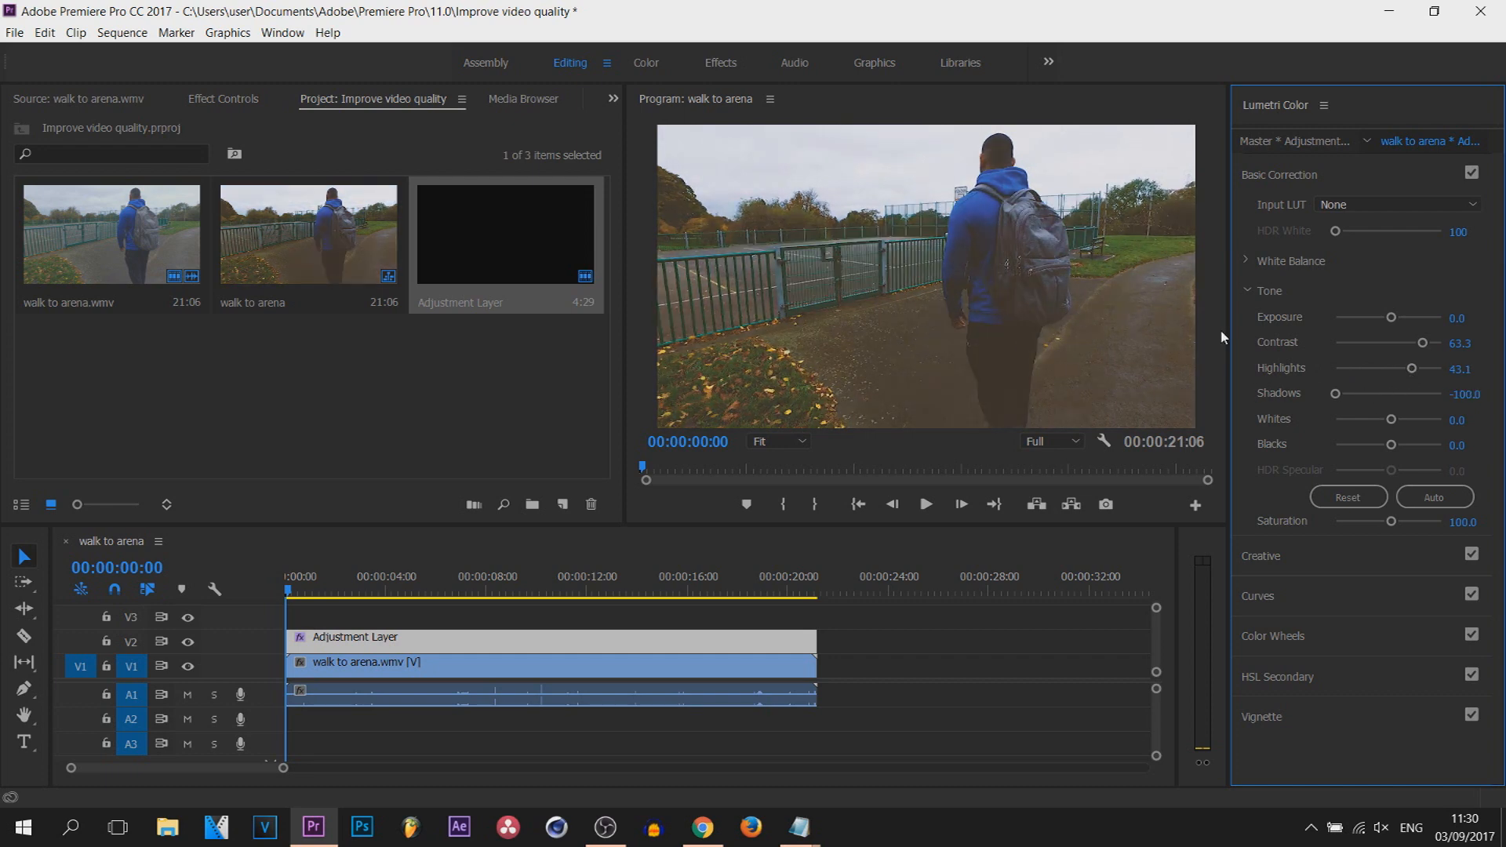
drag(1336, 393, 1441, 393)
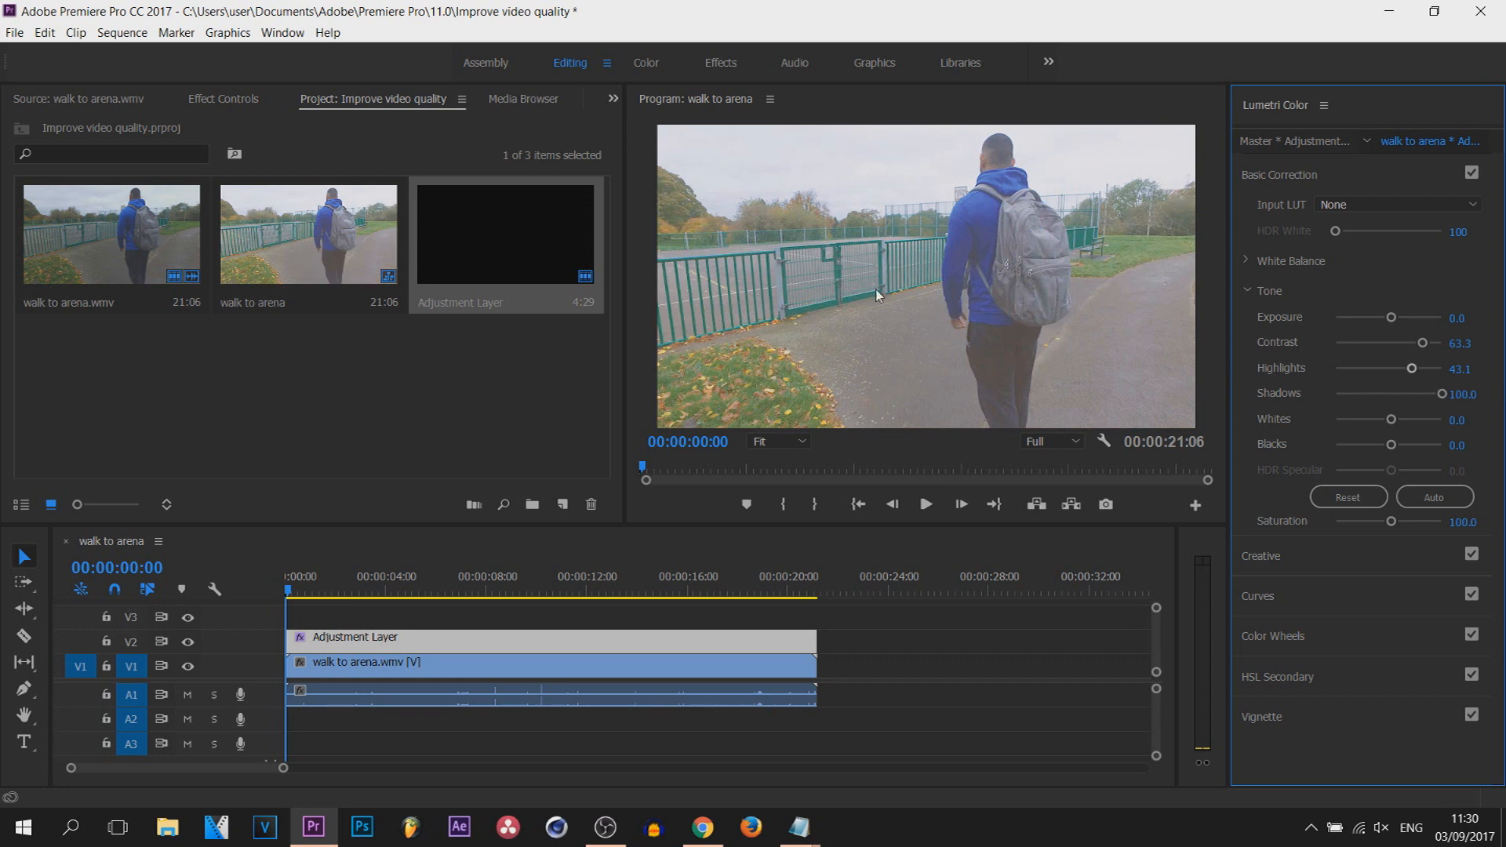
drag(1463, 393, 1411, 394)
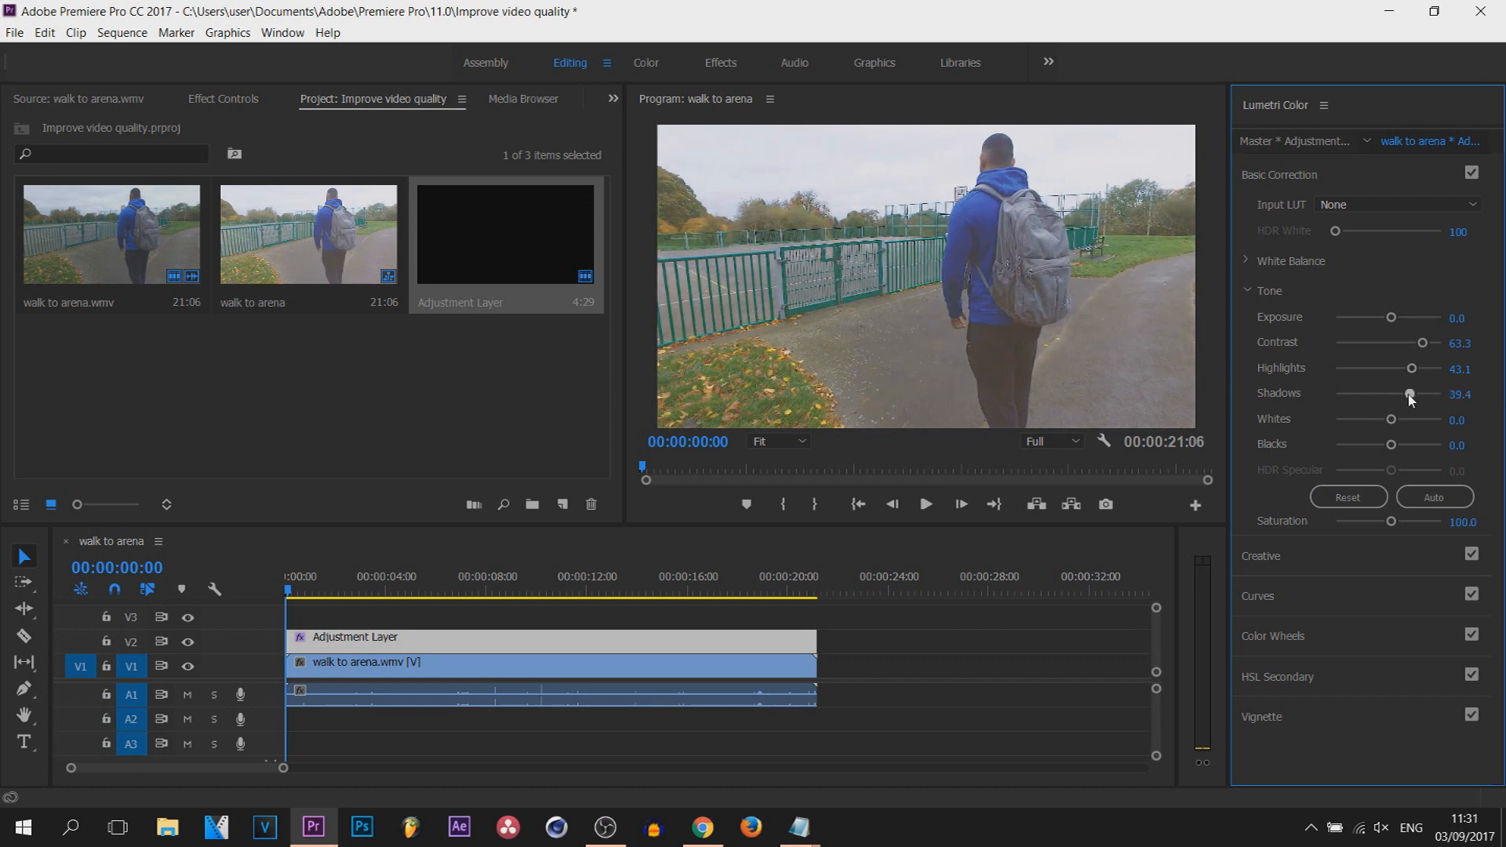
drag(1409, 393, 1394, 393)
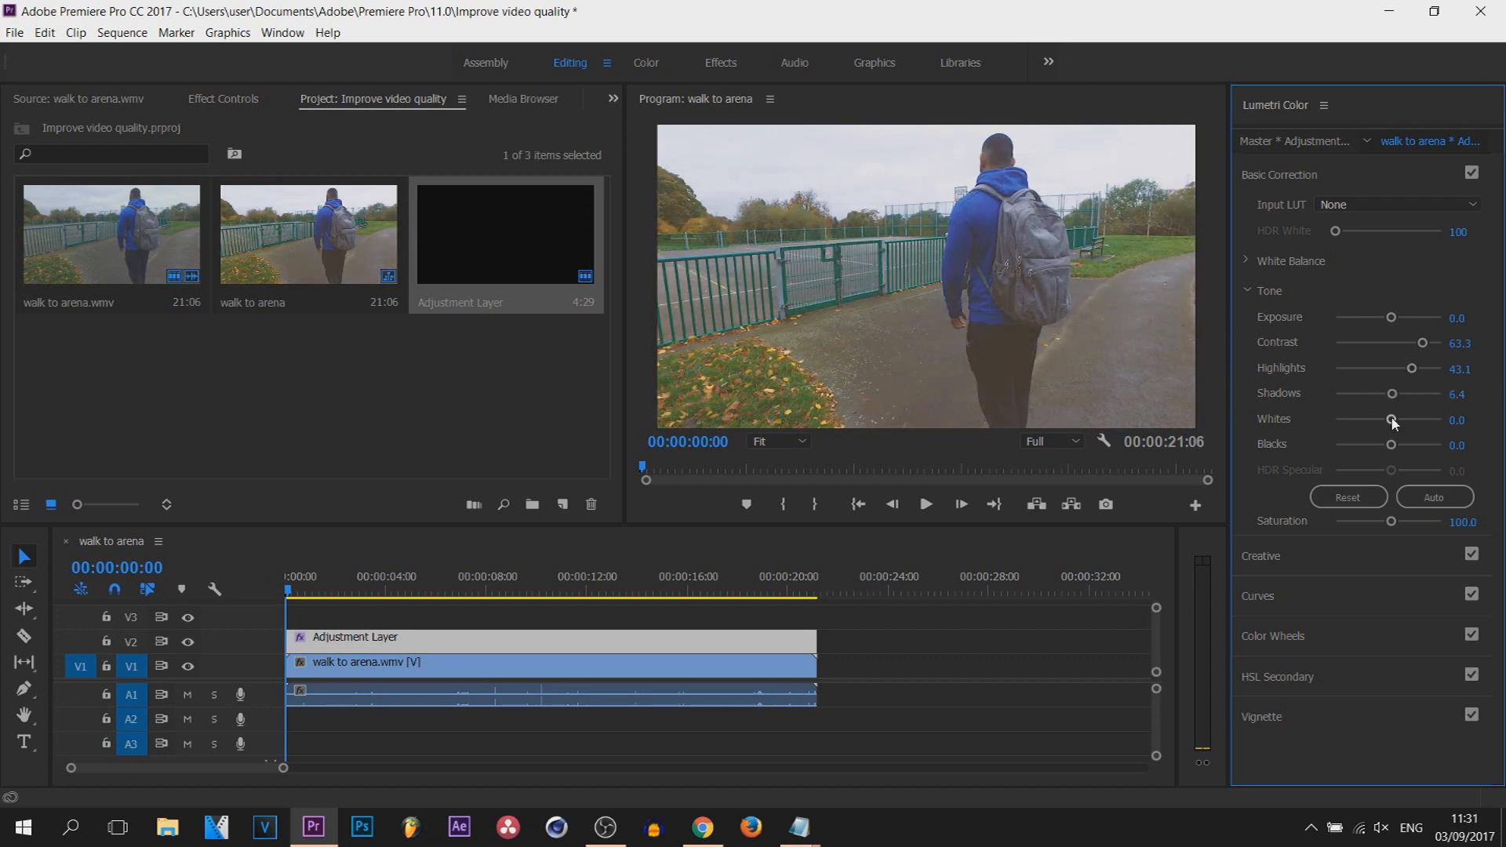
drag(1394, 420, 1372, 420)
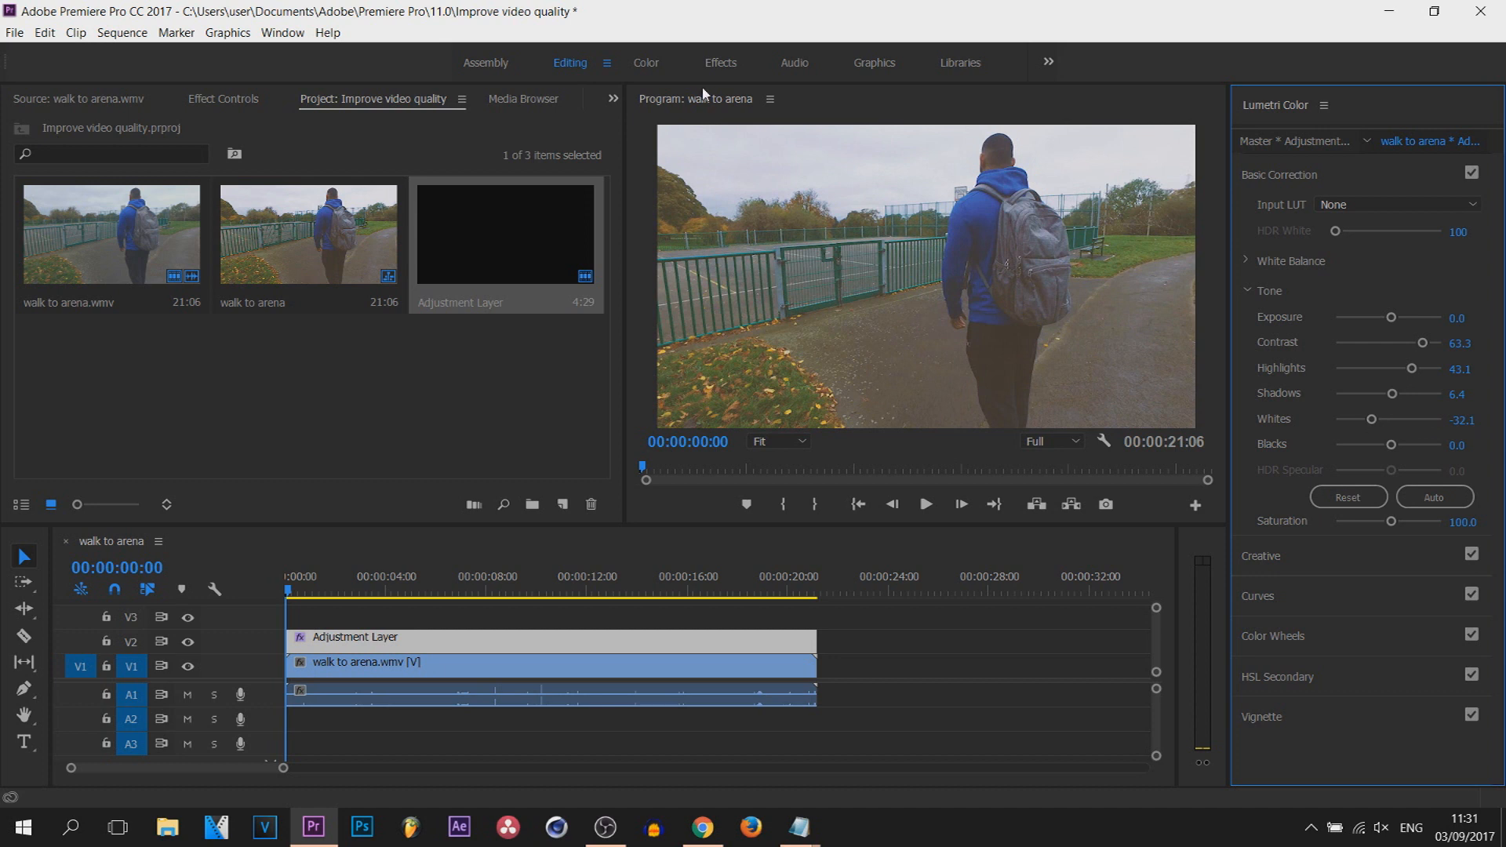
drag(1389, 444, 1368, 444)
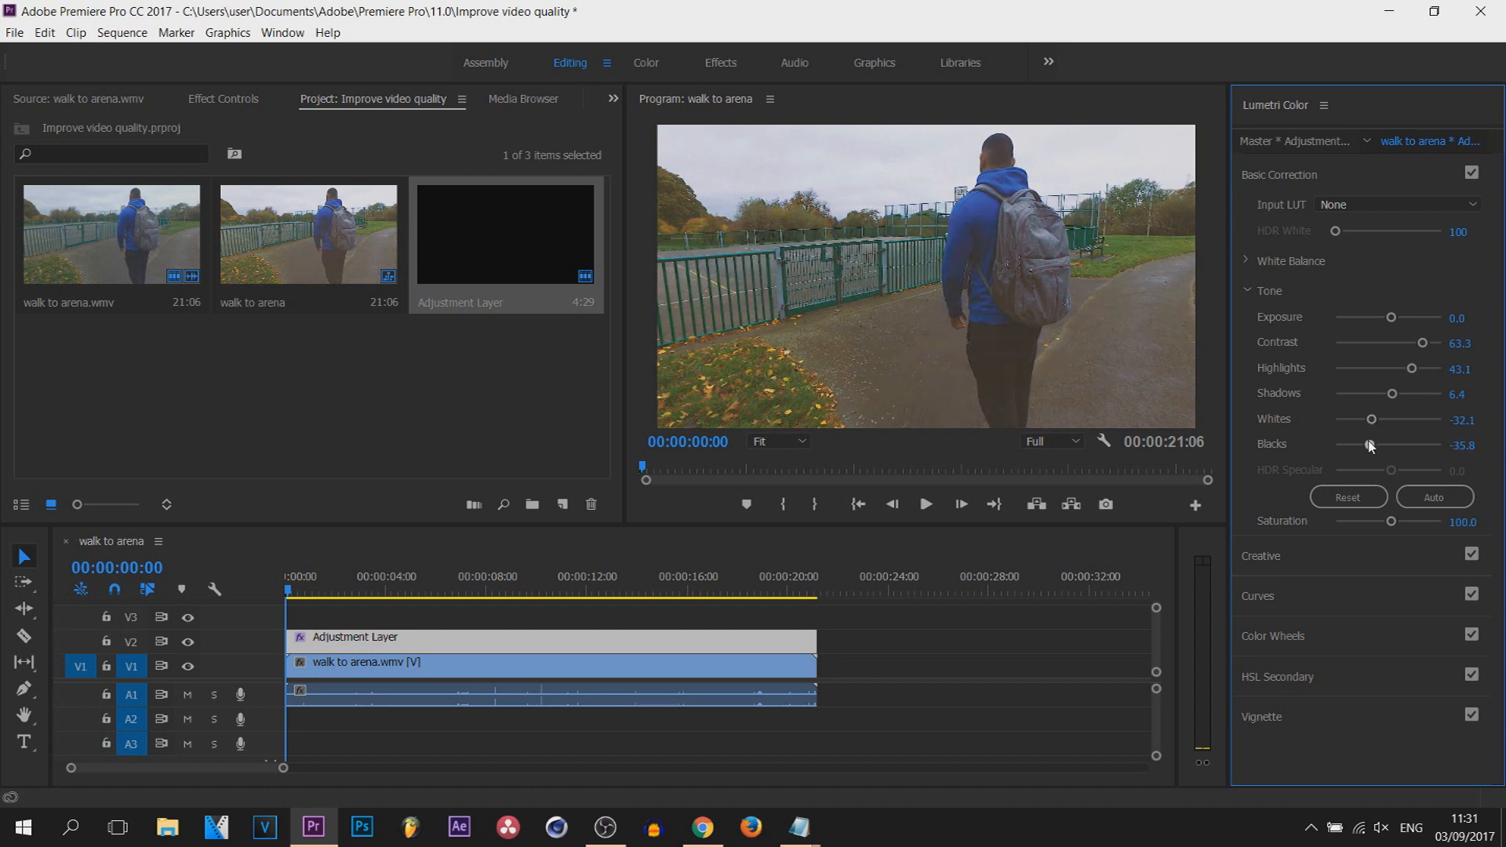
drag(1369, 444, 1366, 445)
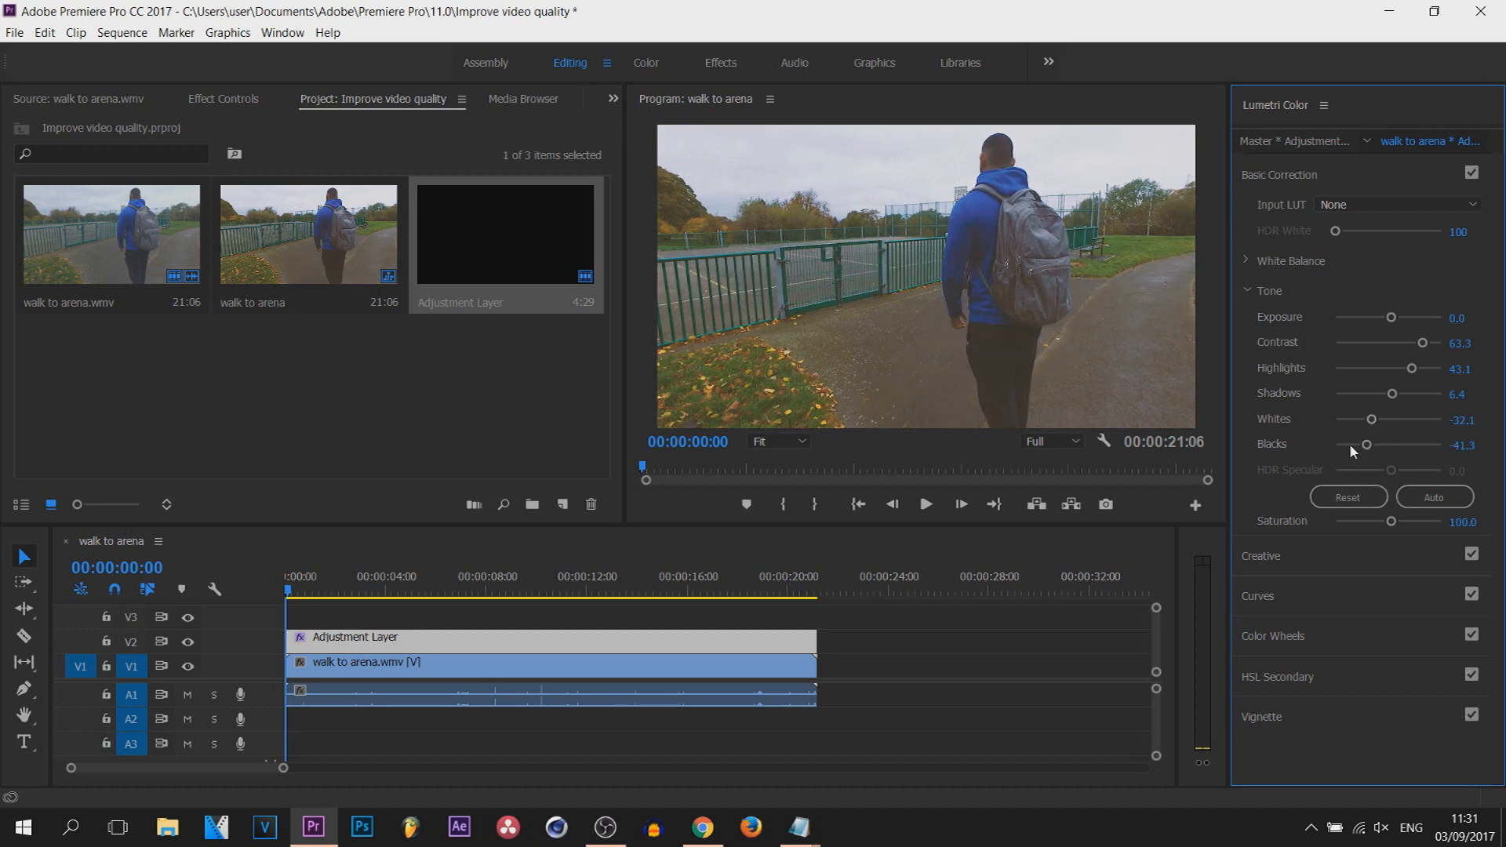
click(1435, 496)
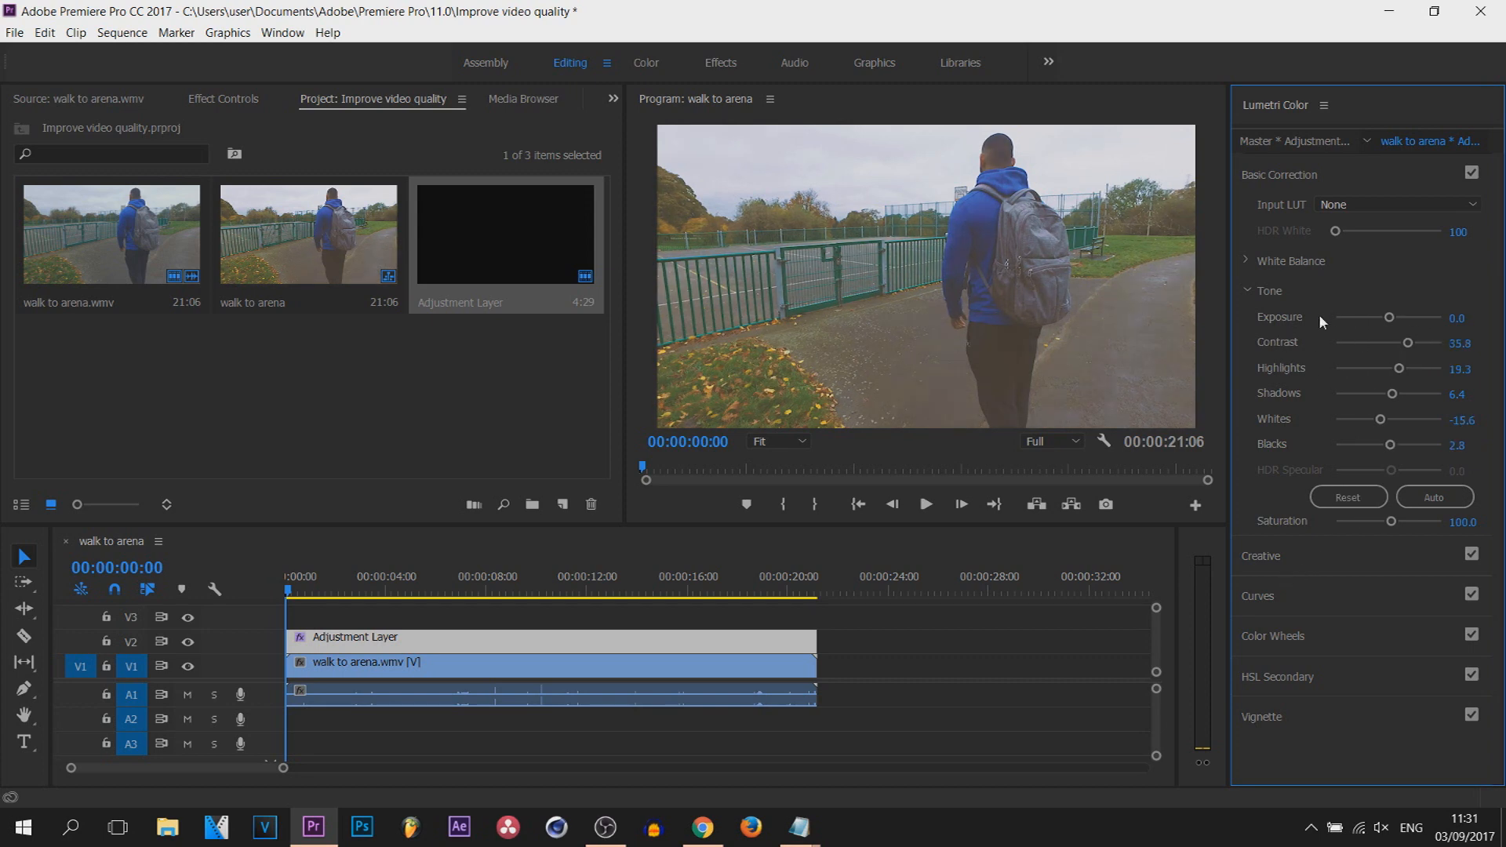
Set exposure to 0.2, expand Curves and add a point on the master curve
drag(1391, 317, 1382, 317)
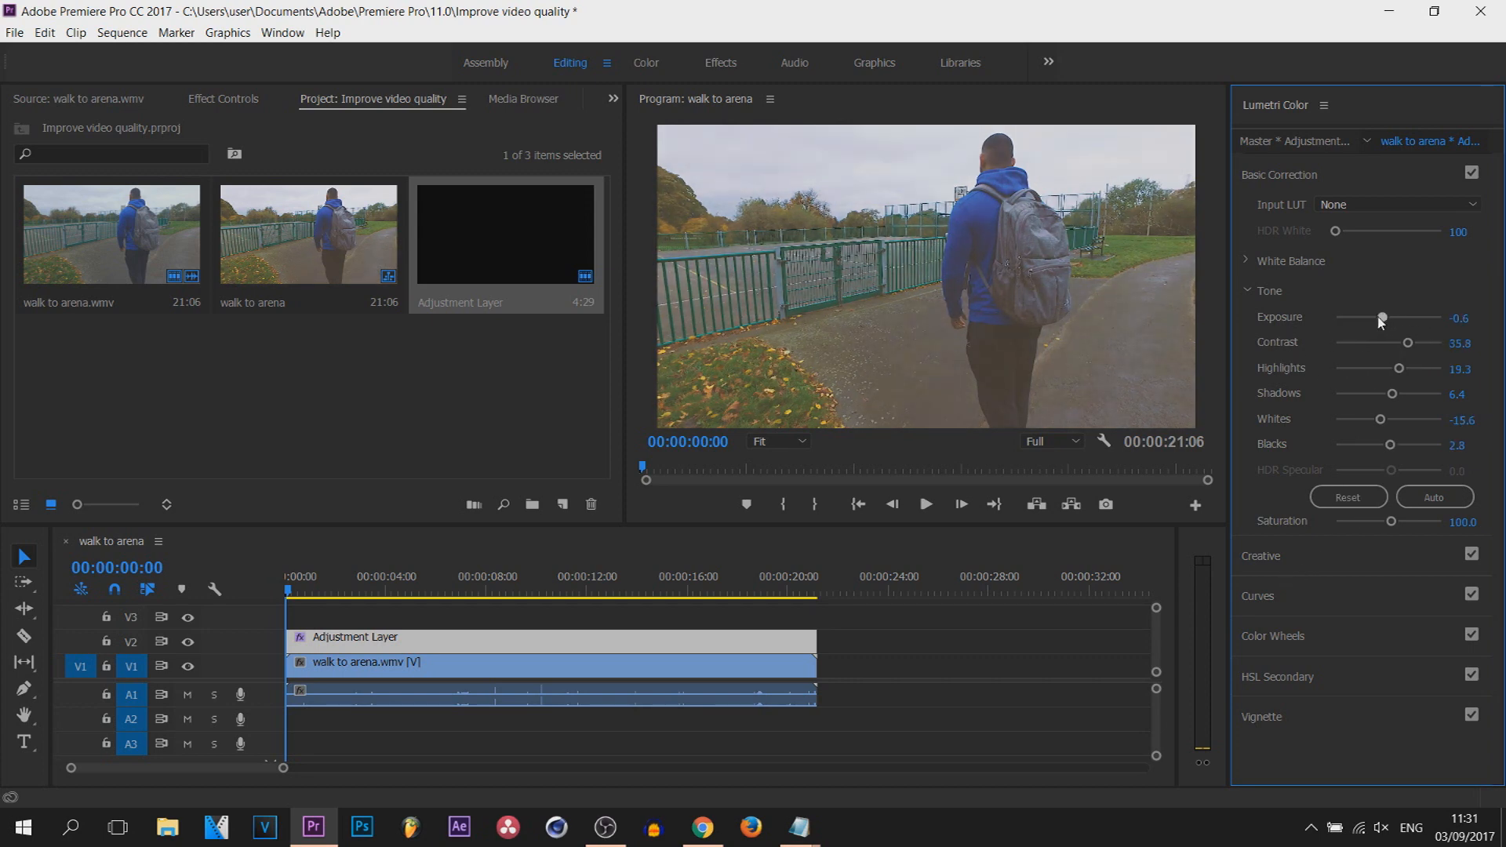
drag(1381, 317, 1395, 317)
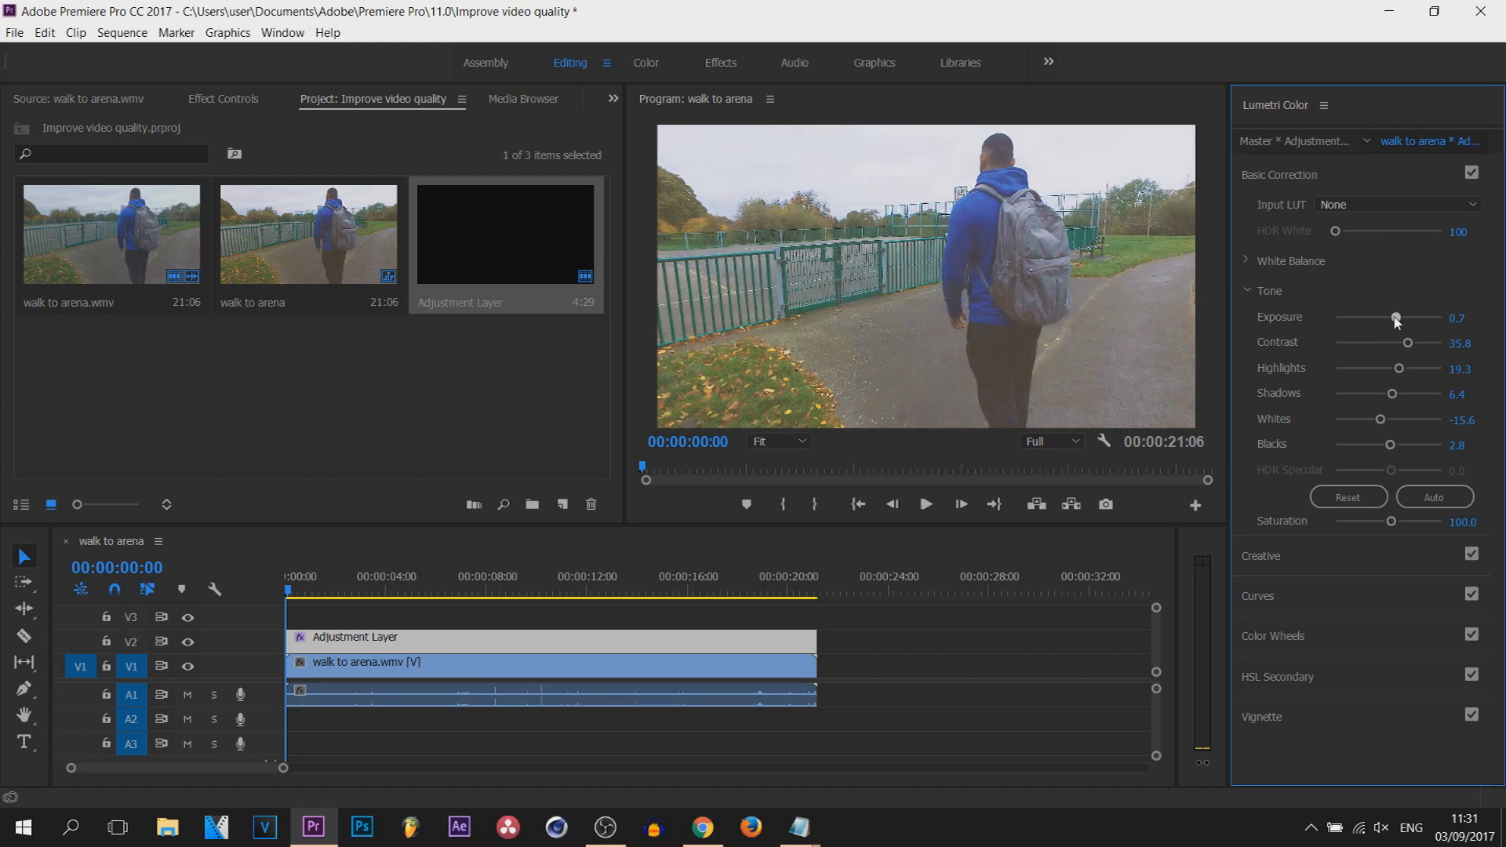
drag(1395, 317, 1391, 317)
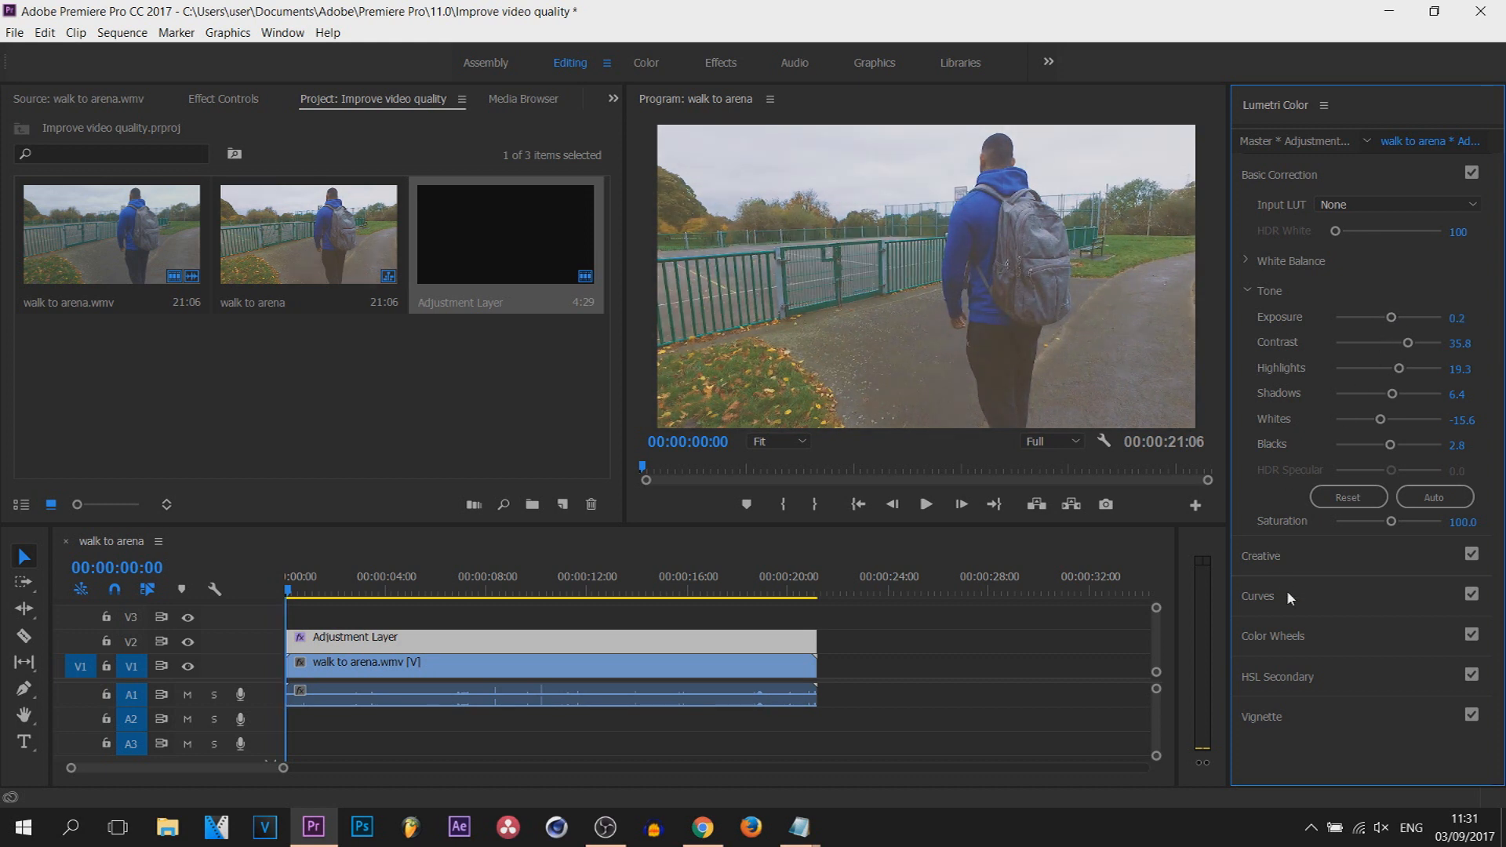
click(1247, 290)
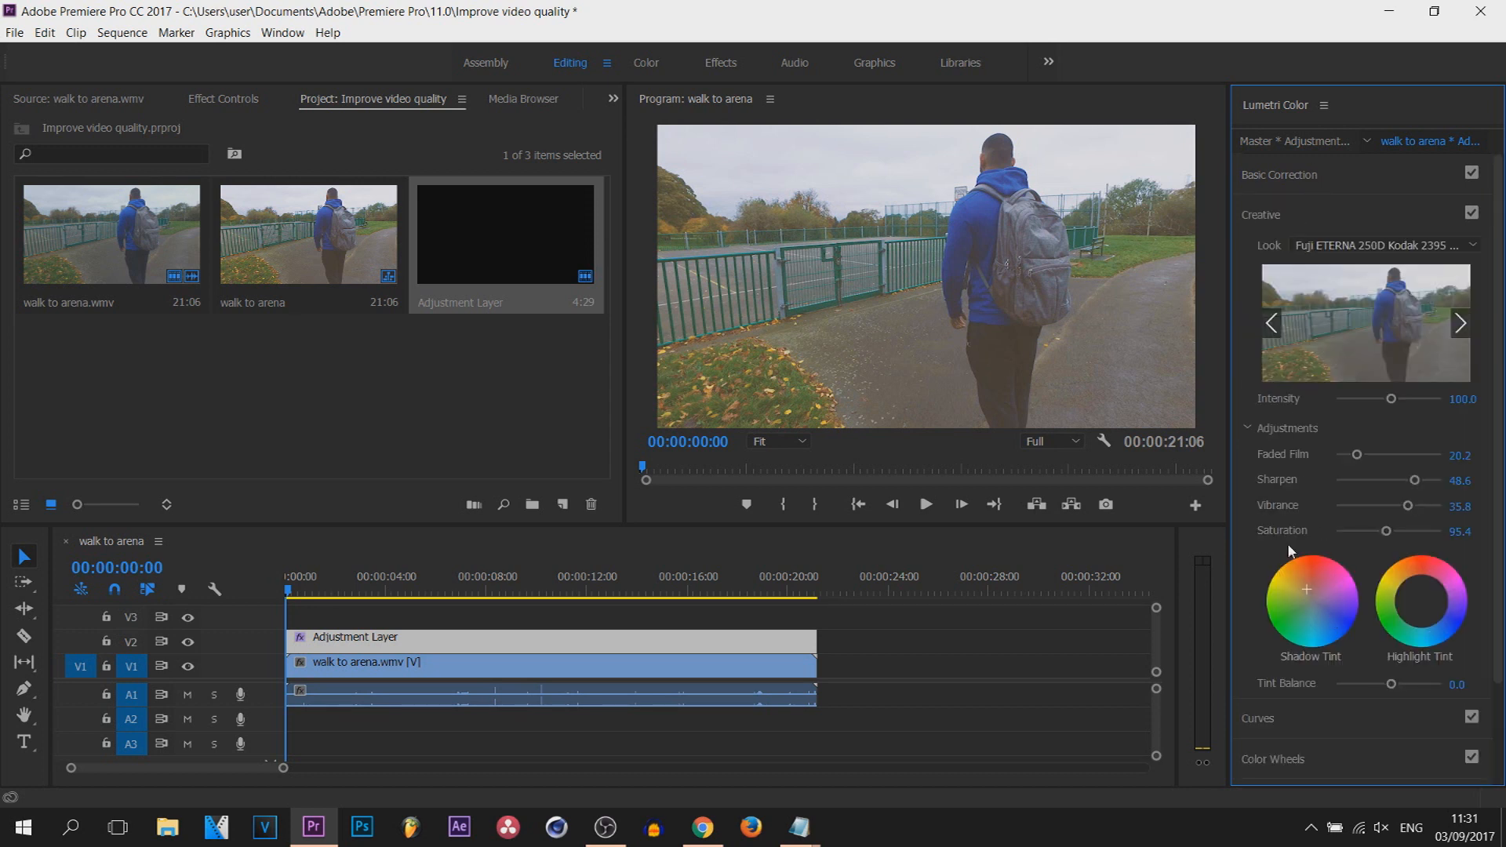
mouse_move(1345, 220)
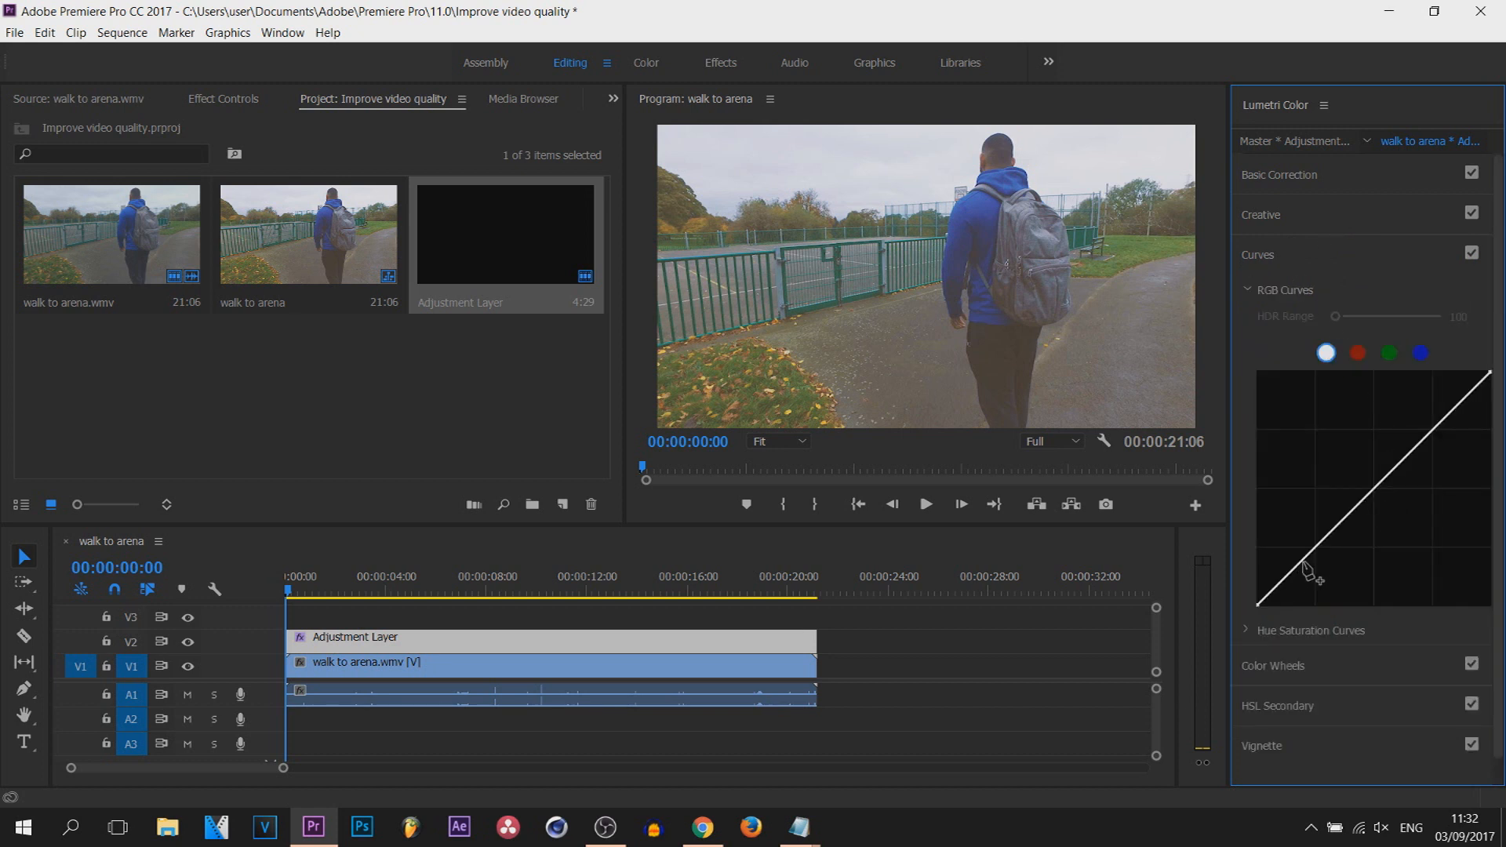
click(1315, 547)
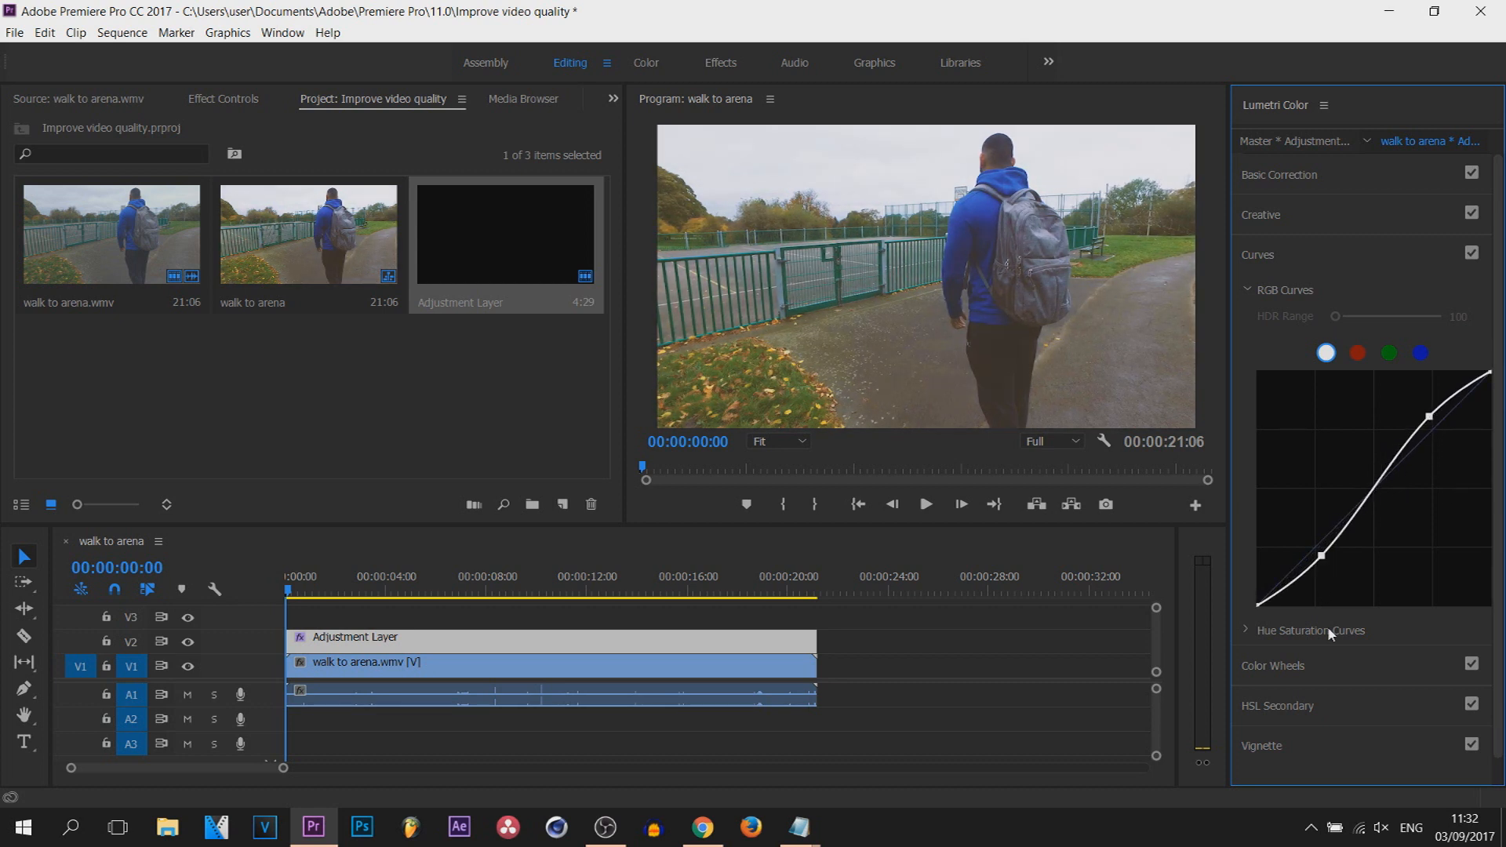
drag(1318, 556, 1318, 564)
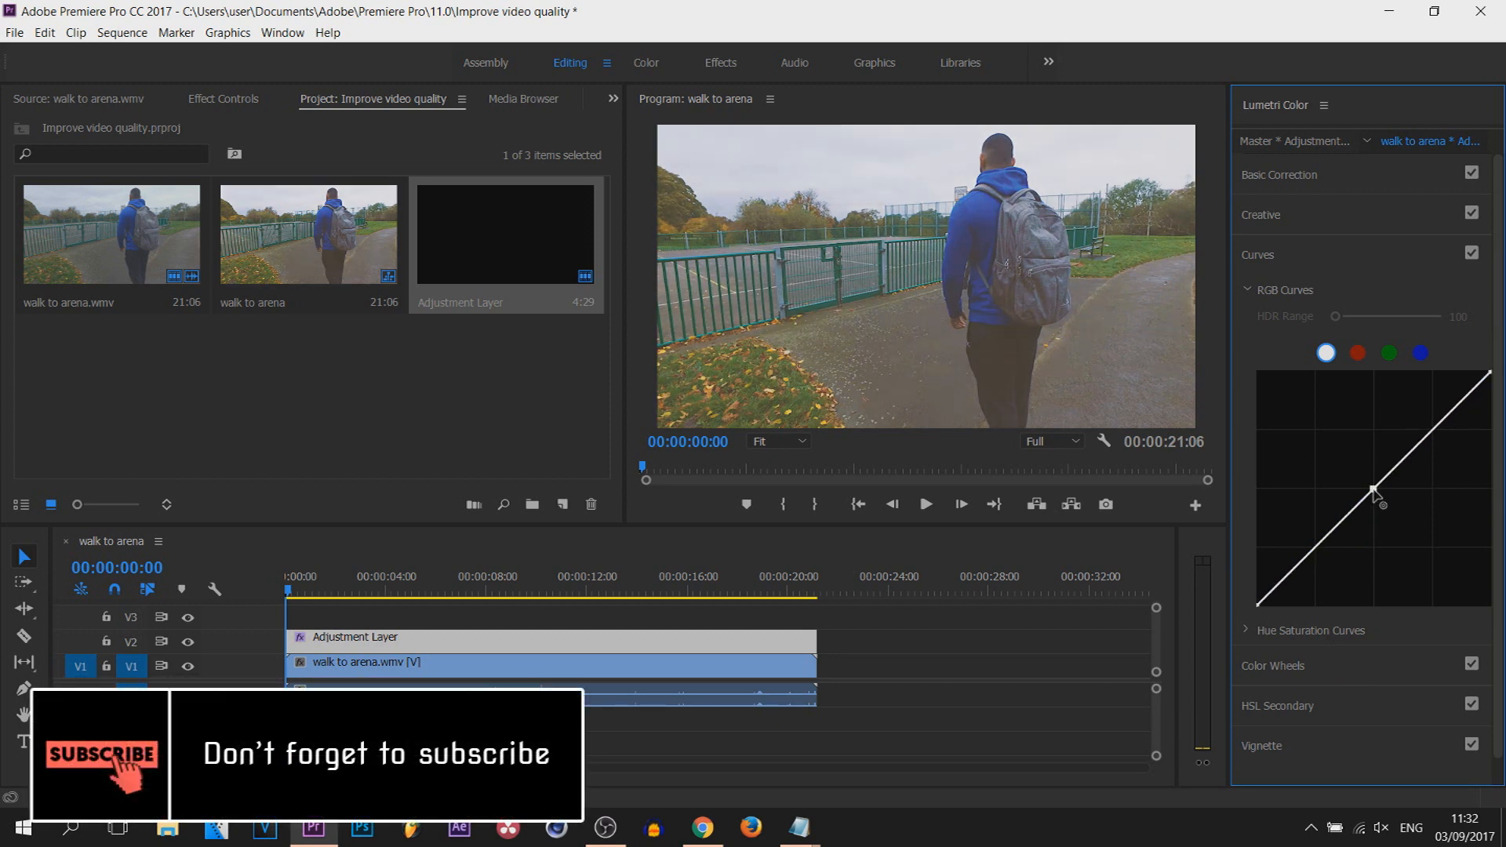
drag(1373, 492, 1386, 497)
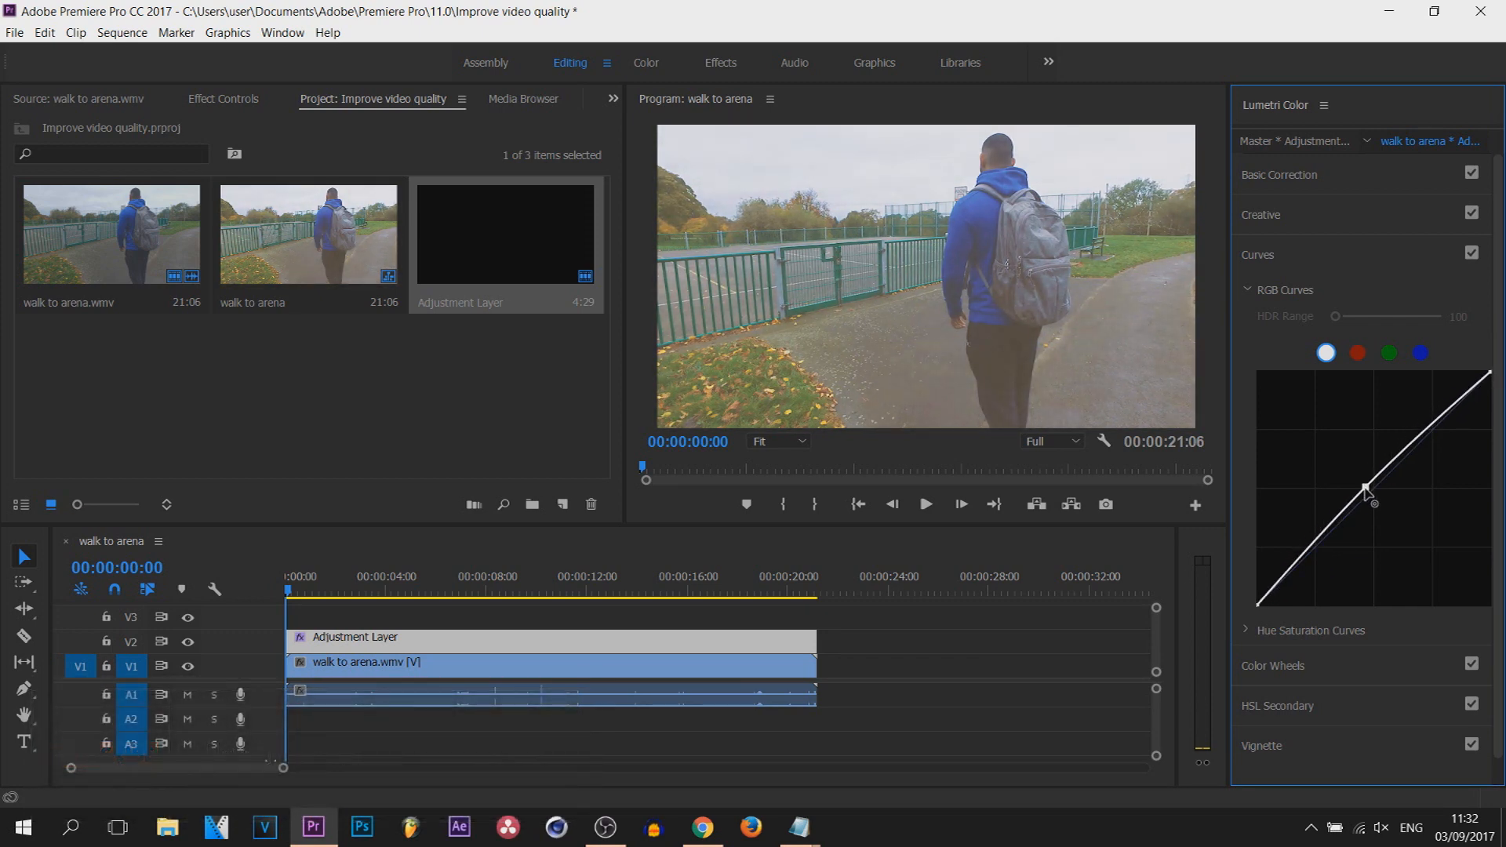
drag(1369, 490, 1384, 508)
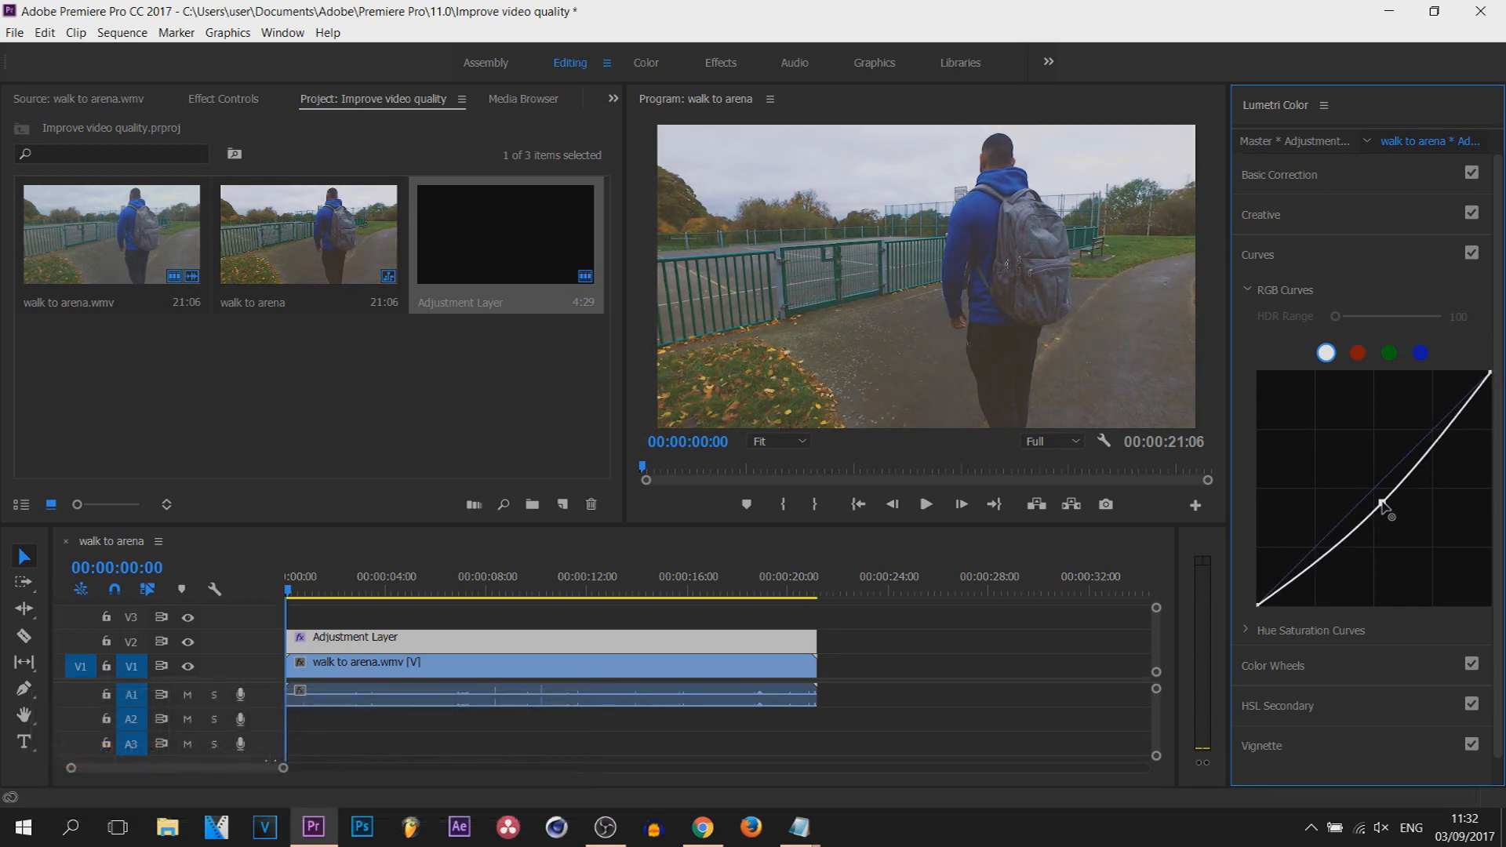
drag(1382, 510, 1365, 495)
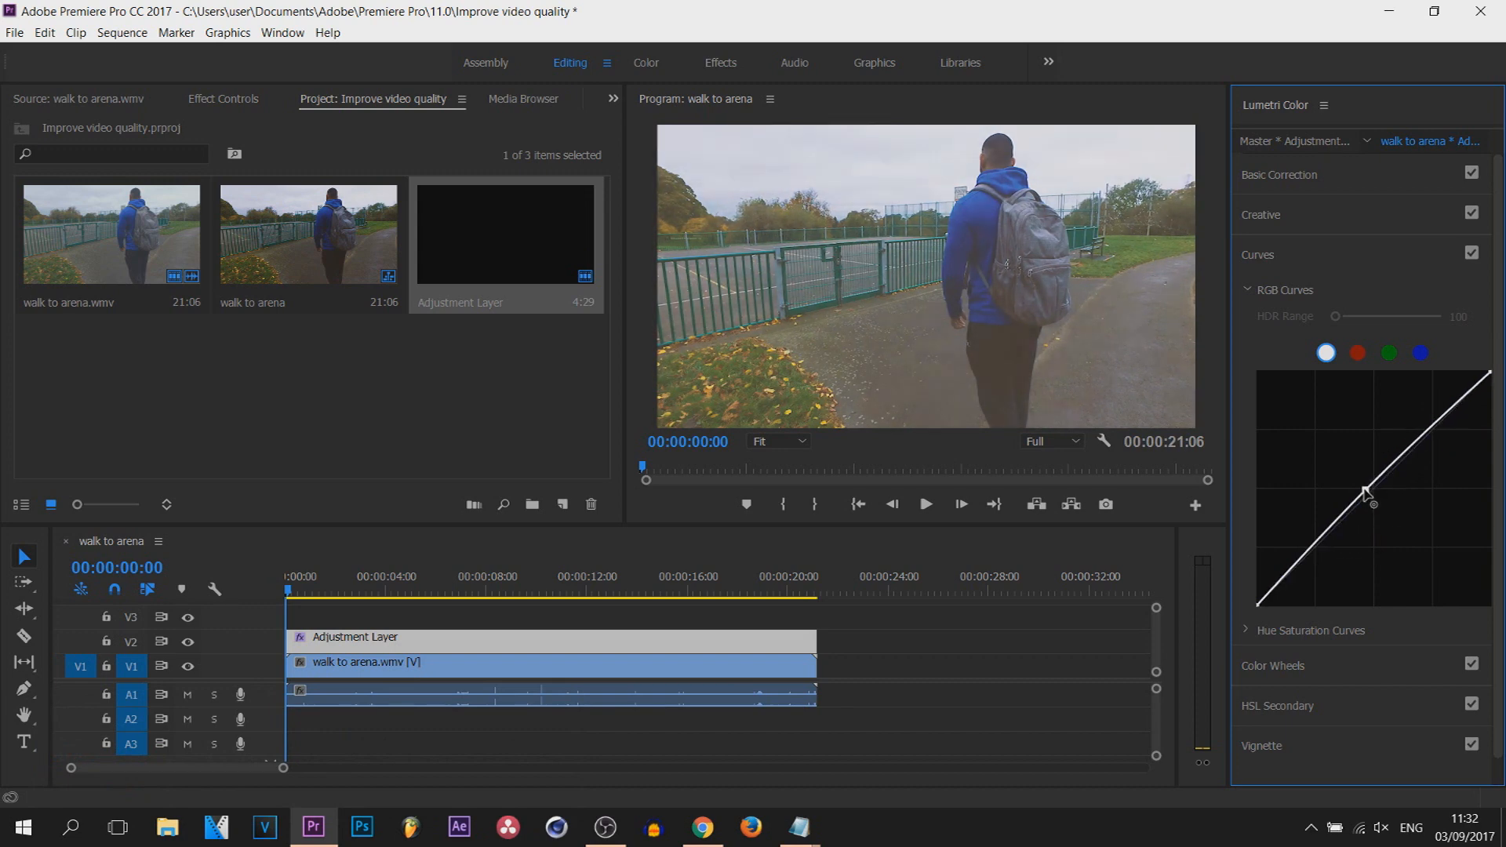
drag(1366, 492, 1460, 435)
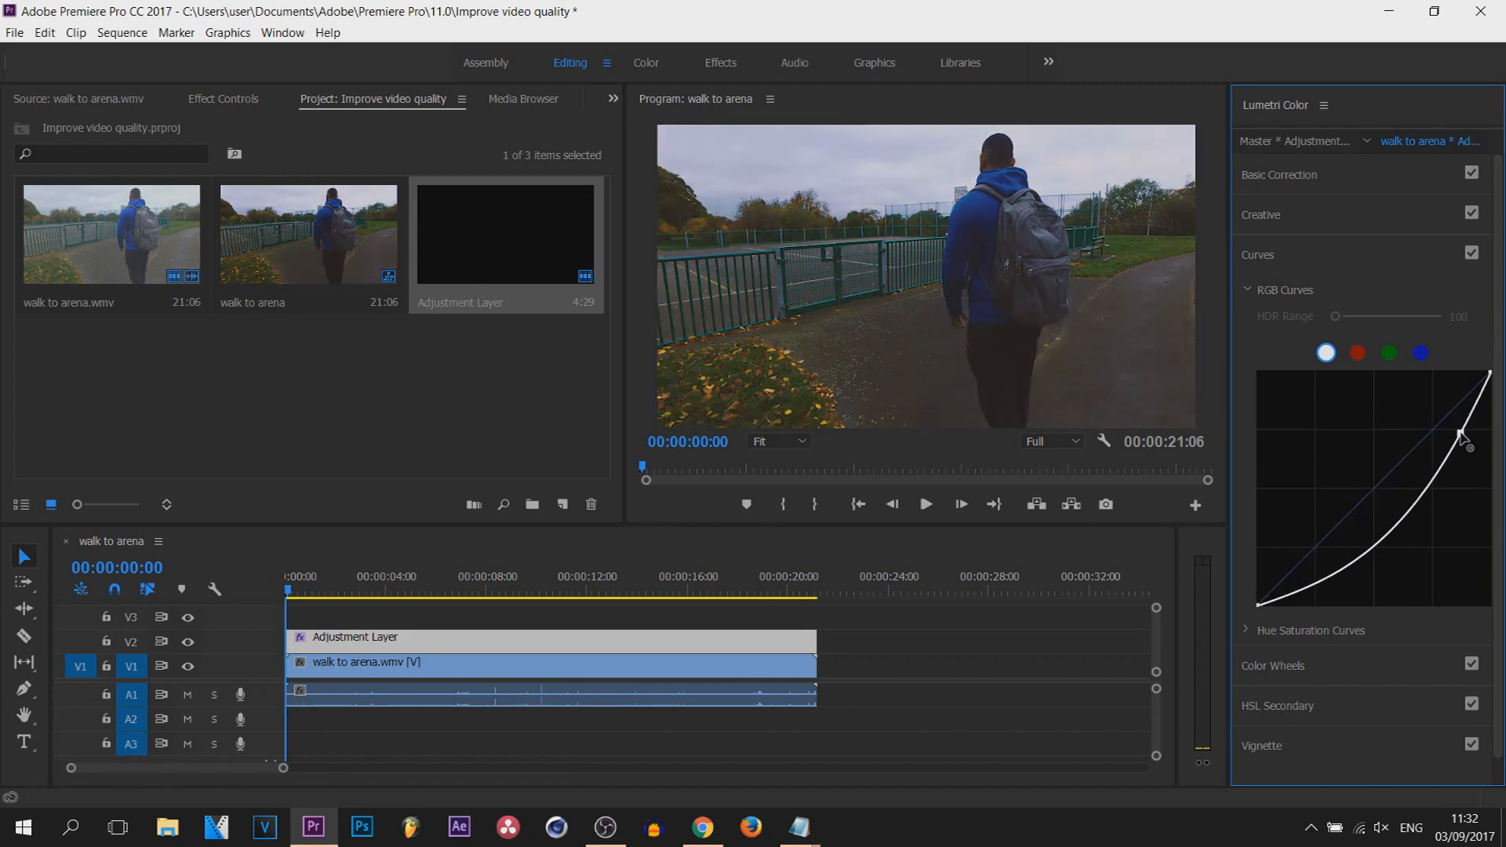
drag(1460, 437, 1451, 426)
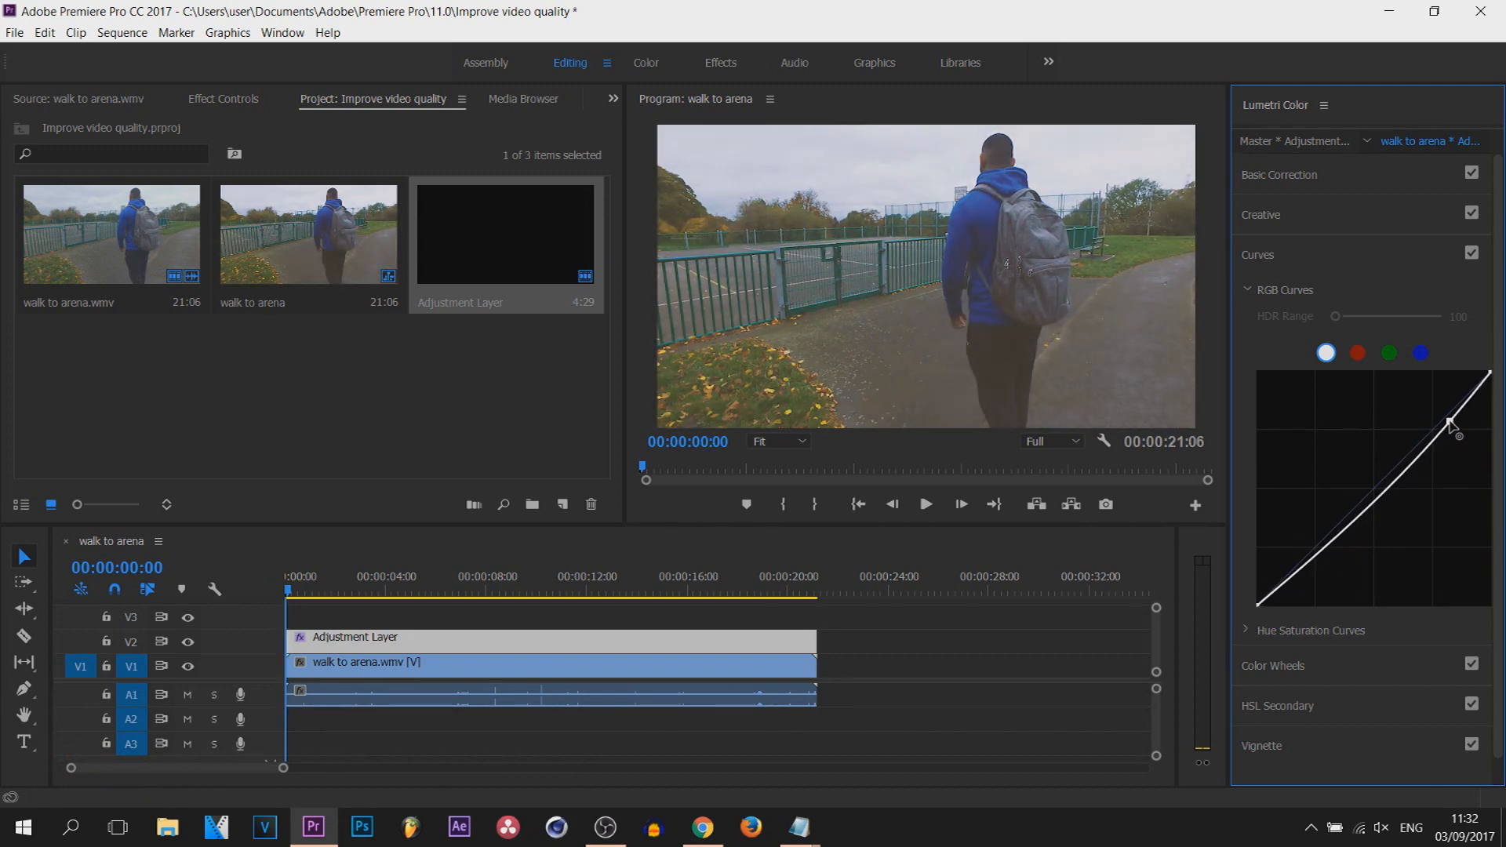
drag(1446, 422, 1336, 533)
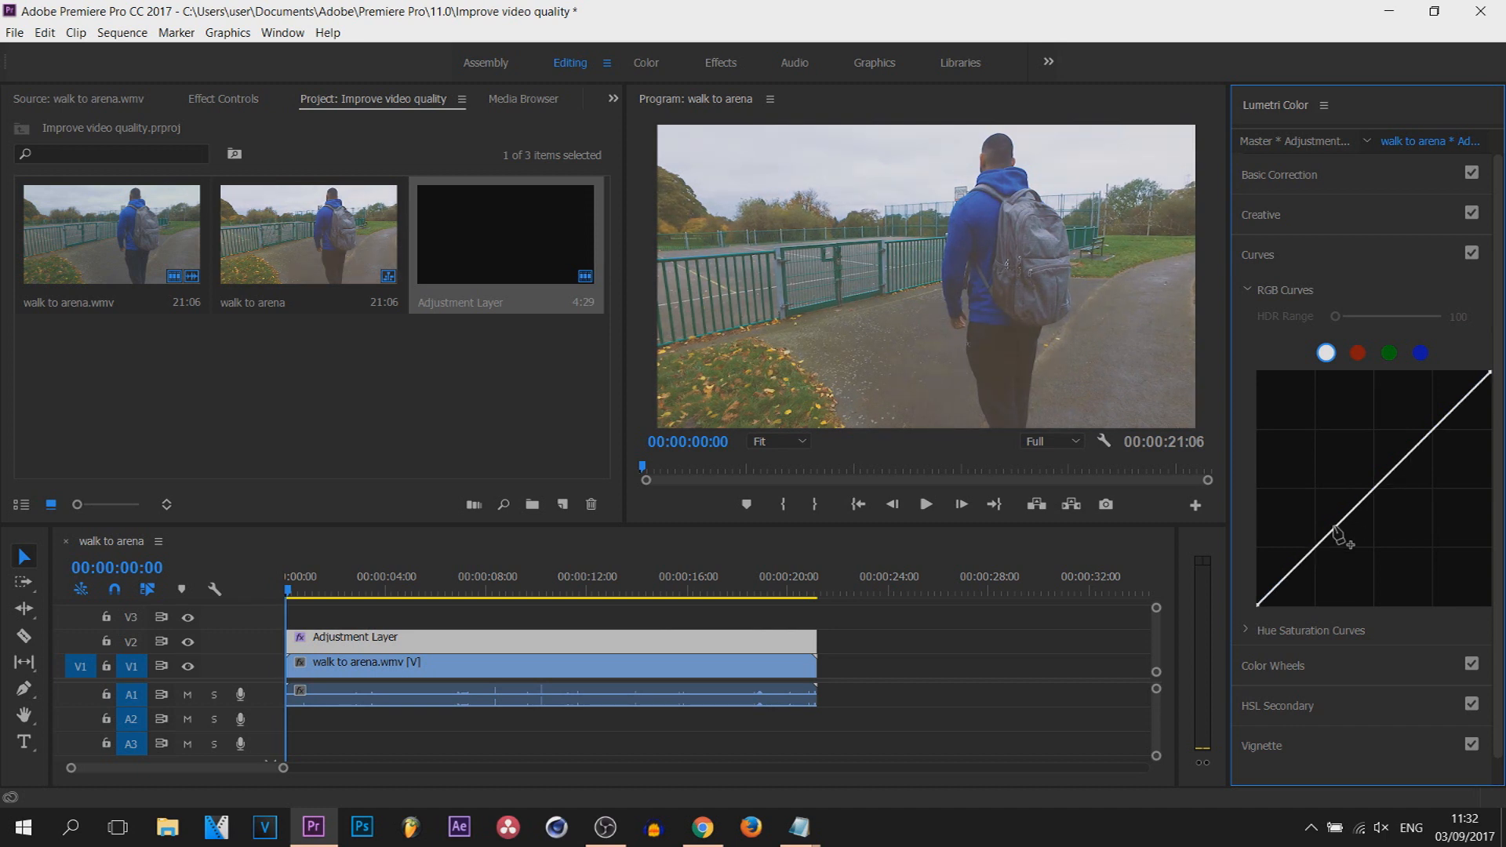